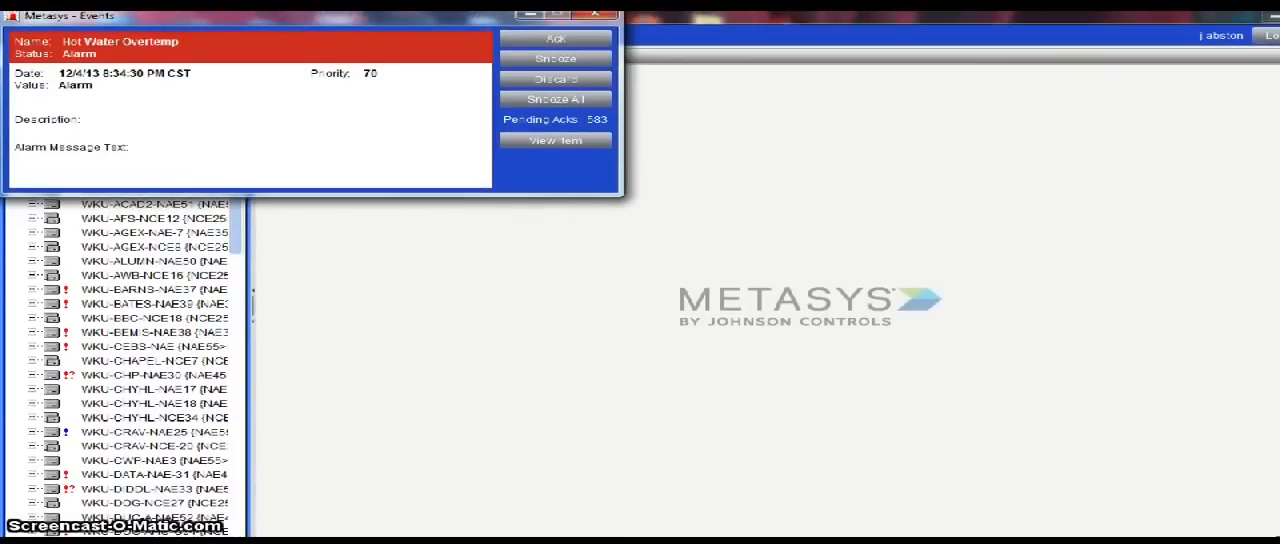
mouse_move(964, 136)
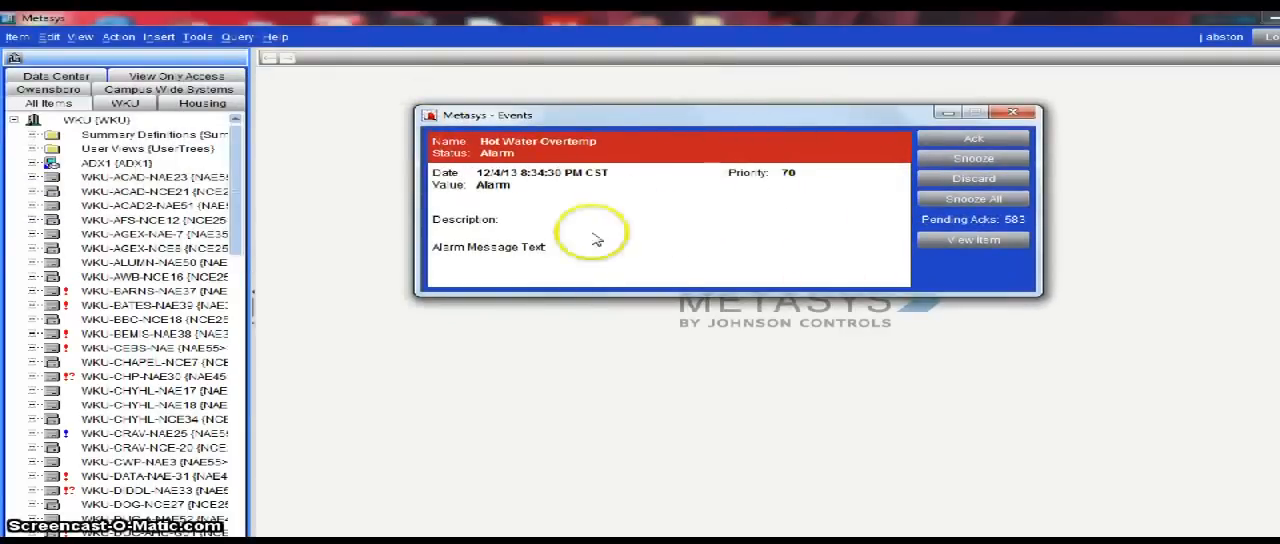
mouse_move(800, 164)
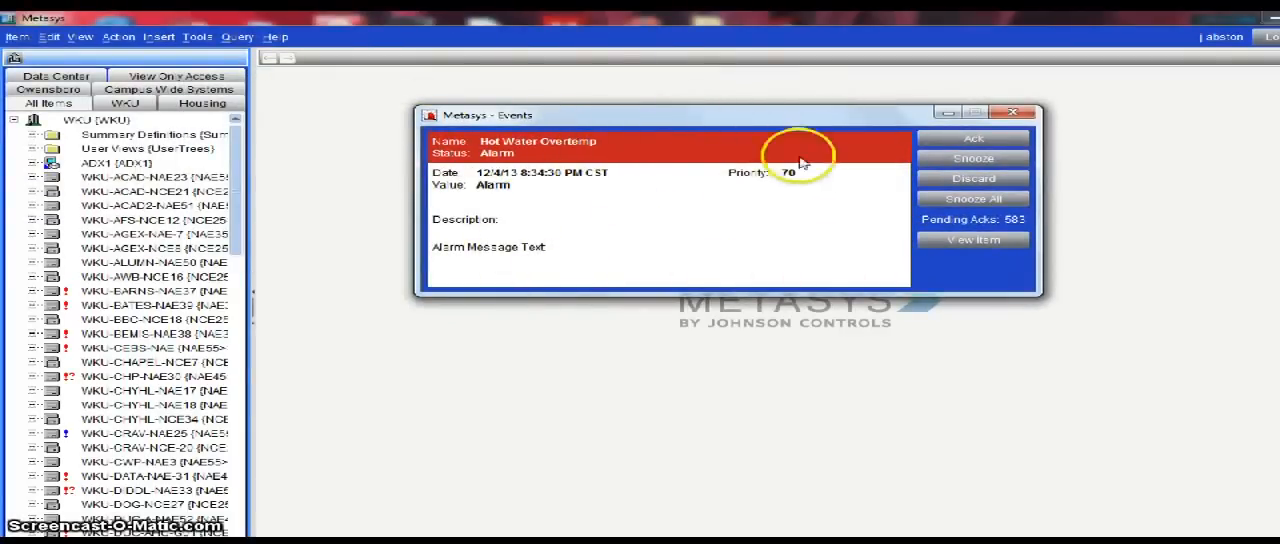
mouse_move(810, 120)
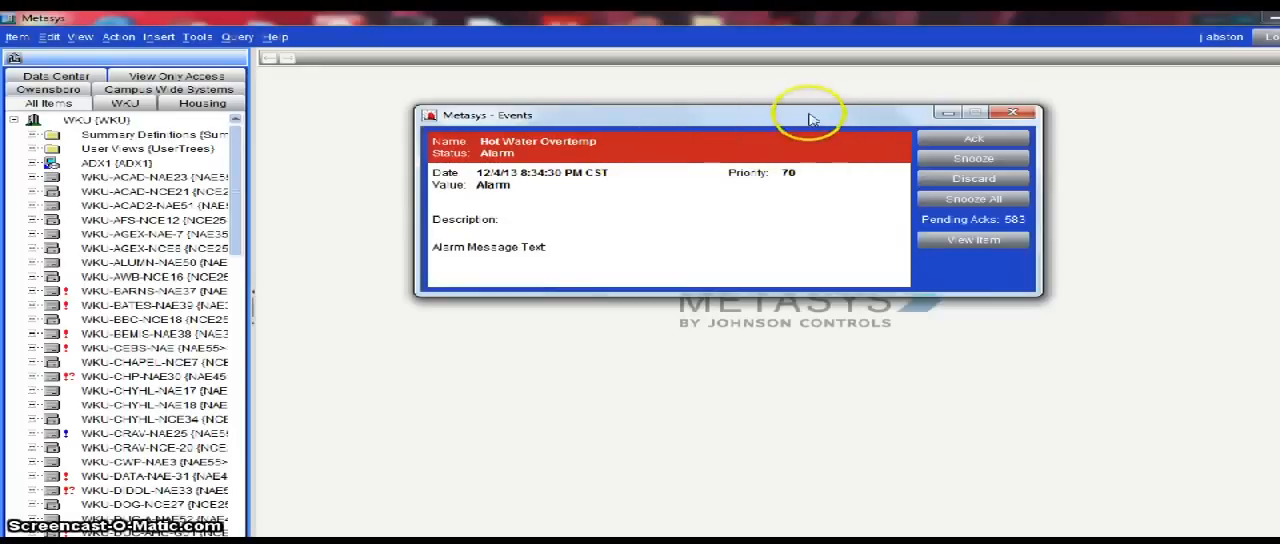
mouse_move(122, 52)
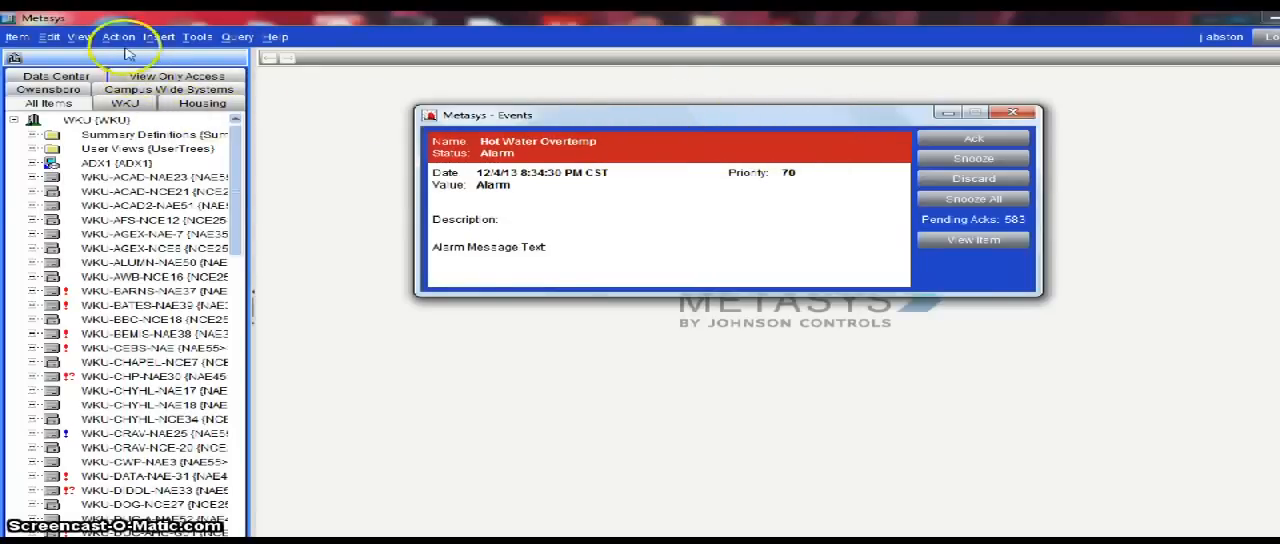
mouse_move(82, 42)
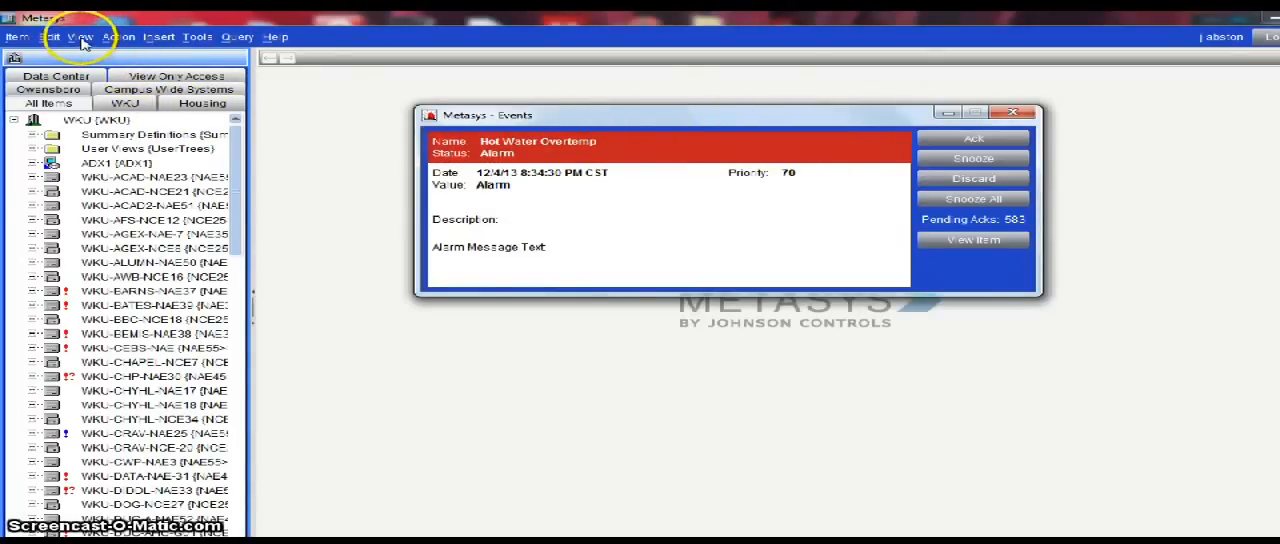
Step: Close the Hot Water Overtemp alarm event window, leaving only the navigation tree and home pane
left_click(80, 36)
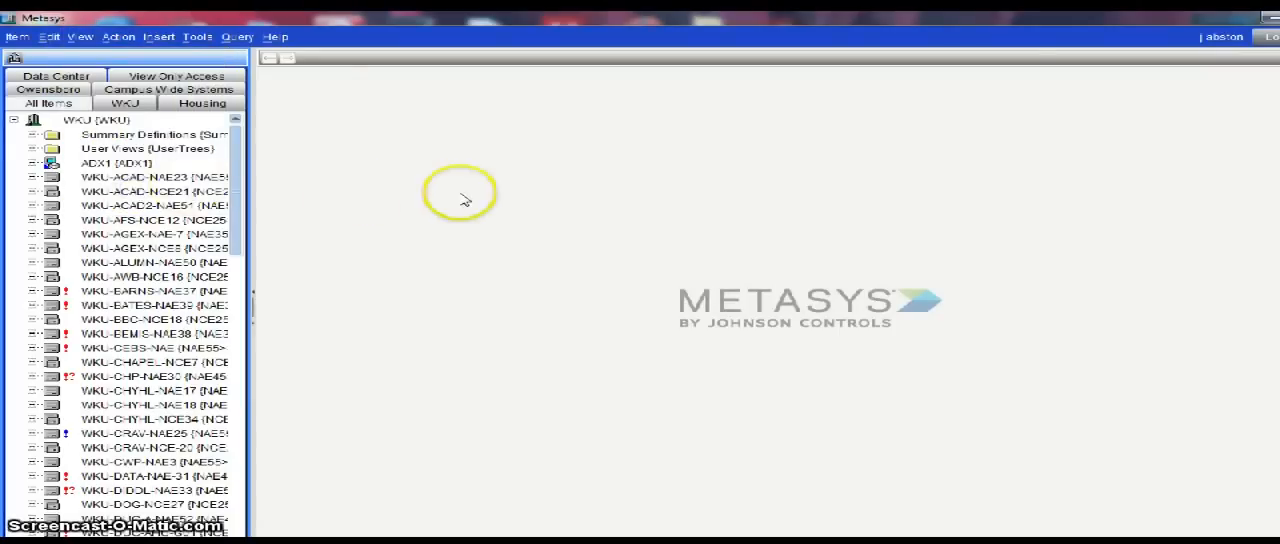
mouse_move(436, 192)
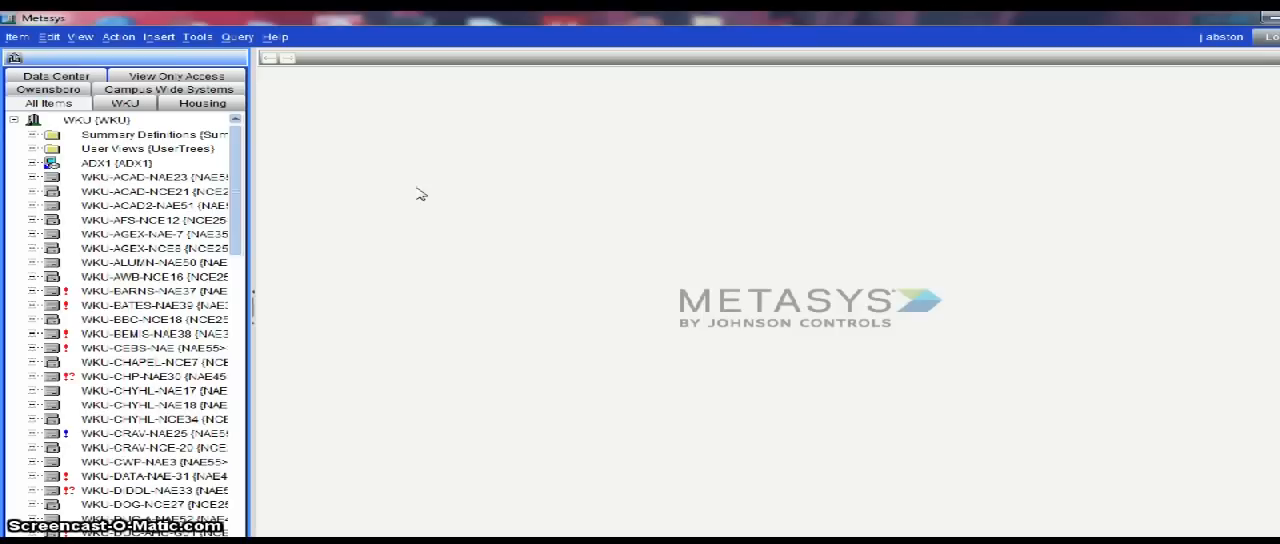
mouse_move(418, 196)
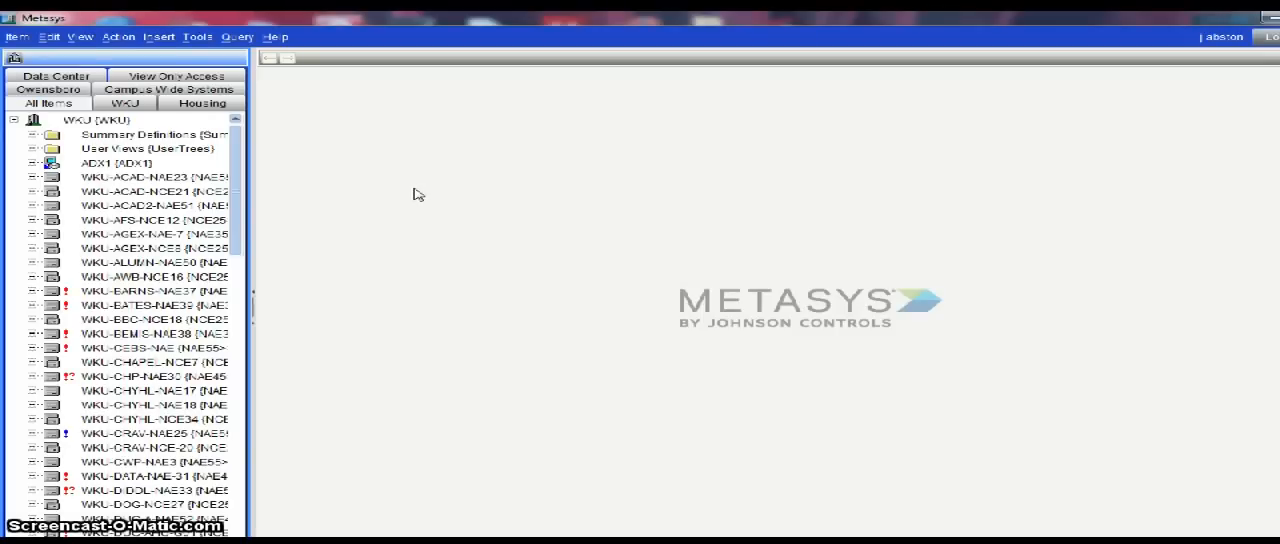
mouse_move(418, 196)
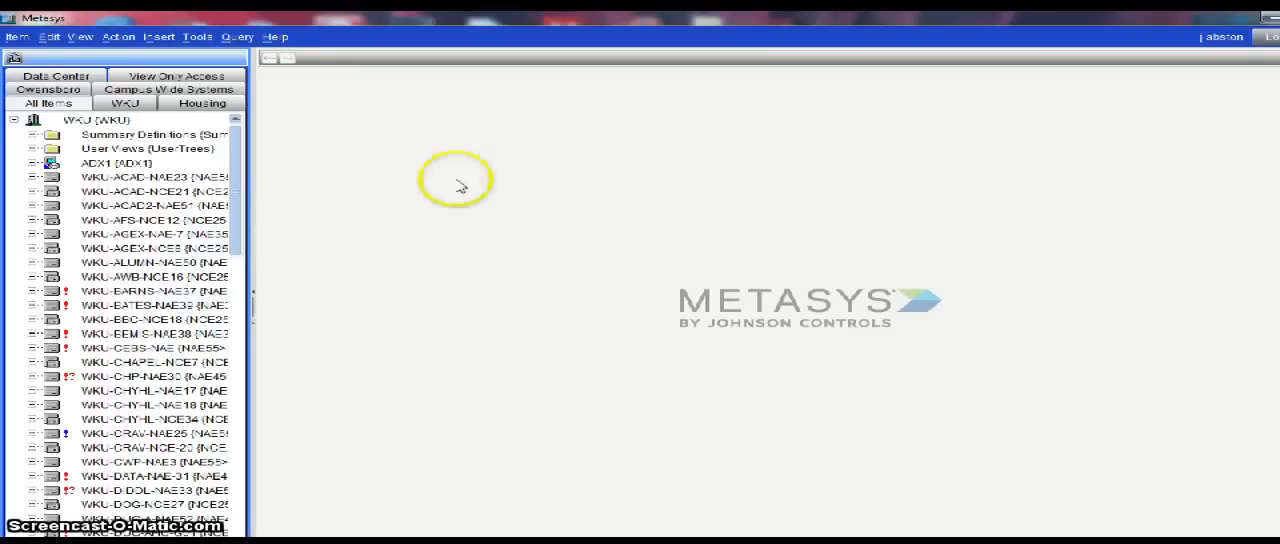
mouse_move(464, 168)
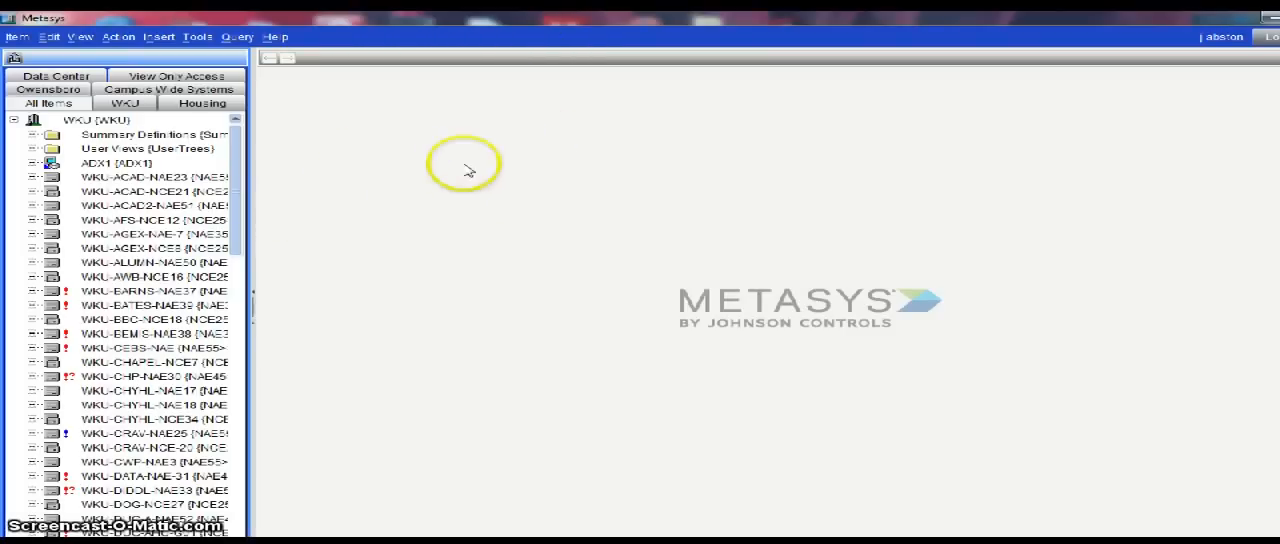
mouse_move(490, 160)
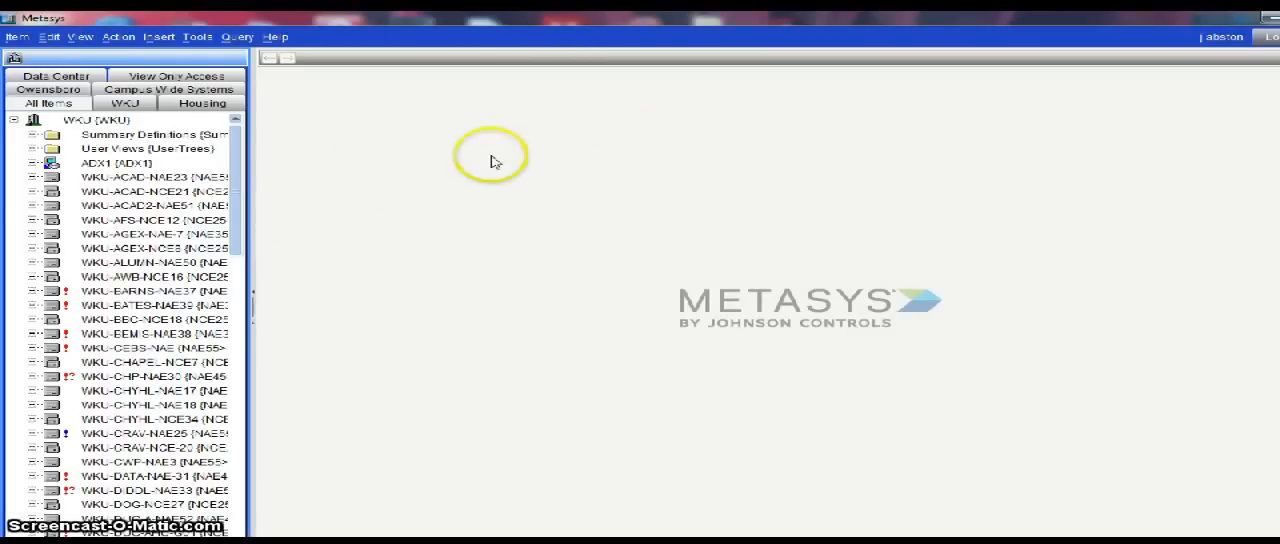
mouse_move(516, 232)
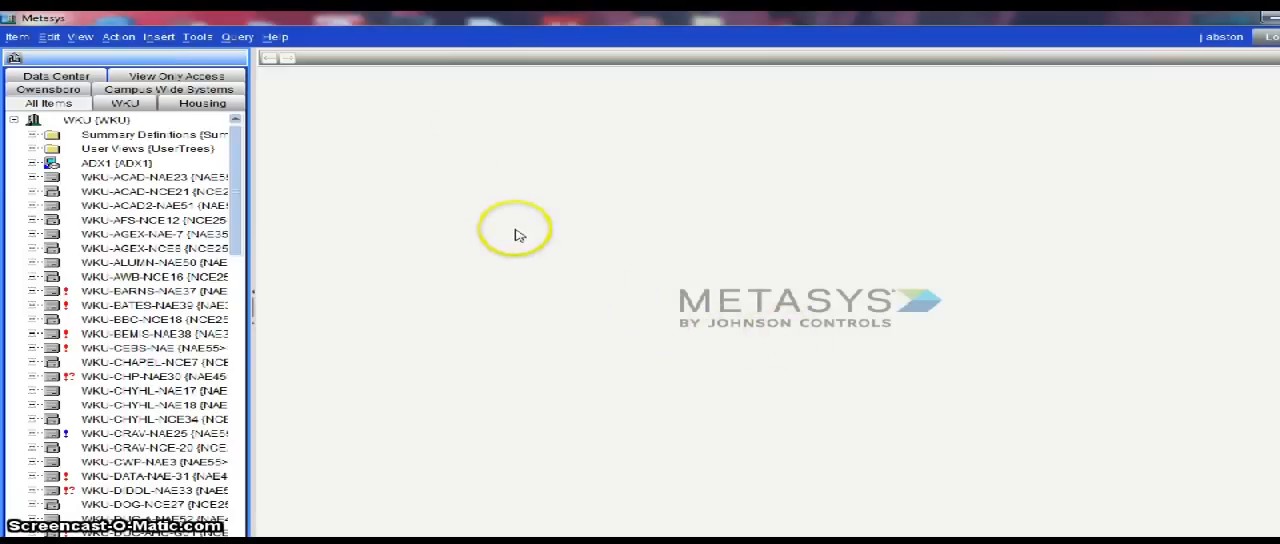
mouse_move(416, 220)
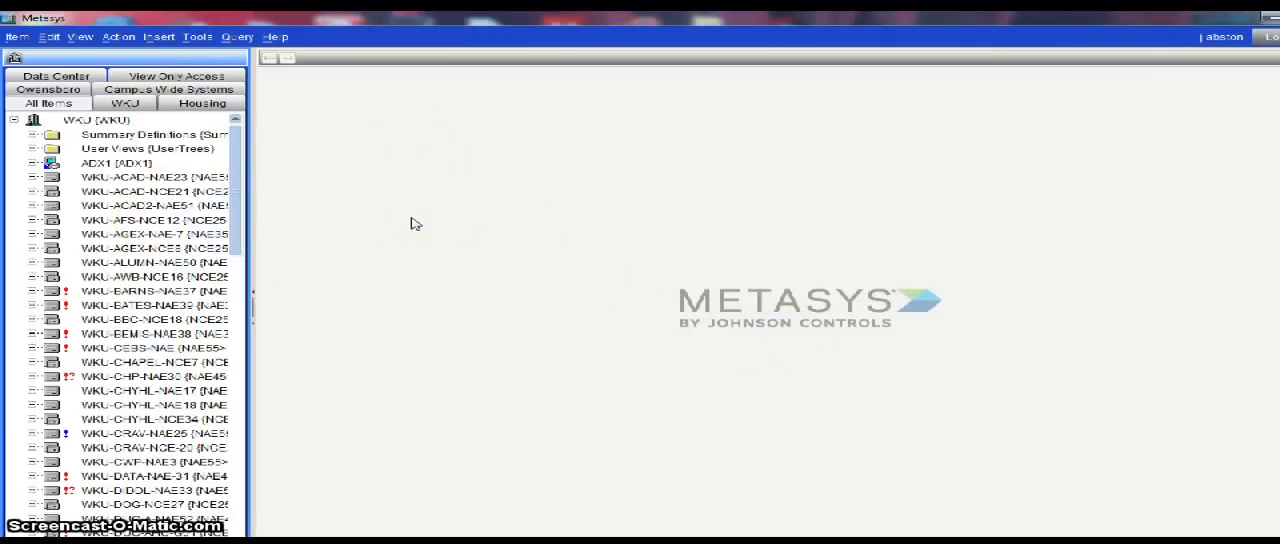
mouse_move(404, 168)
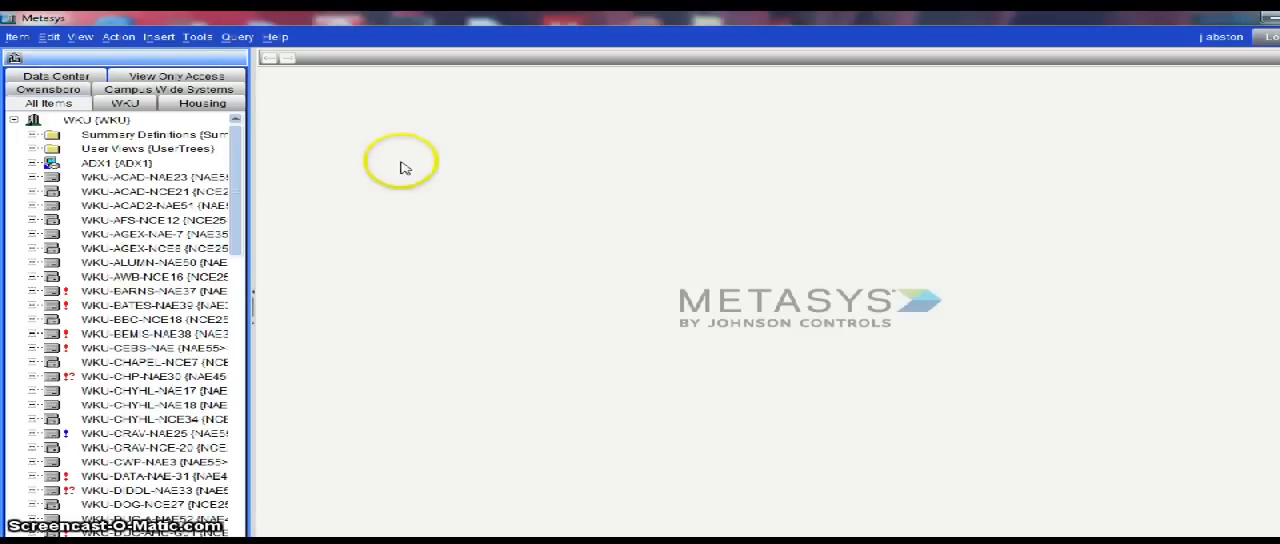
mouse_move(356, 162)
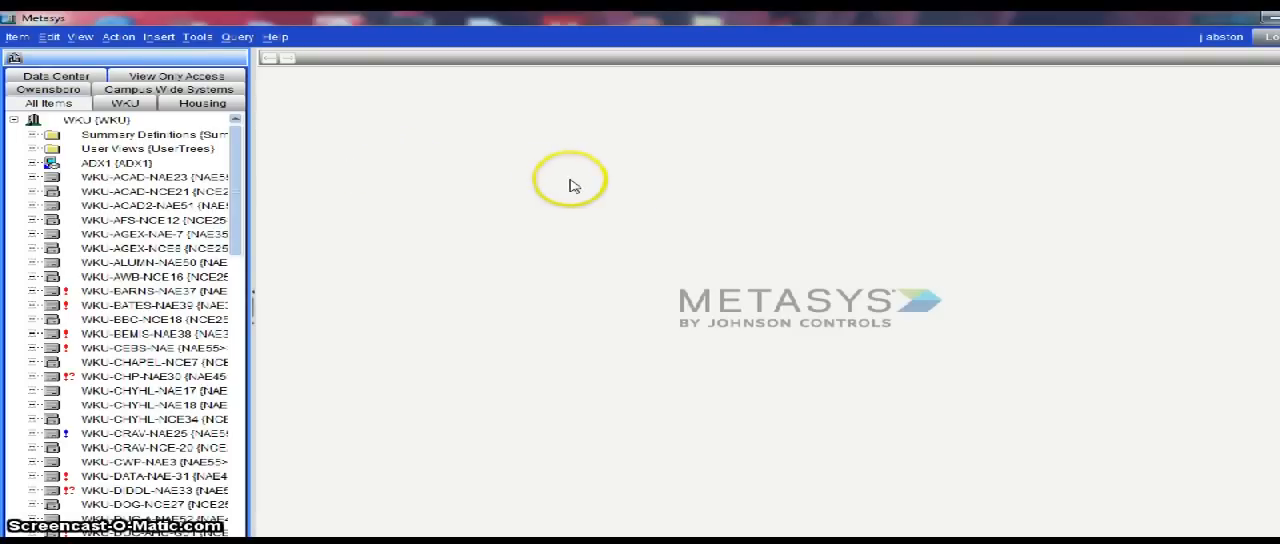
mouse_move(628, 224)
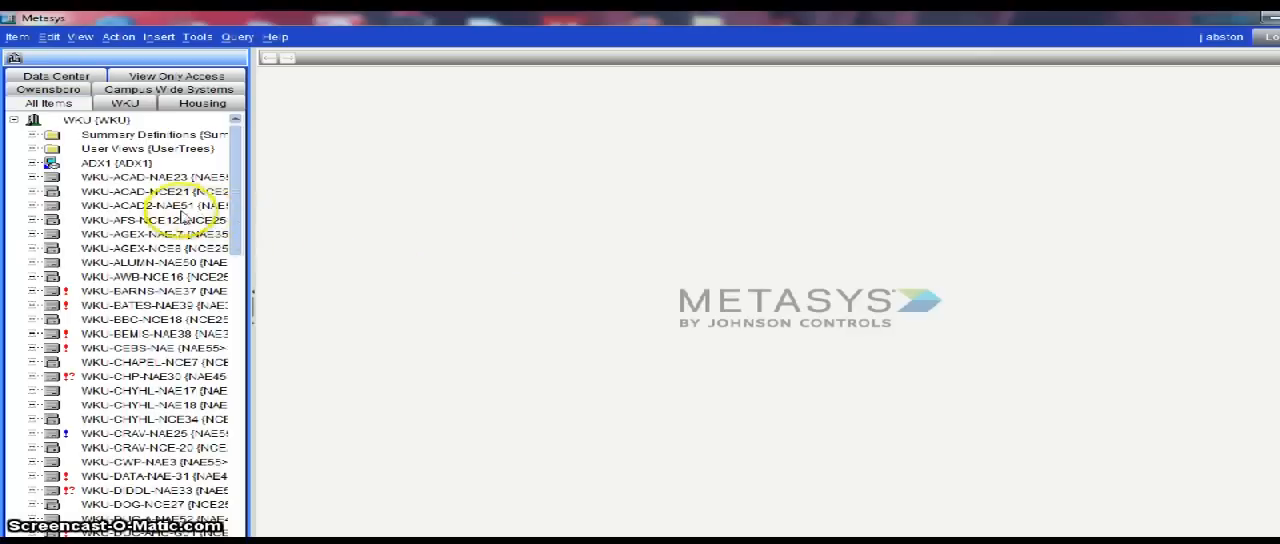
mouse_move(324, 250)
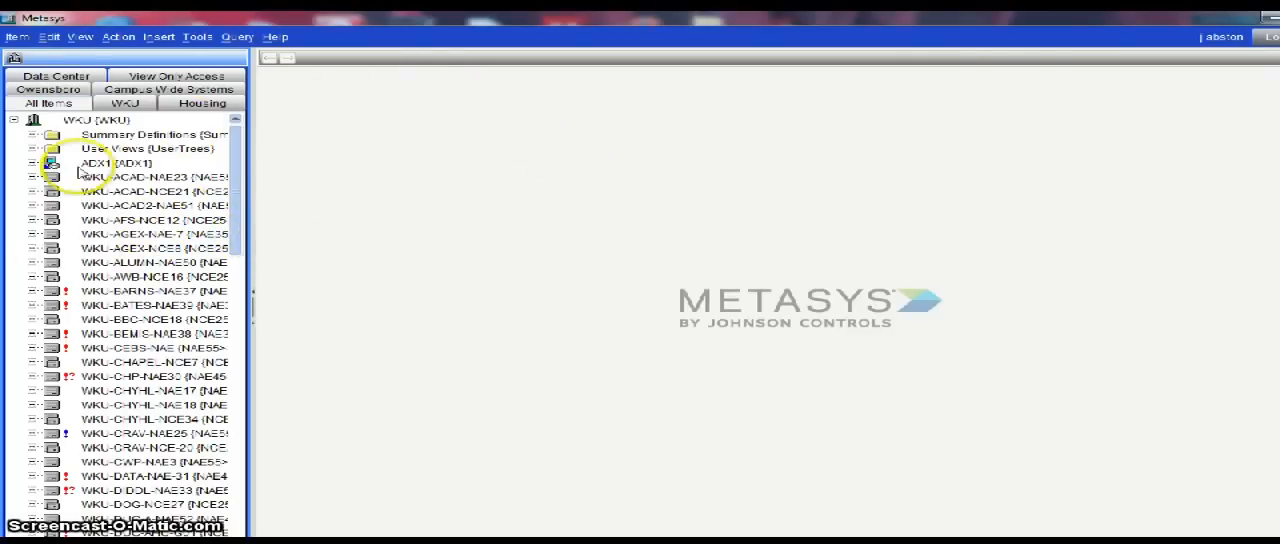
mouse_move(584, 250)
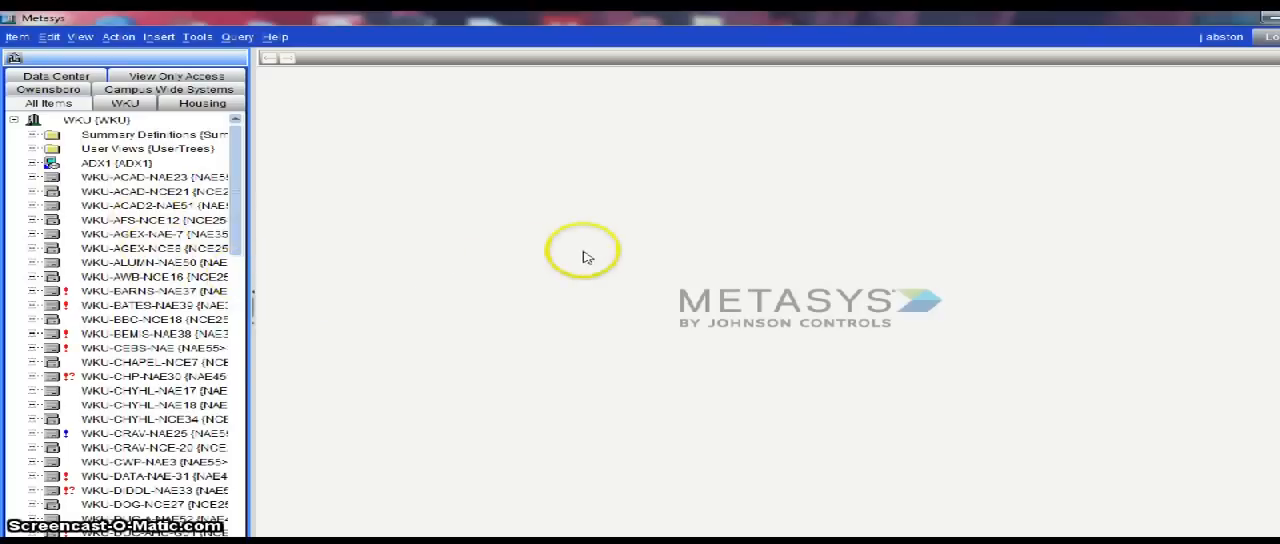
mouse_move(504, 184)
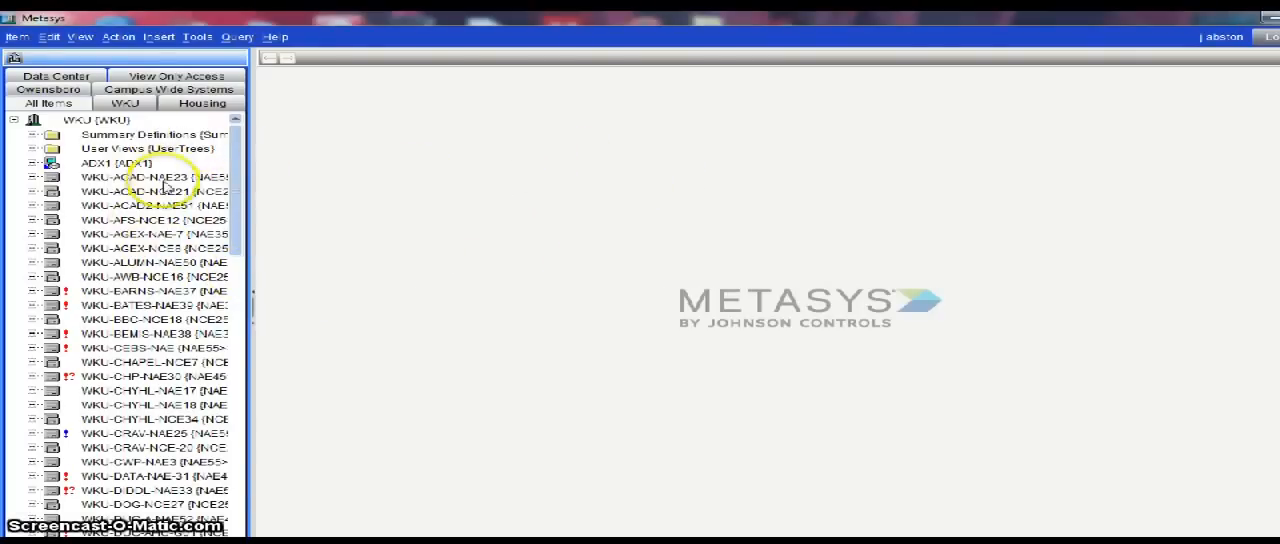
mouse_move(390, 256)
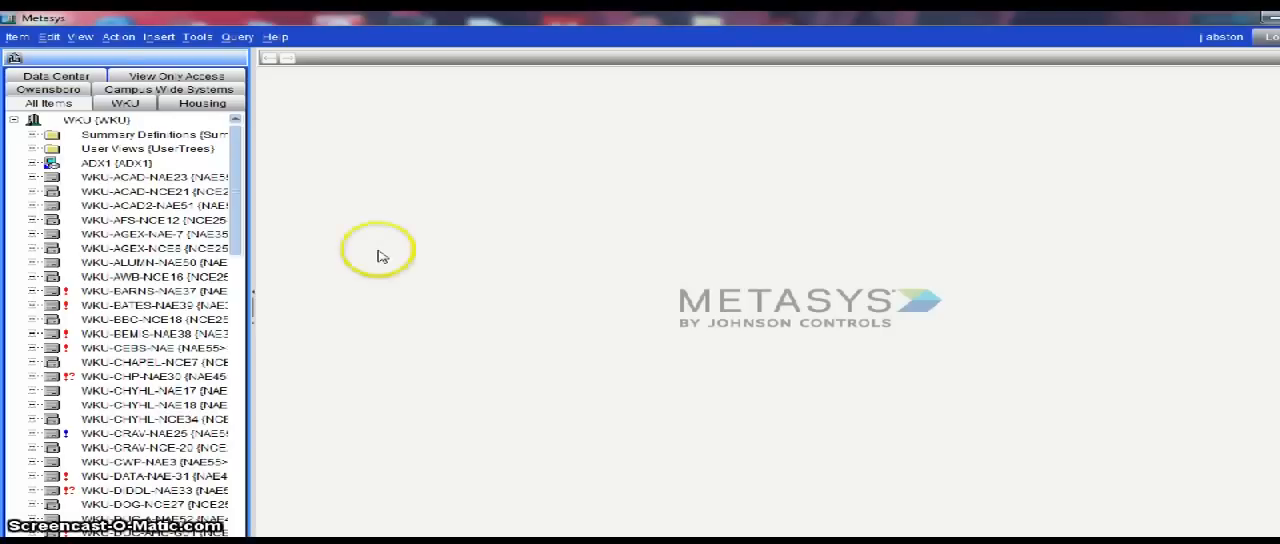
mouse_move(52, 276)
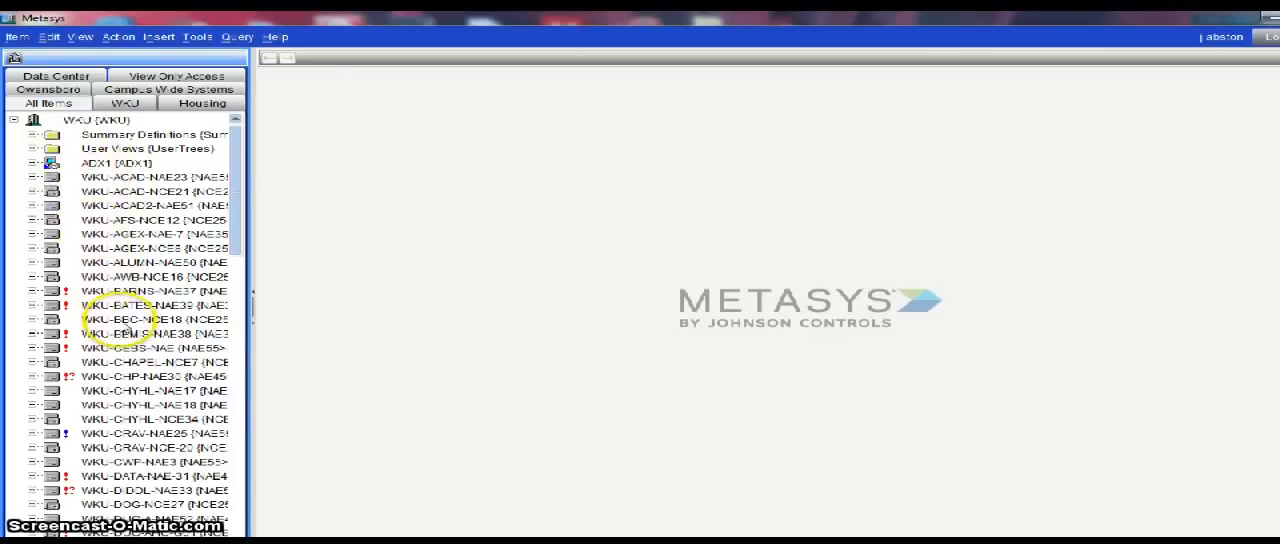
scroll("down", 3)
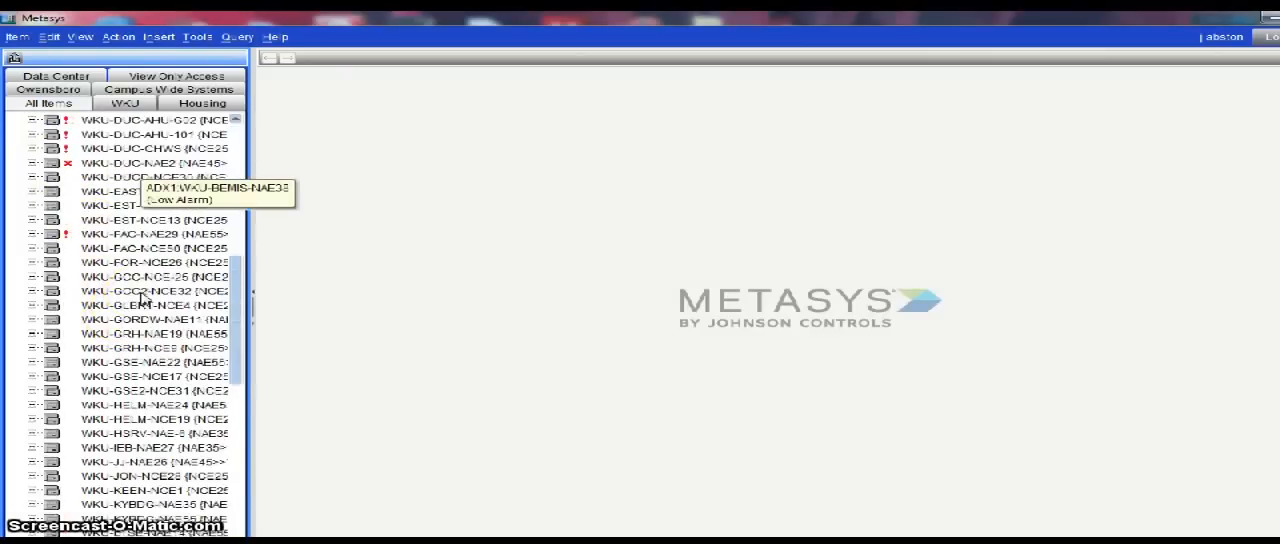
scroll("down", 3)
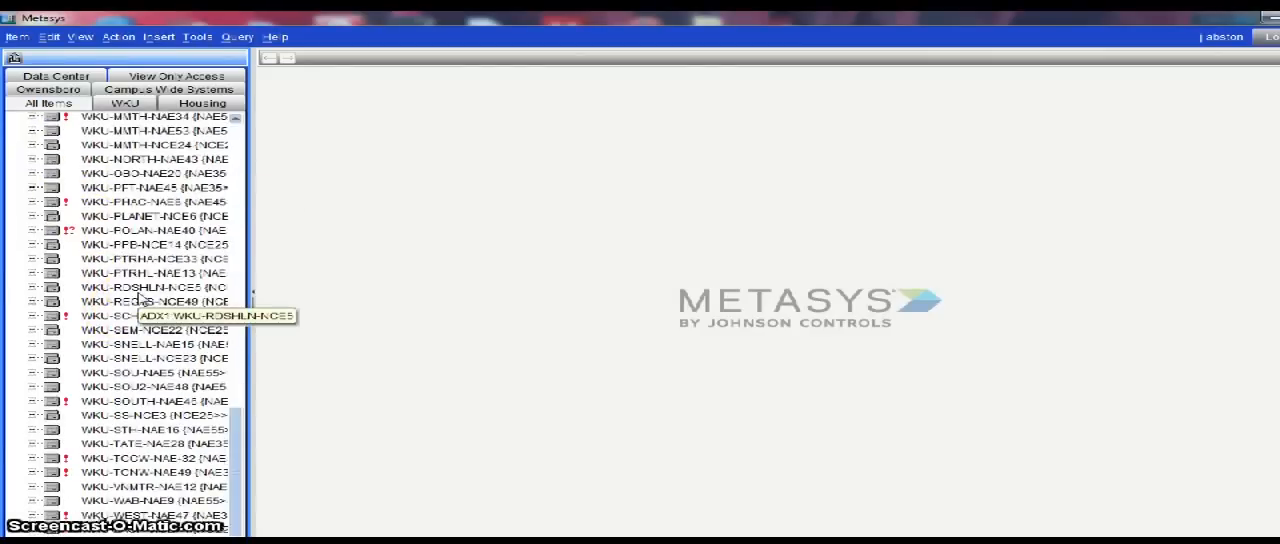
scroll("up", 3)
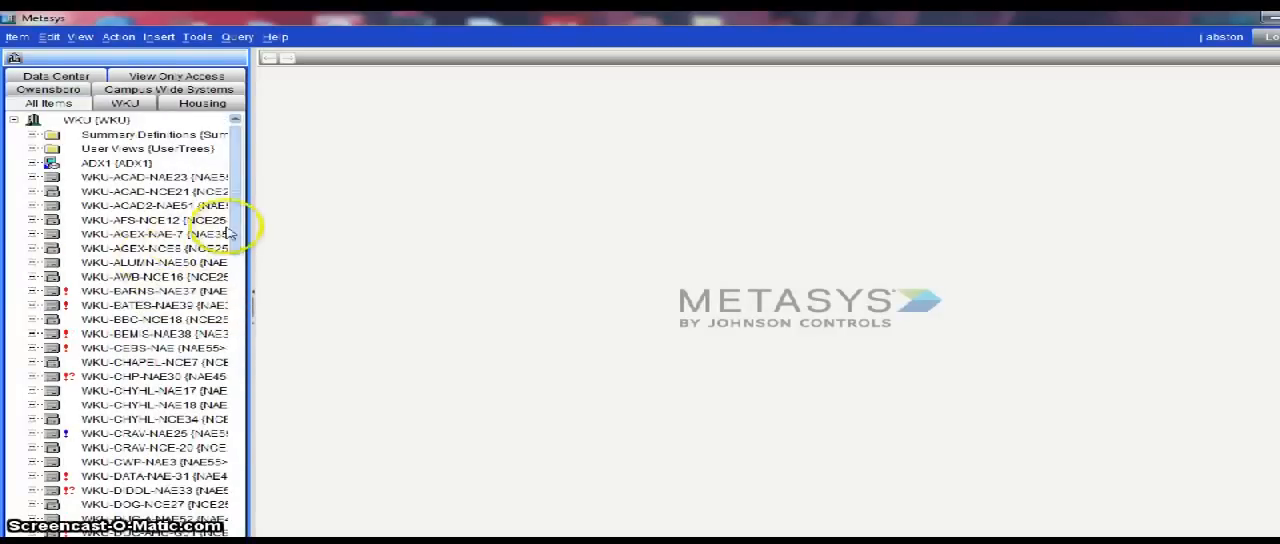
mouse_move(156, 236)
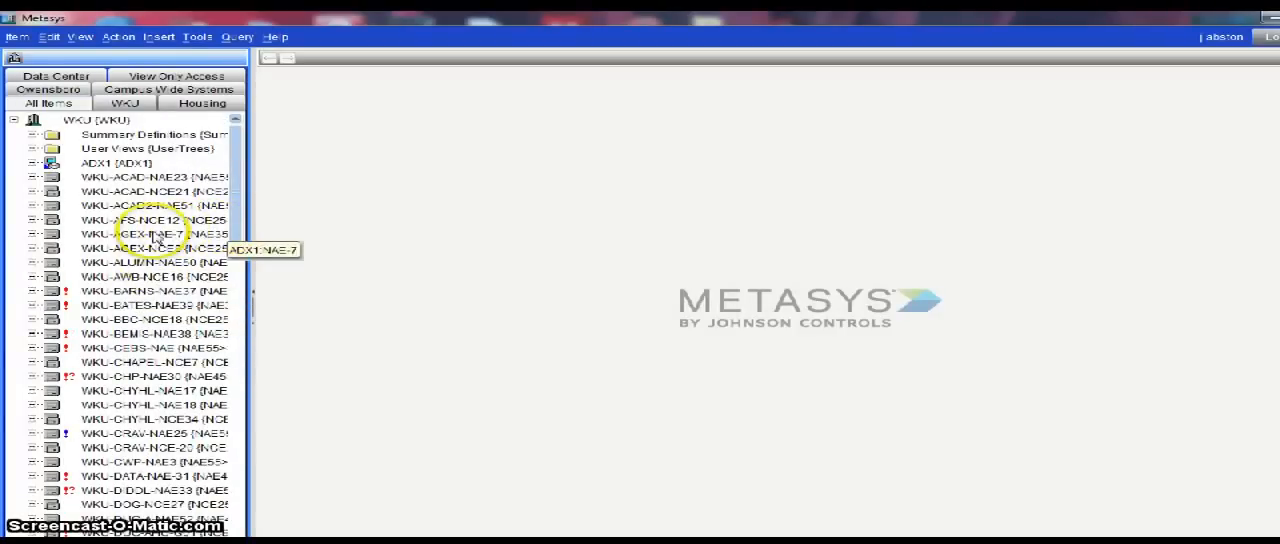
mouse_move(118, 288)
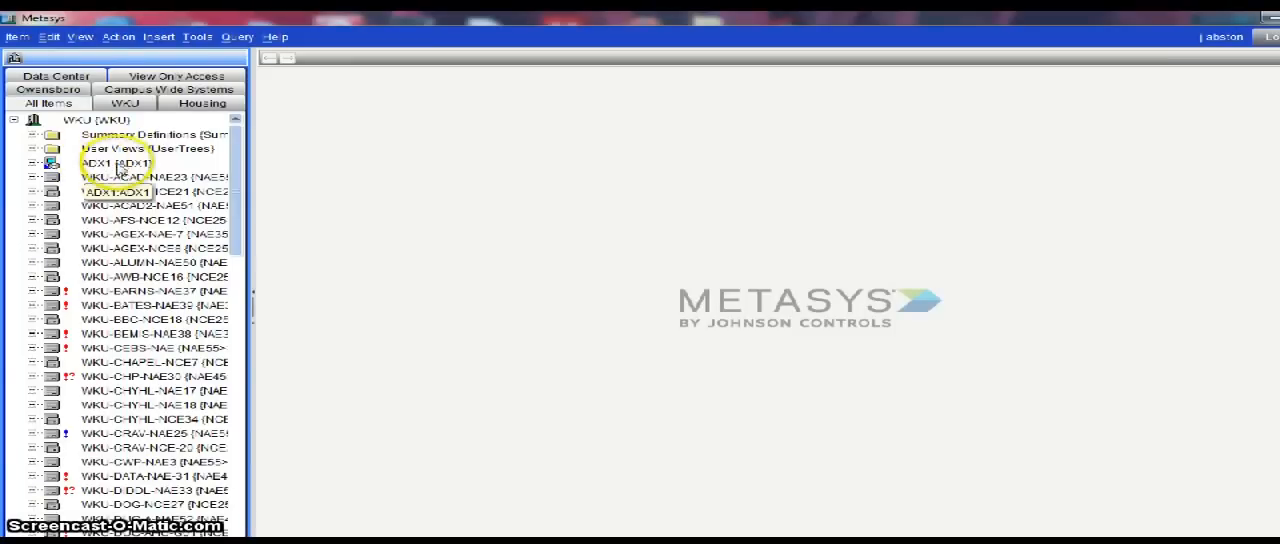
mouse_move(144, 234)
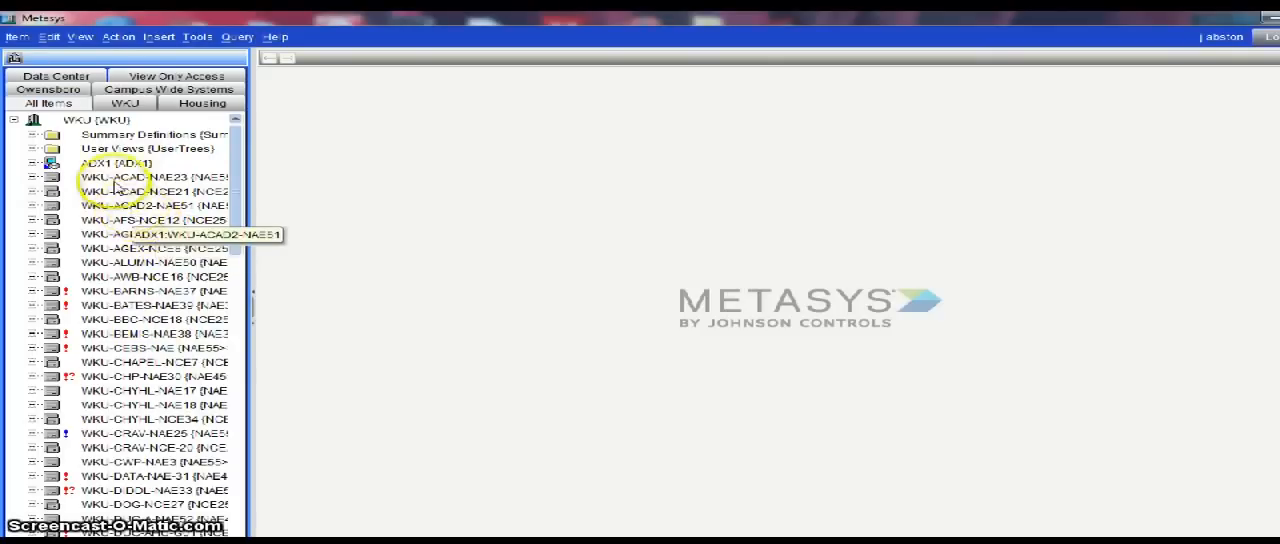
mouse_move(116, 204)
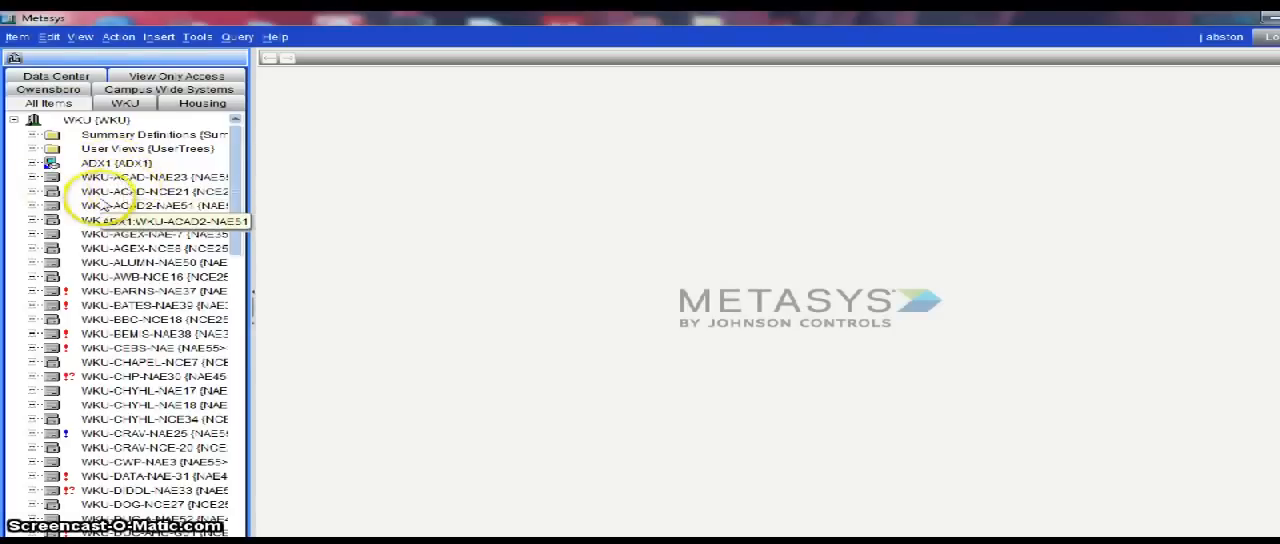
mouse_move(130, 192)
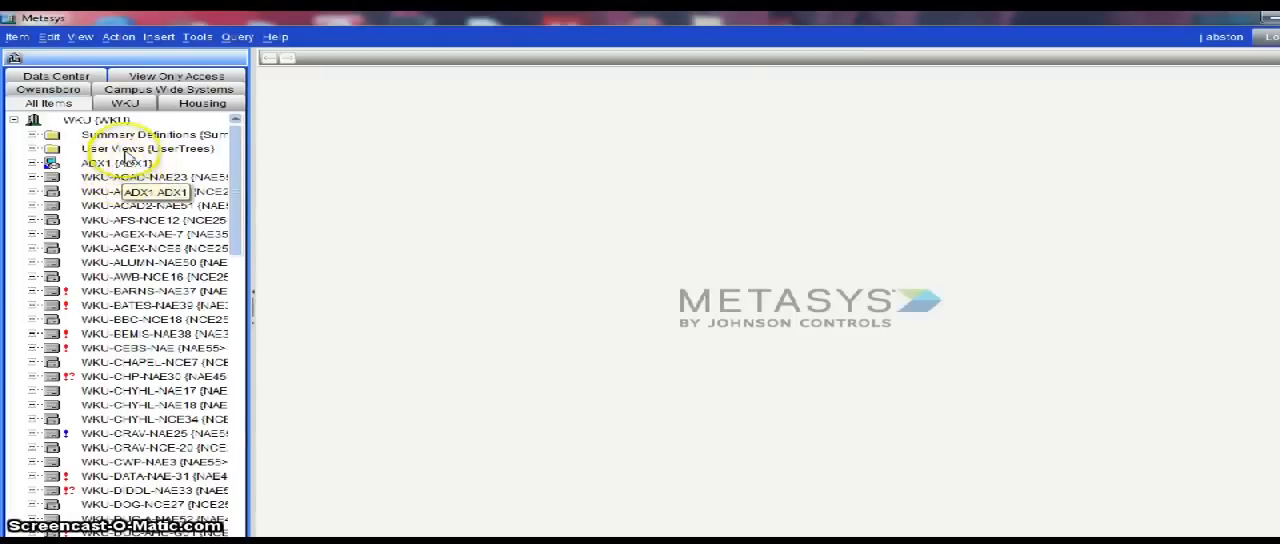
mouse_move(130, 262)
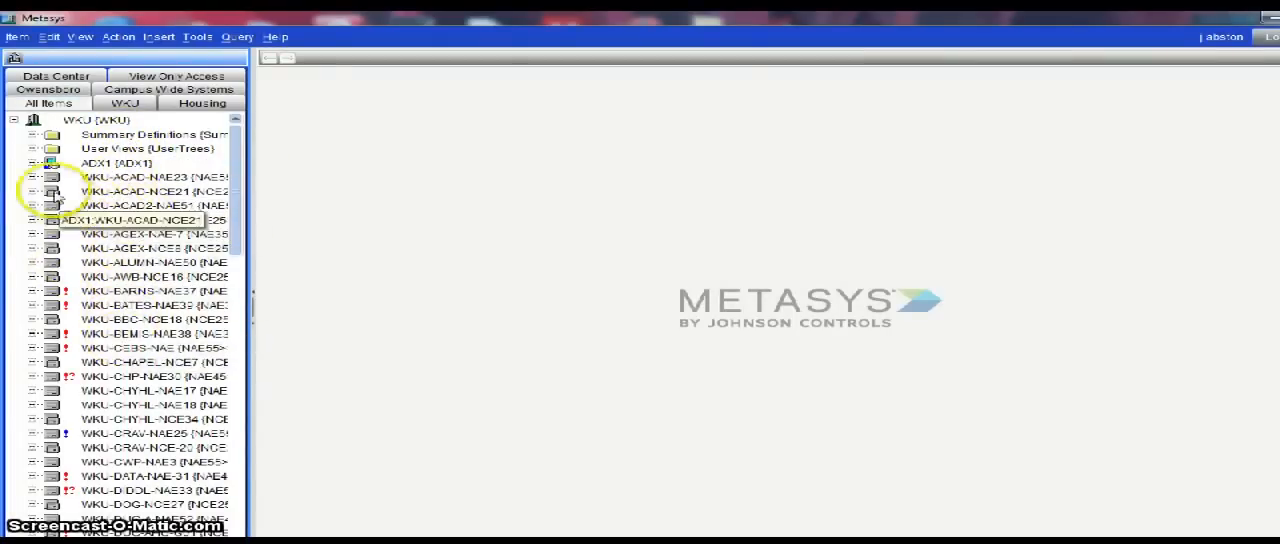
left_click(36, 176)
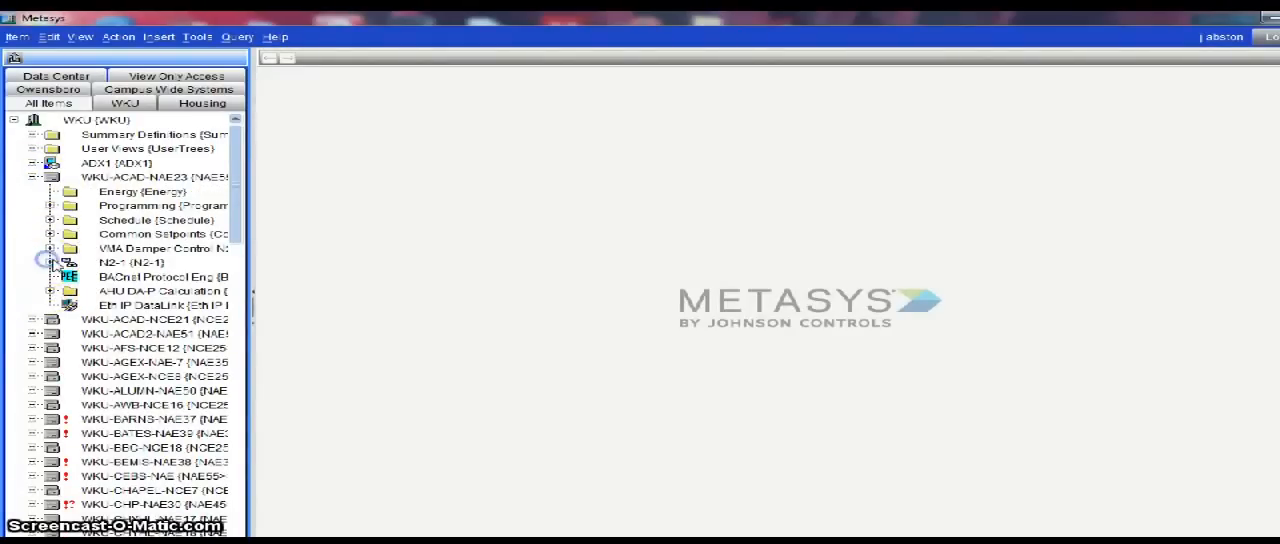
scroll("down", 3)
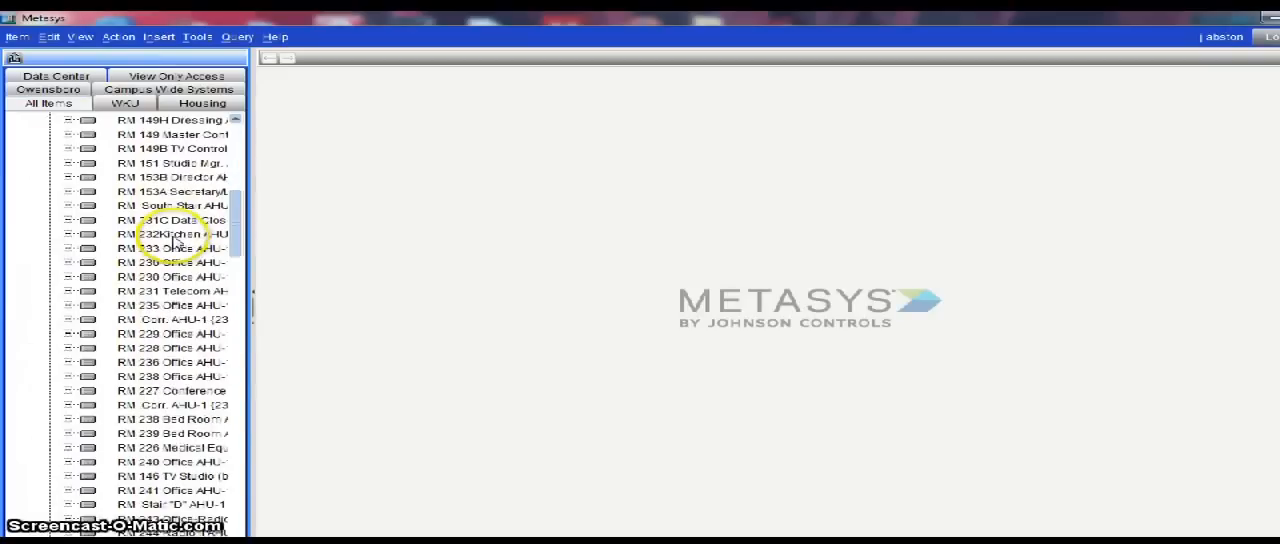
scroll("down", 3)
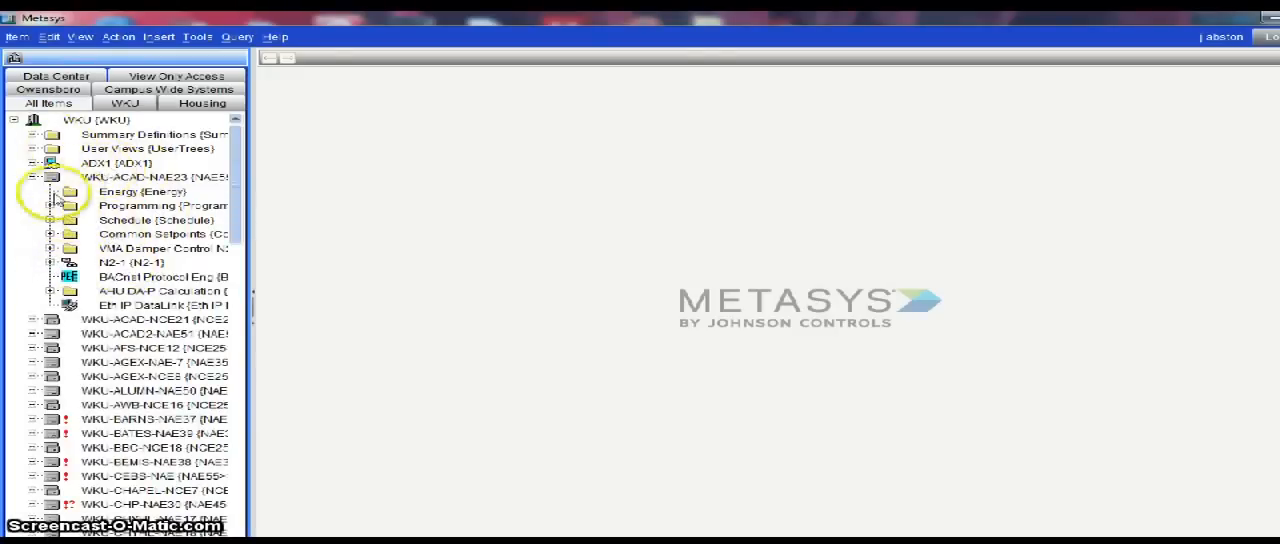
left_click(36, 176)
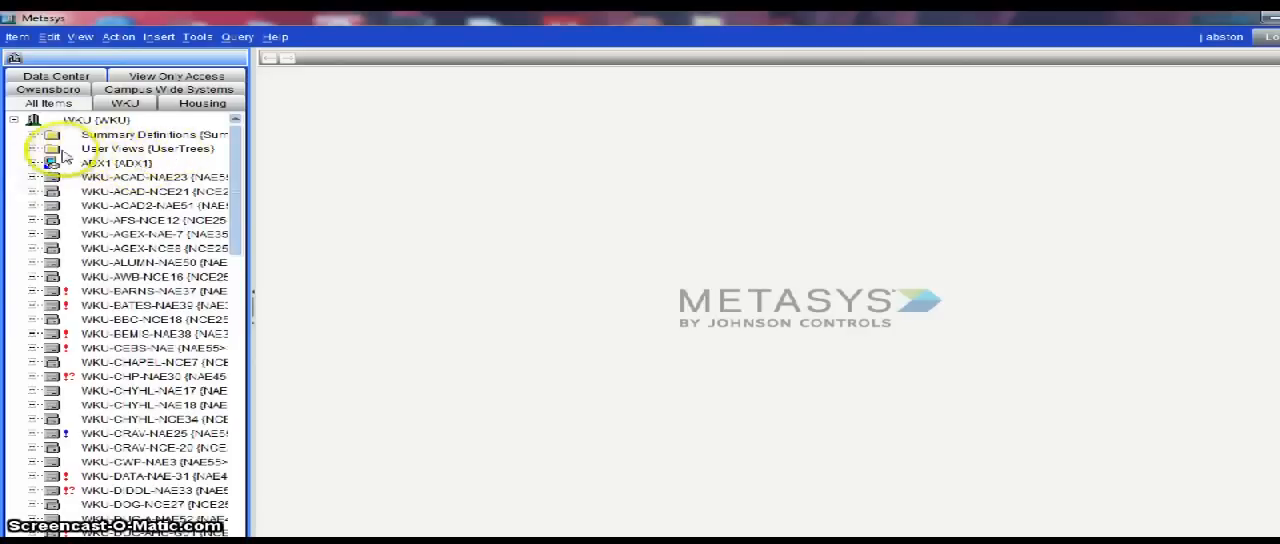
Step: Browse the User Views folder and the WKU site tree with its Academic Complex building folder expanded
left_click(36, 148)
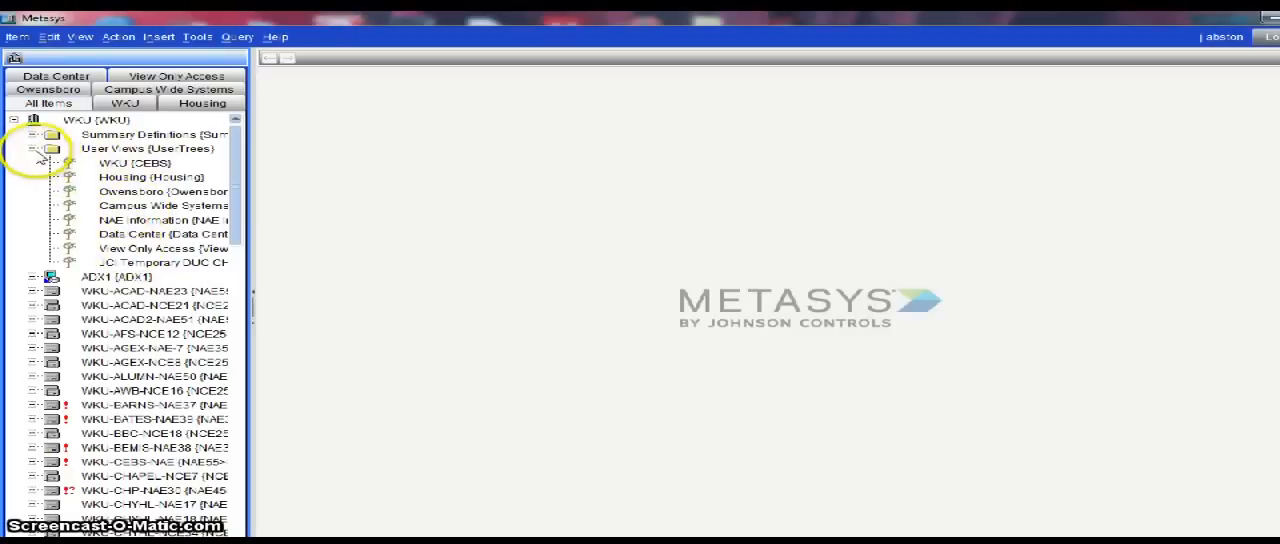
left_click(32, 148)
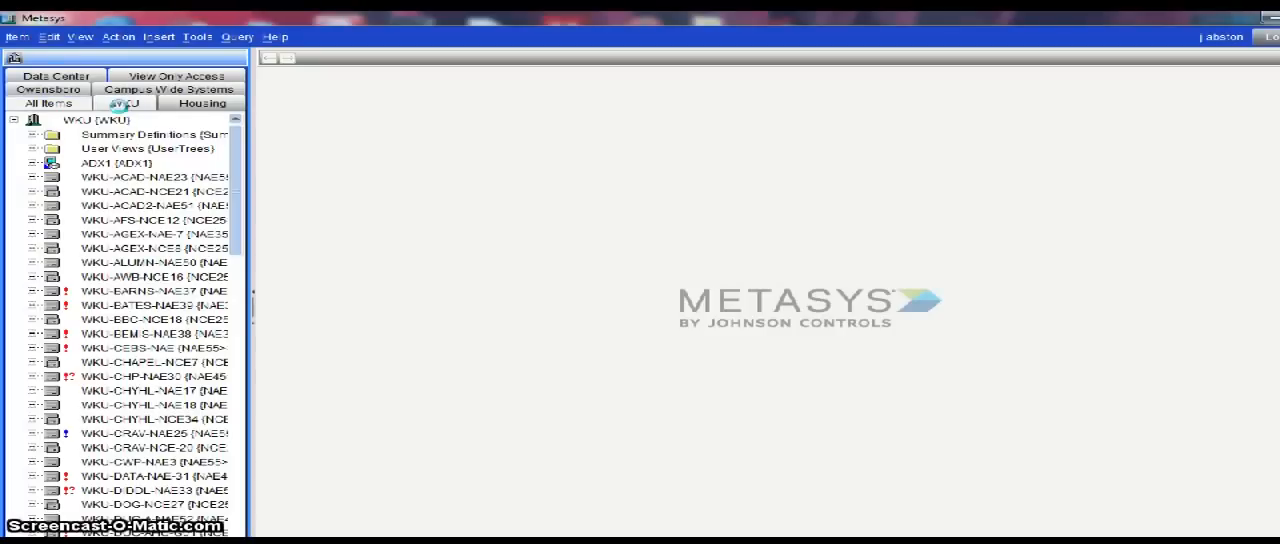
left_click(124, 104)
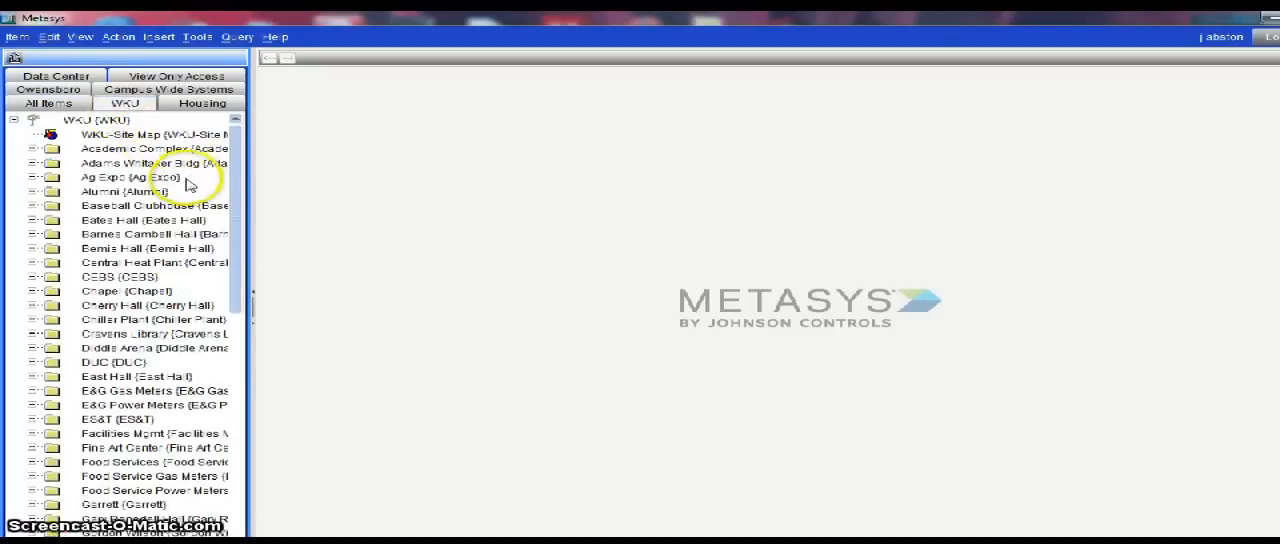
mouse_move(110, 184)
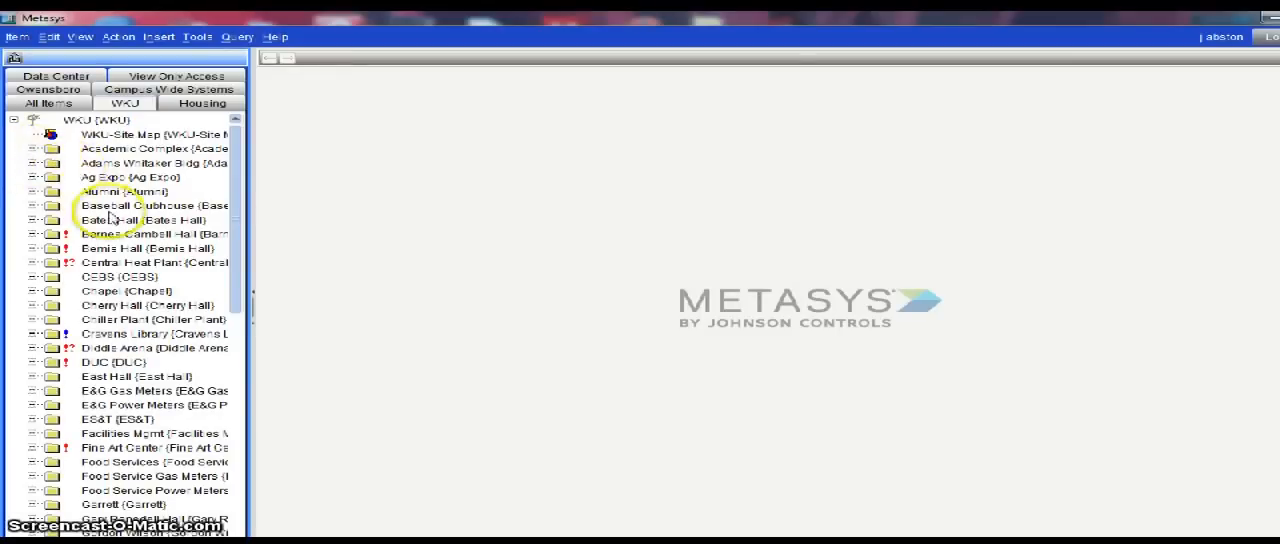
left_click(36, 148)
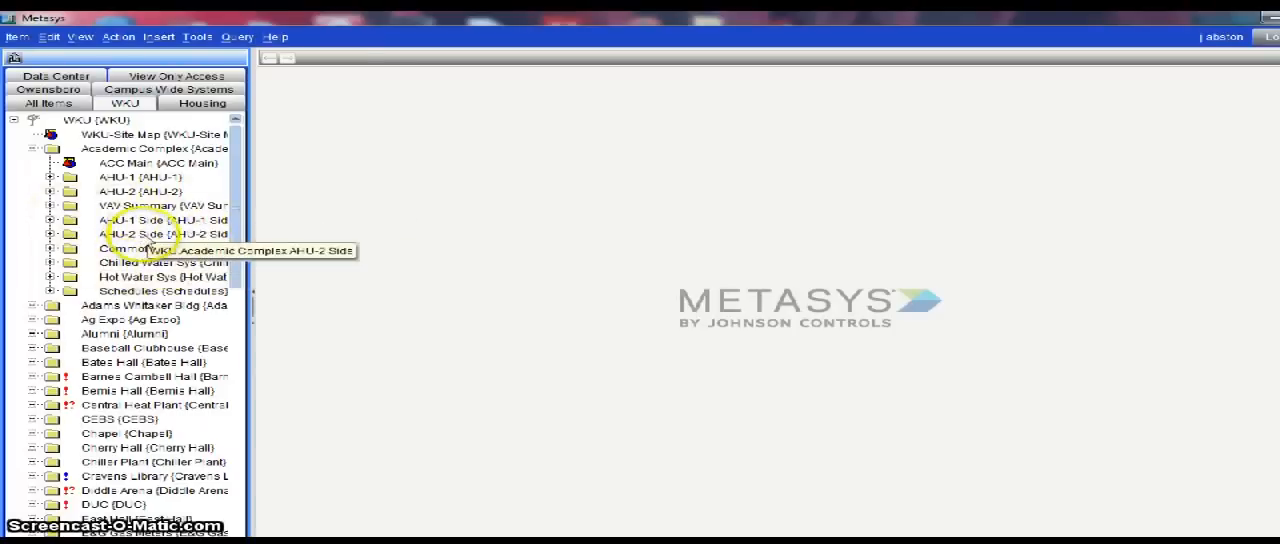
mouse_move(180, 120)
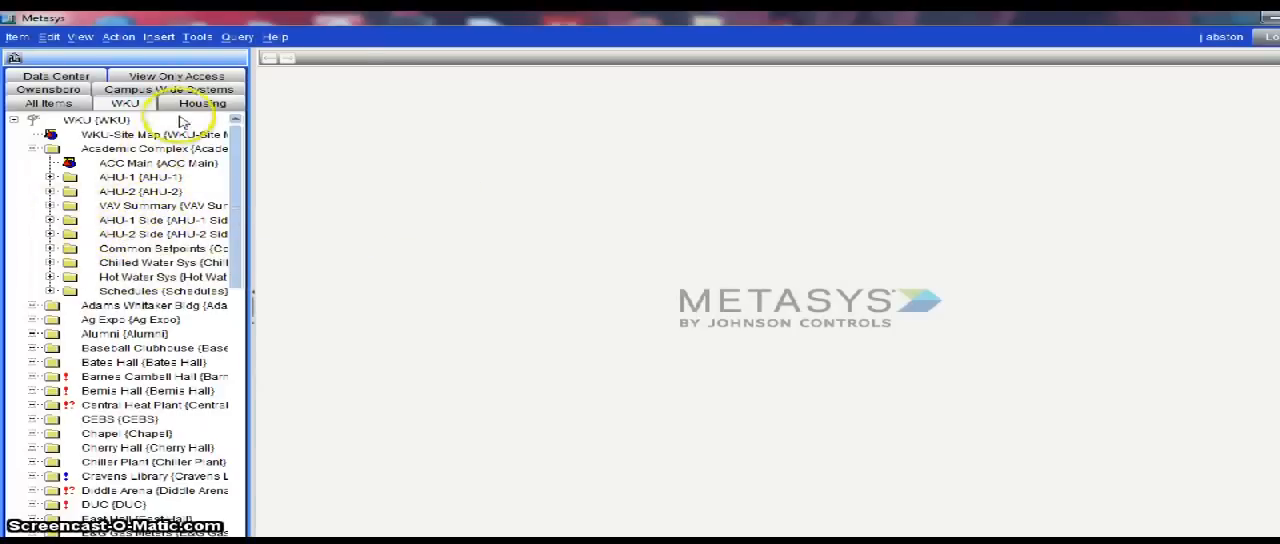
Step: Browse the Housing tree's Bemis hall folder, then show the View Only Access building list
left_click(200, 104)
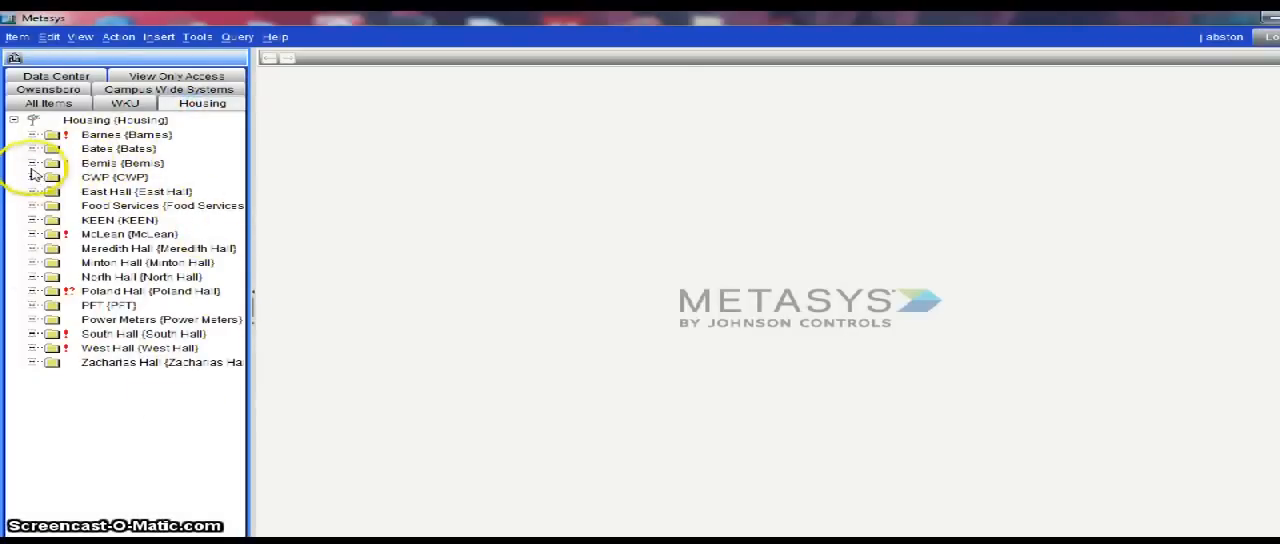
left_click(36, 164)
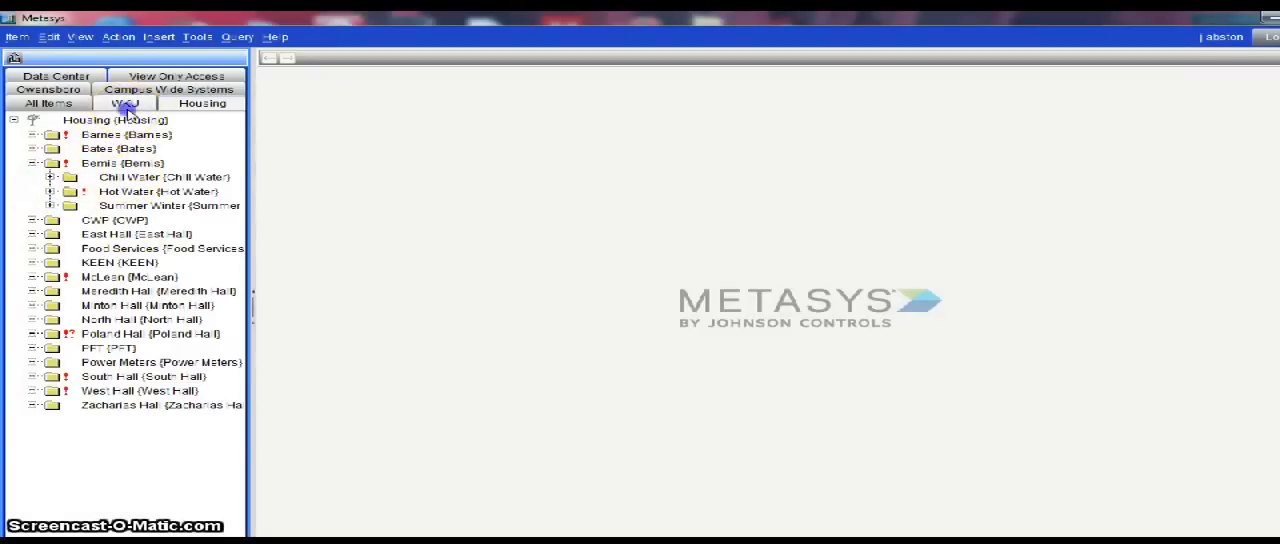
left_click(124, 104)
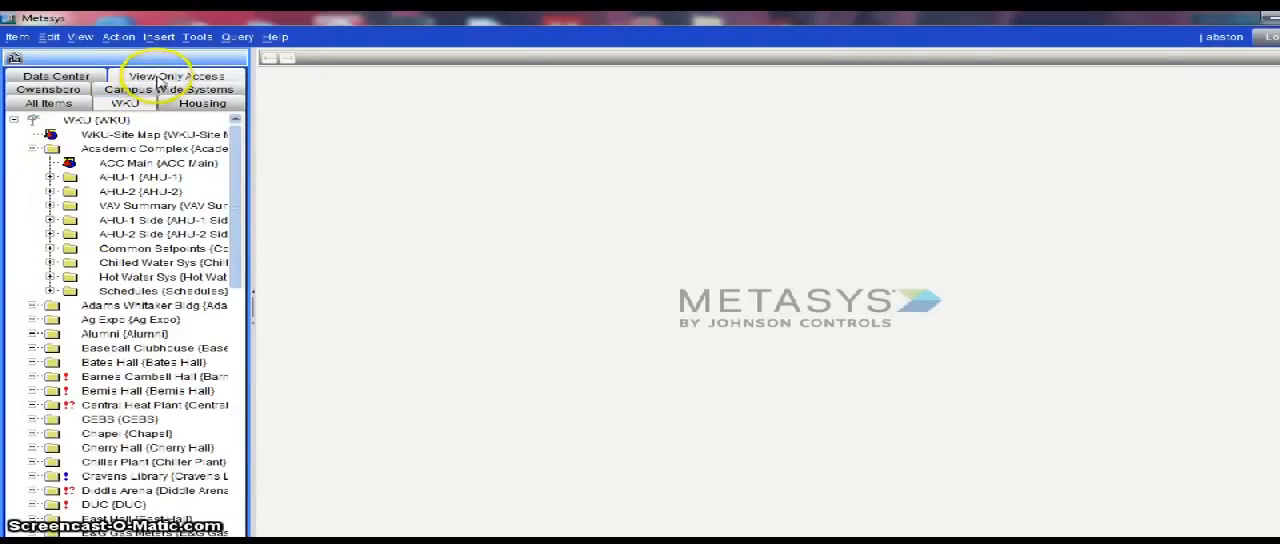
left_click(176, 76)
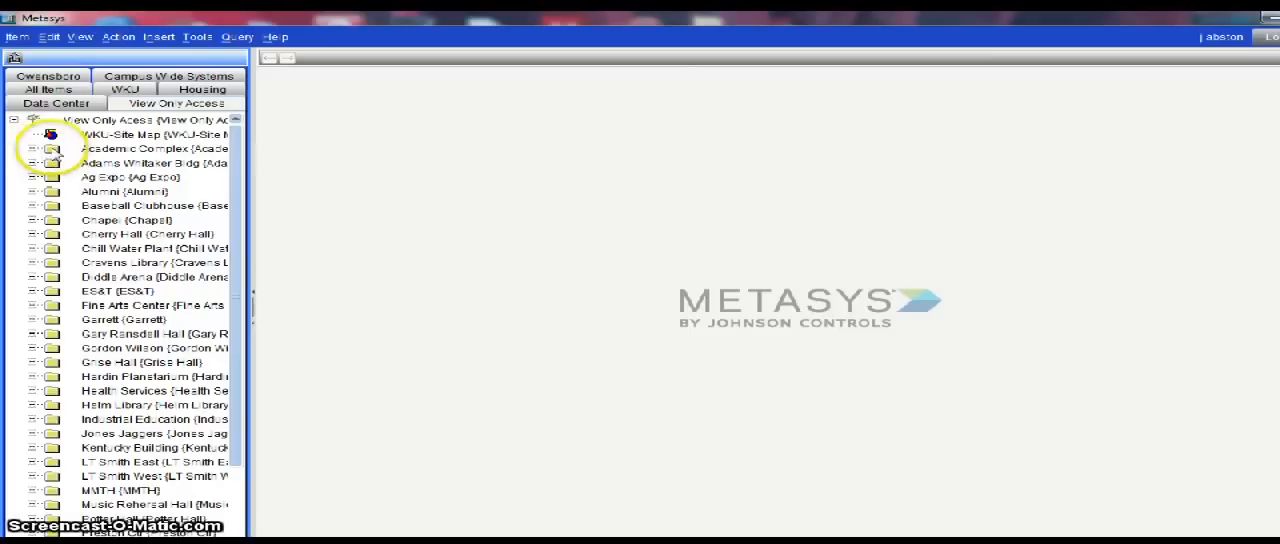
Step: Show the ACC Main building graphic from the Academic Complex folder
left_click(36, 148)
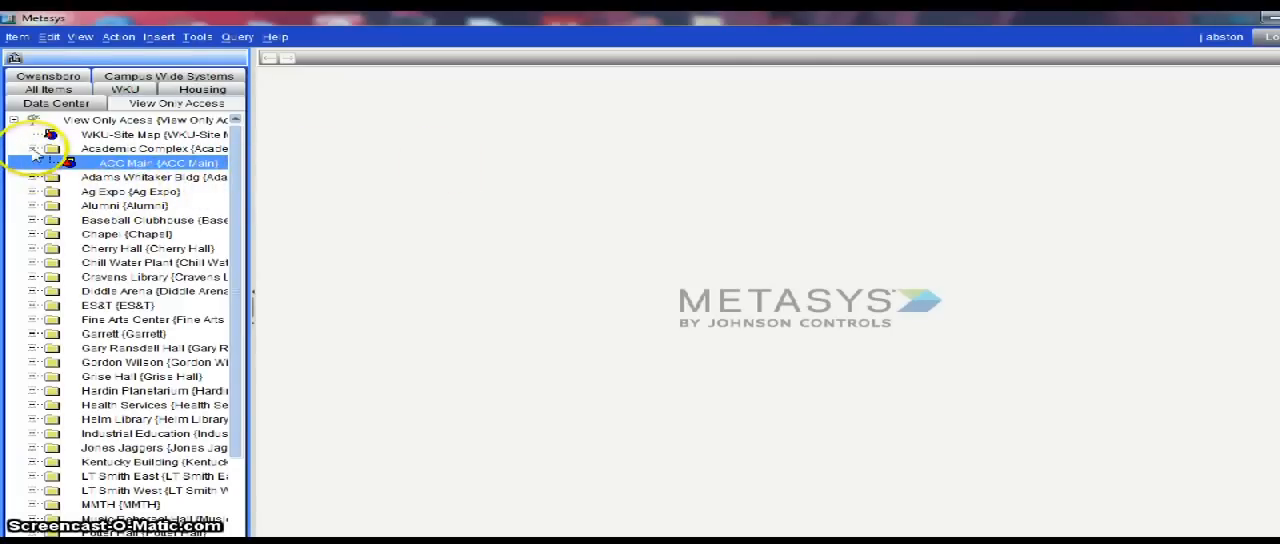
double_click(160, 162)
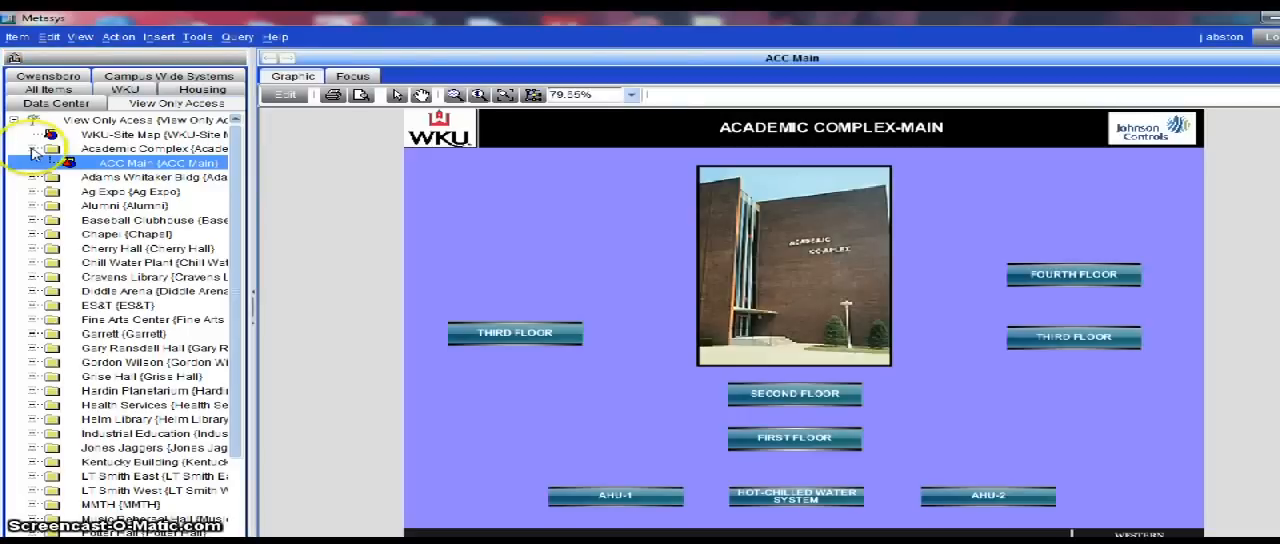
left_click(32, 148)
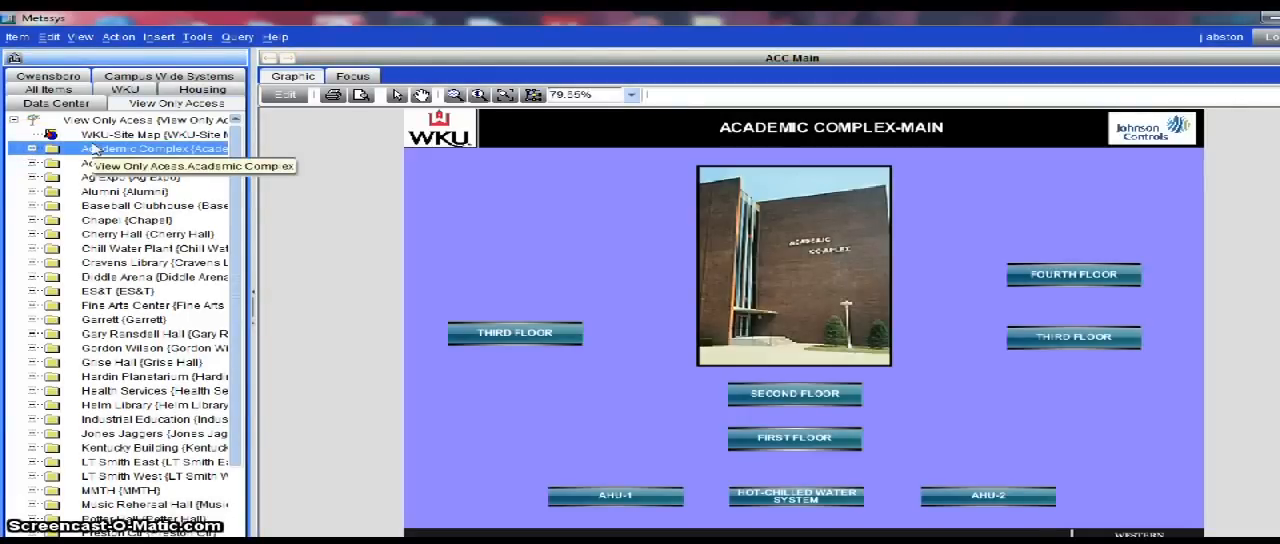
mouse_move(464, 176)
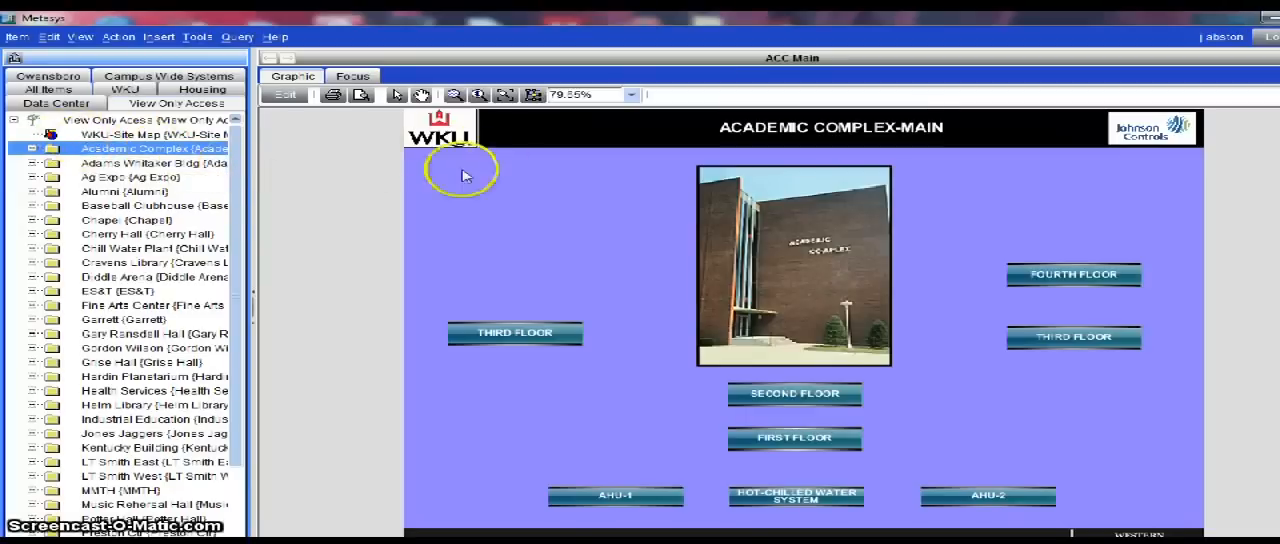
mouse_move(516, 238)
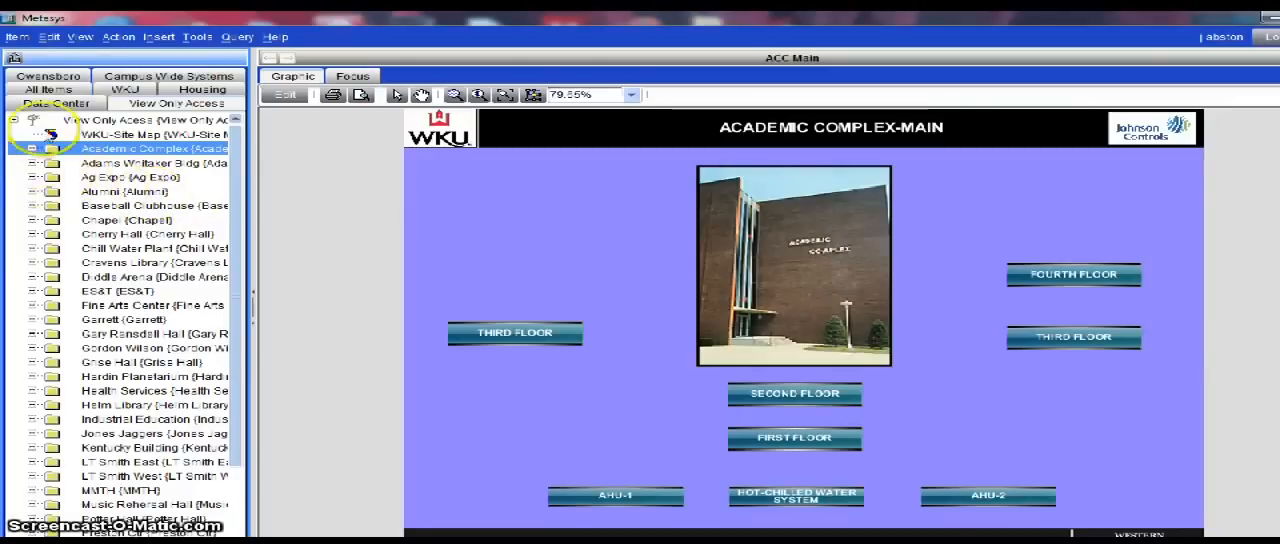
Step: Select the AHU-1 air handler in the WKU site tree
left_click(34, 148)
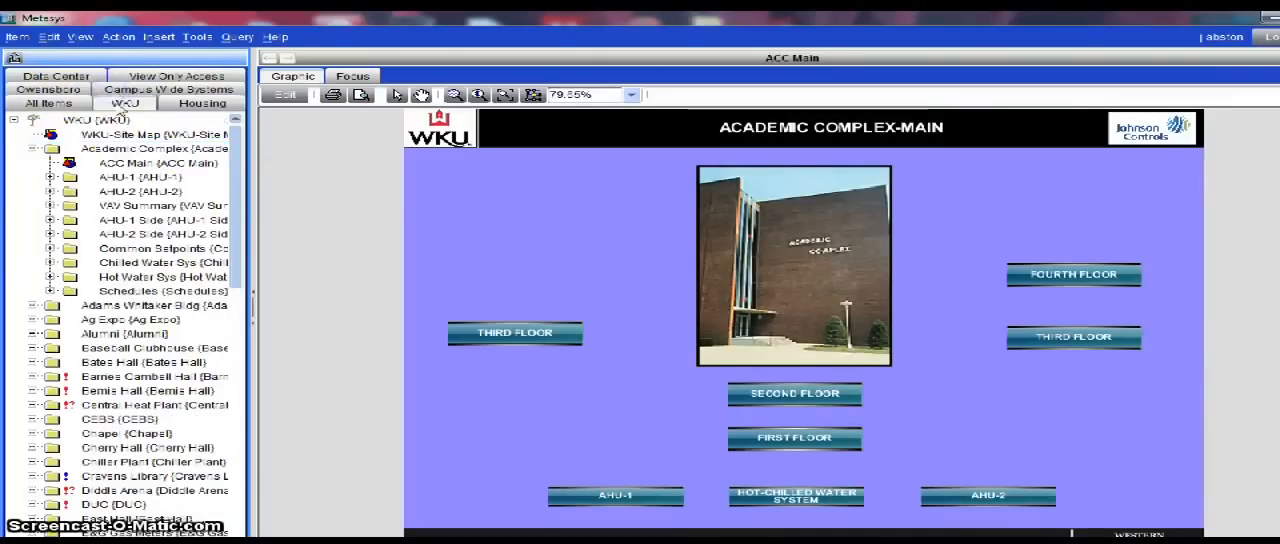
left_click(130, 176)
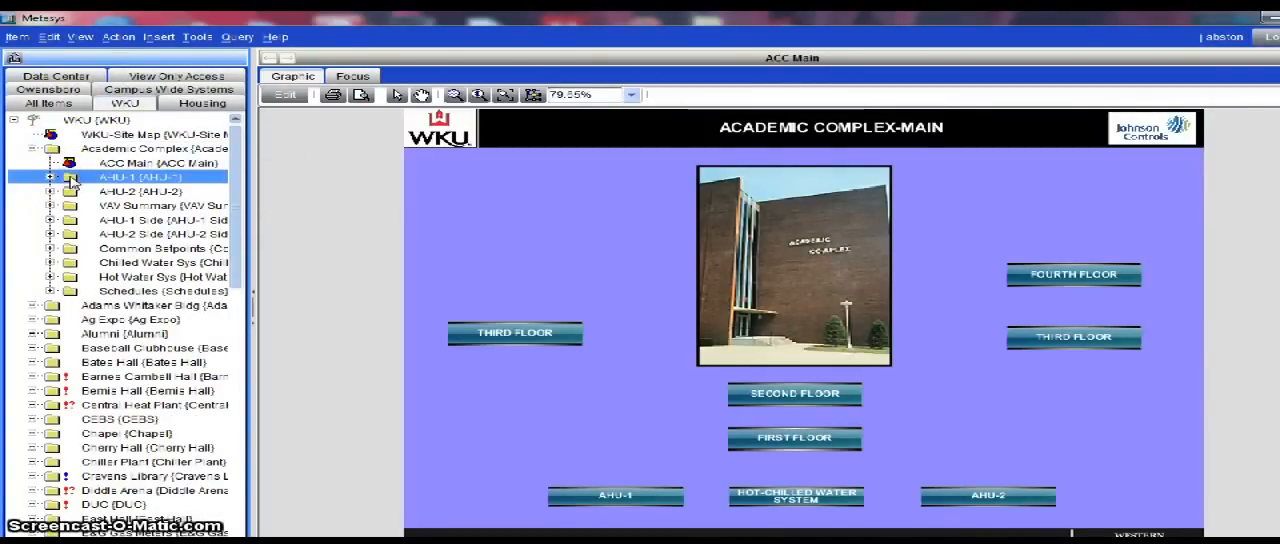
double_click(130, 176)
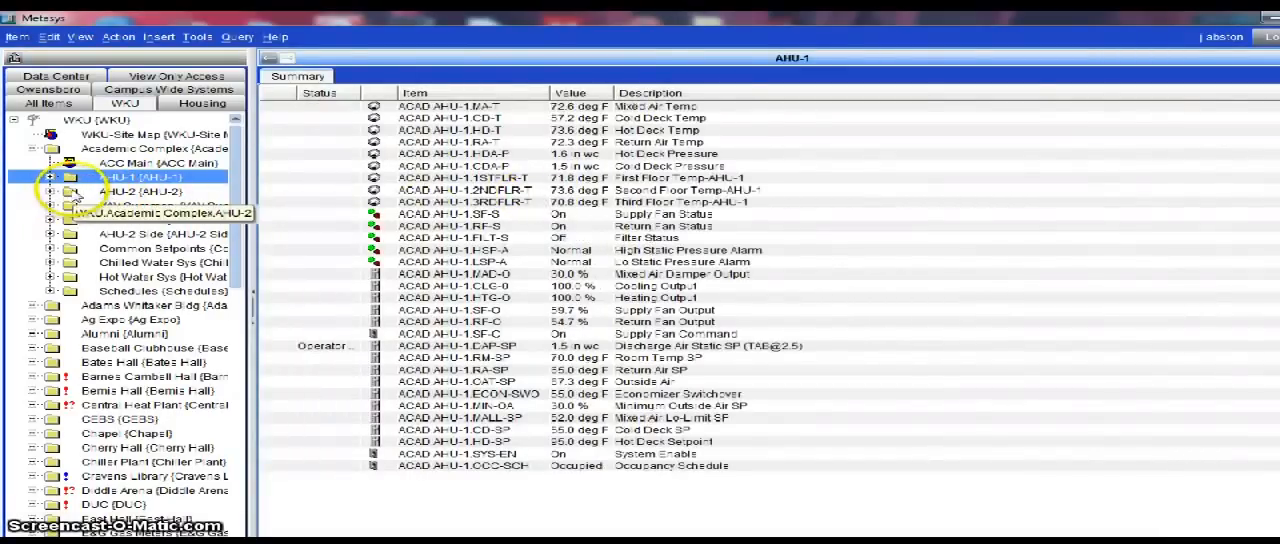
left_click(130, 192)
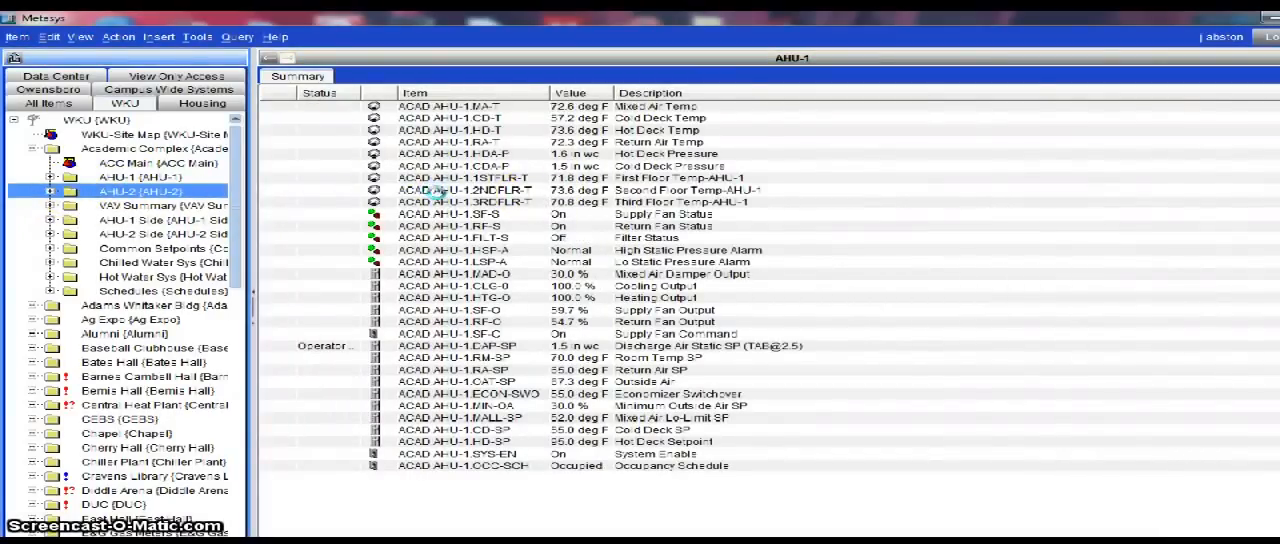
left_click(132, 192)
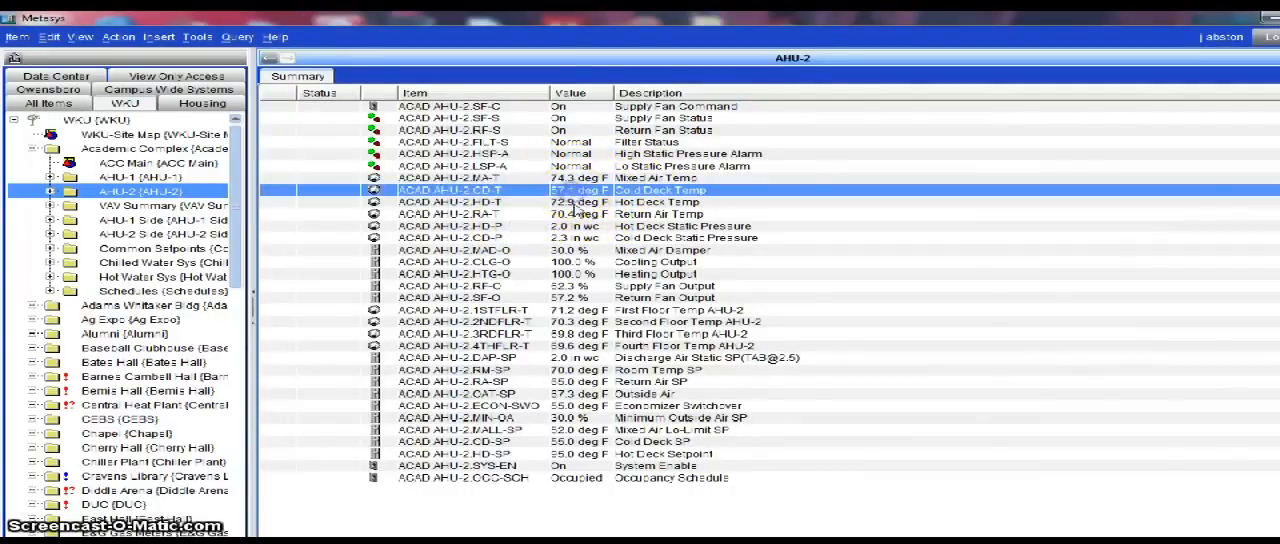
left_click(450, 202)
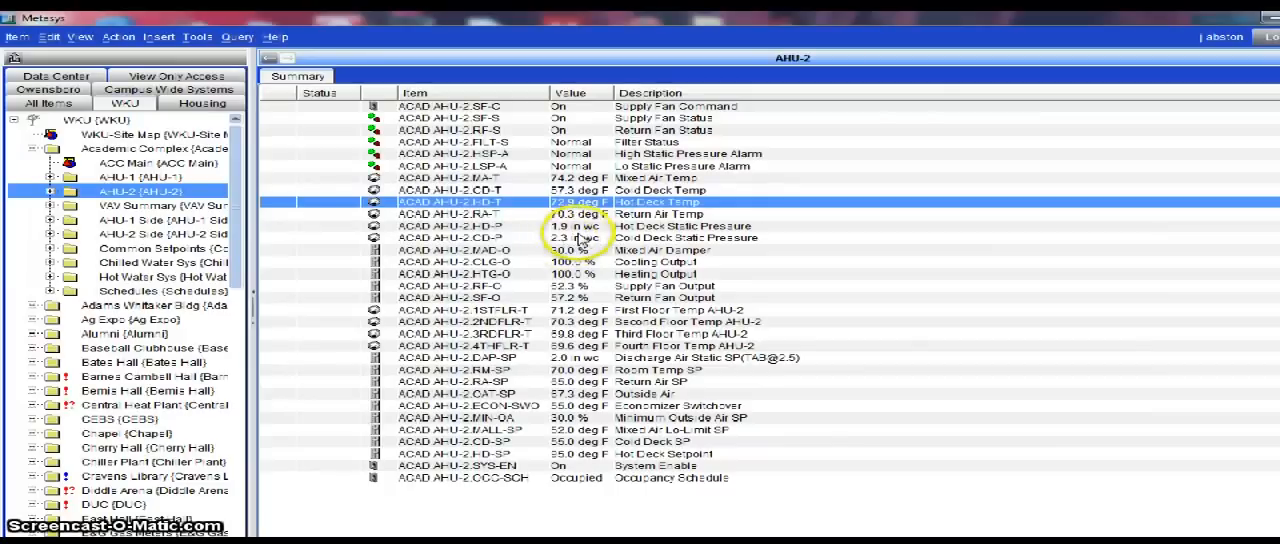
left_click(500, 224)
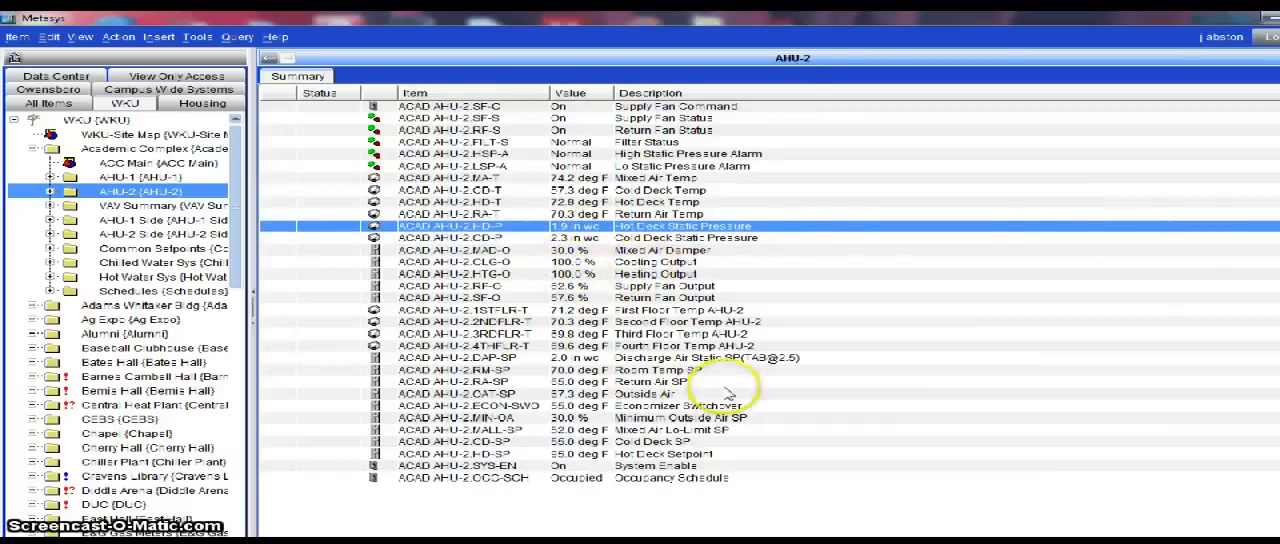
mouse_move(744, 276)
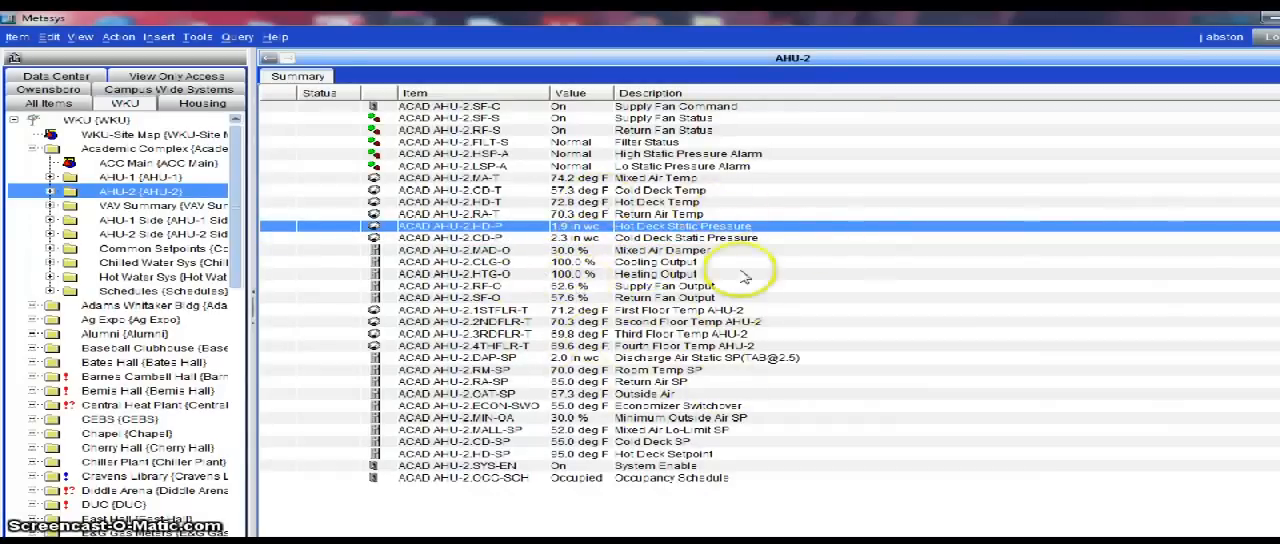
mouse_move(730, 328)
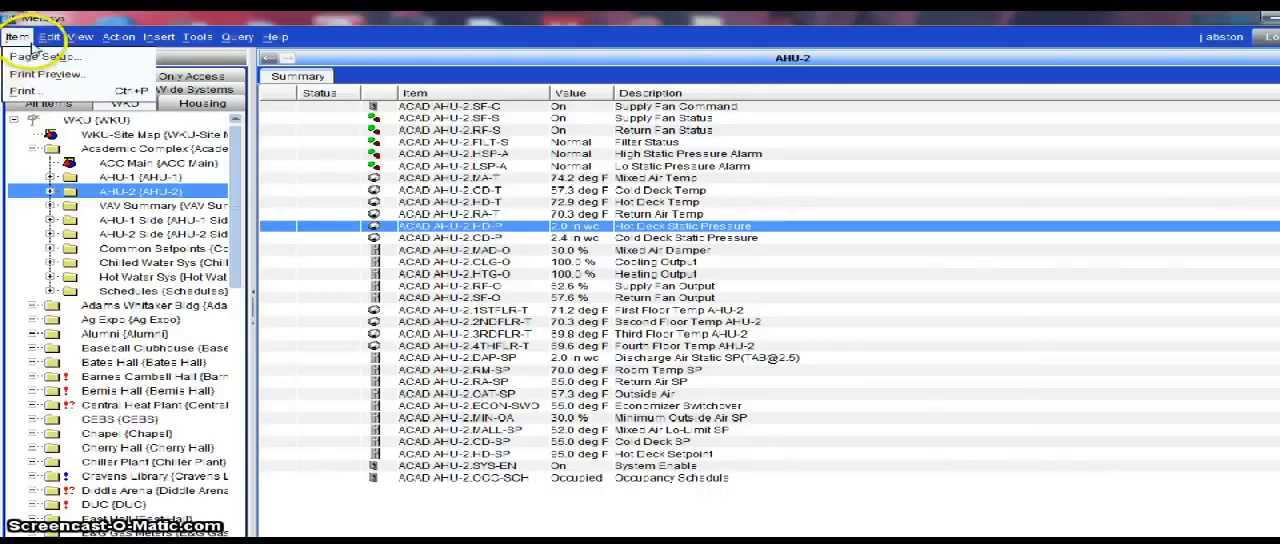
left_click(196, 36)
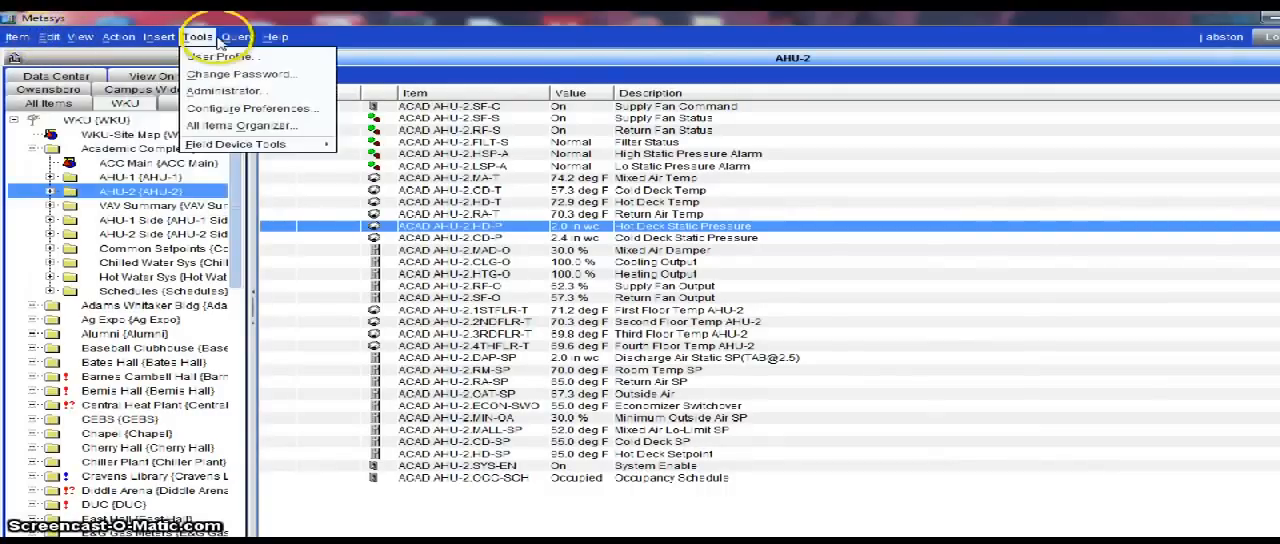
left_click(118, 36)
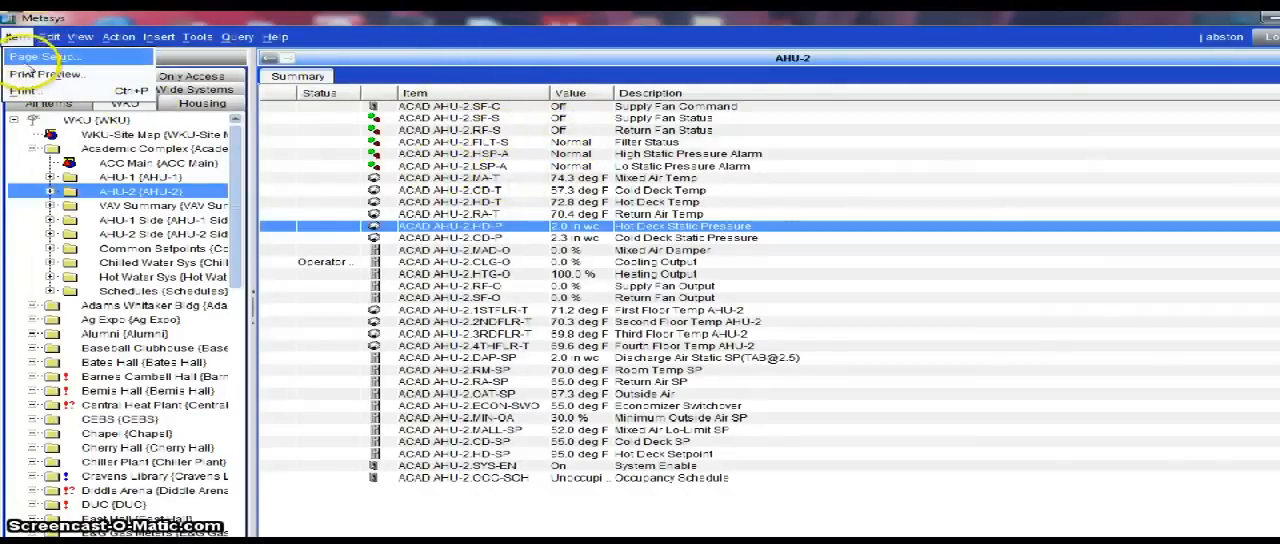
mouse_move(56, 92)
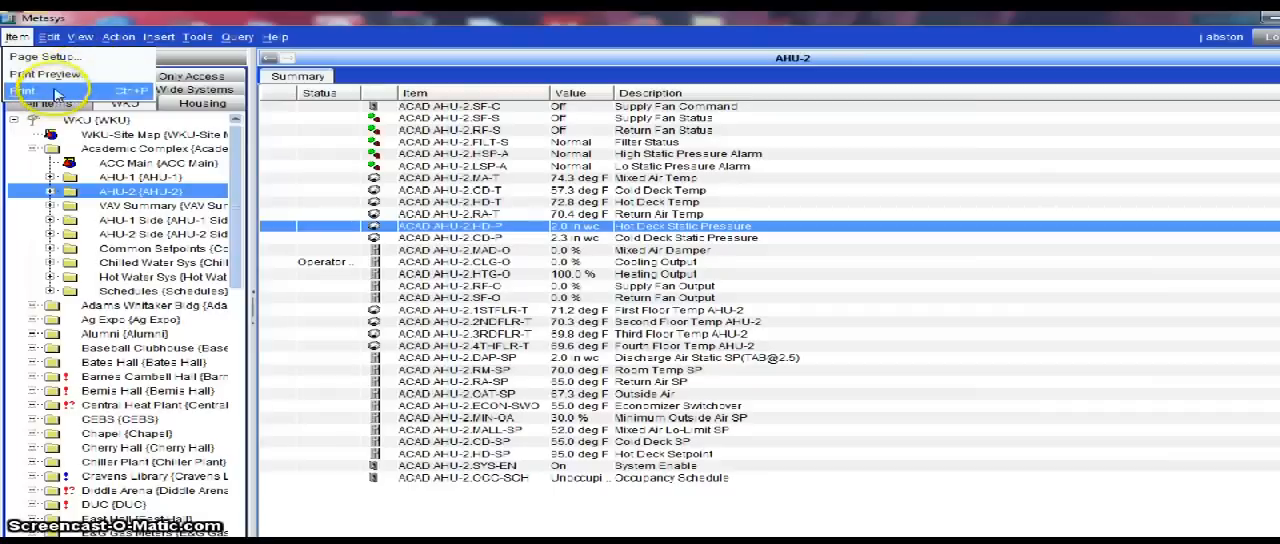
mouse_move(544, 212)
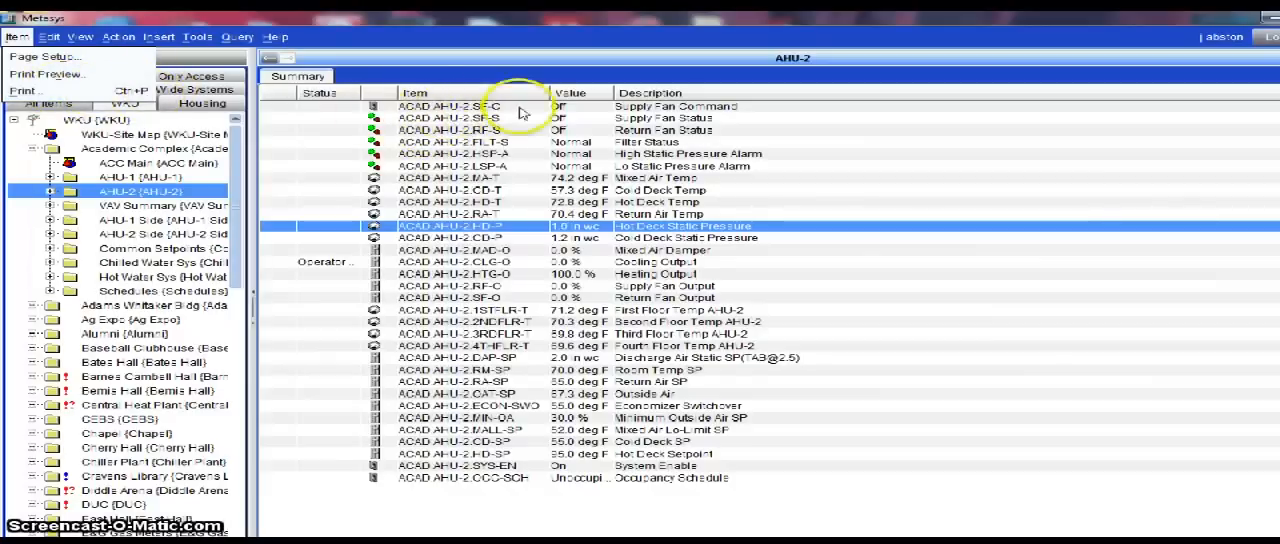
mouse_move(404, 64)
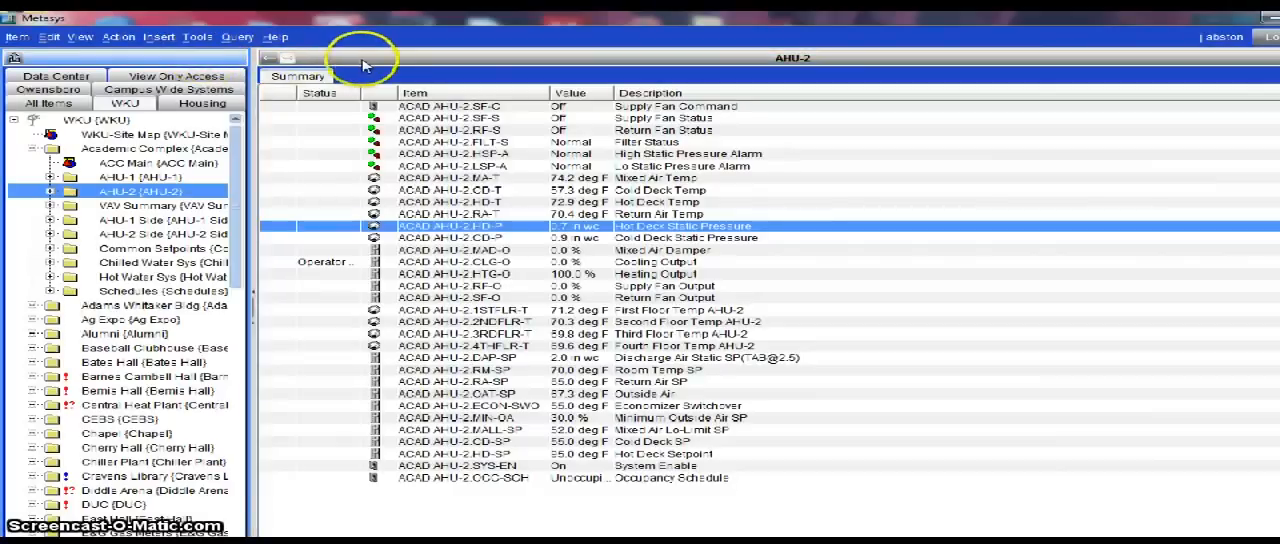
left_click(16, 36)
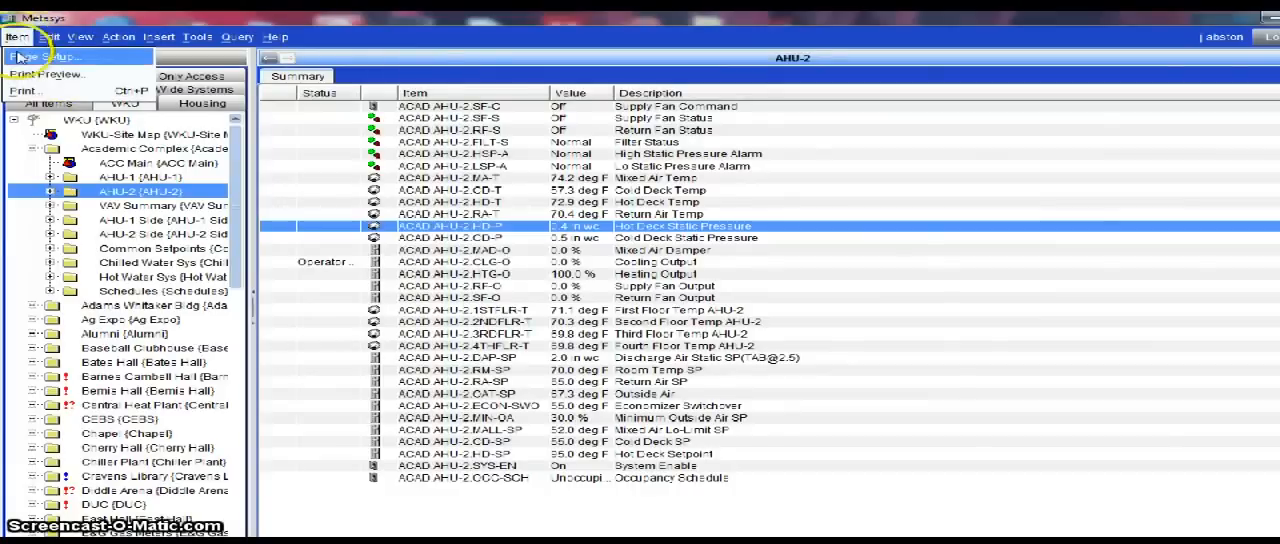
left_click(276, 36)
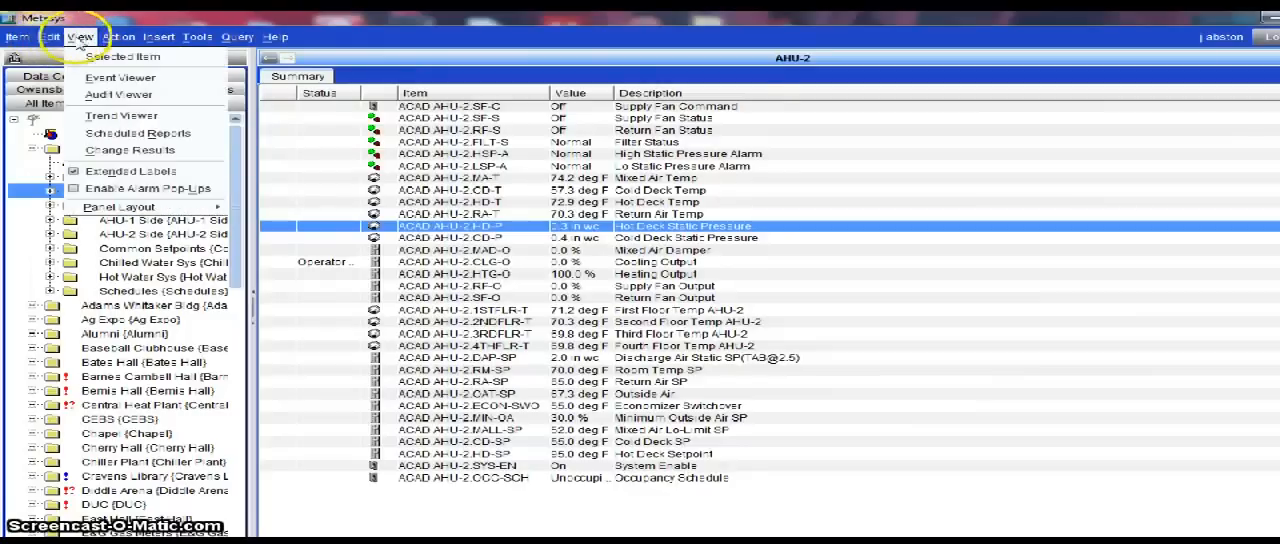
mouse_move(120, 116)
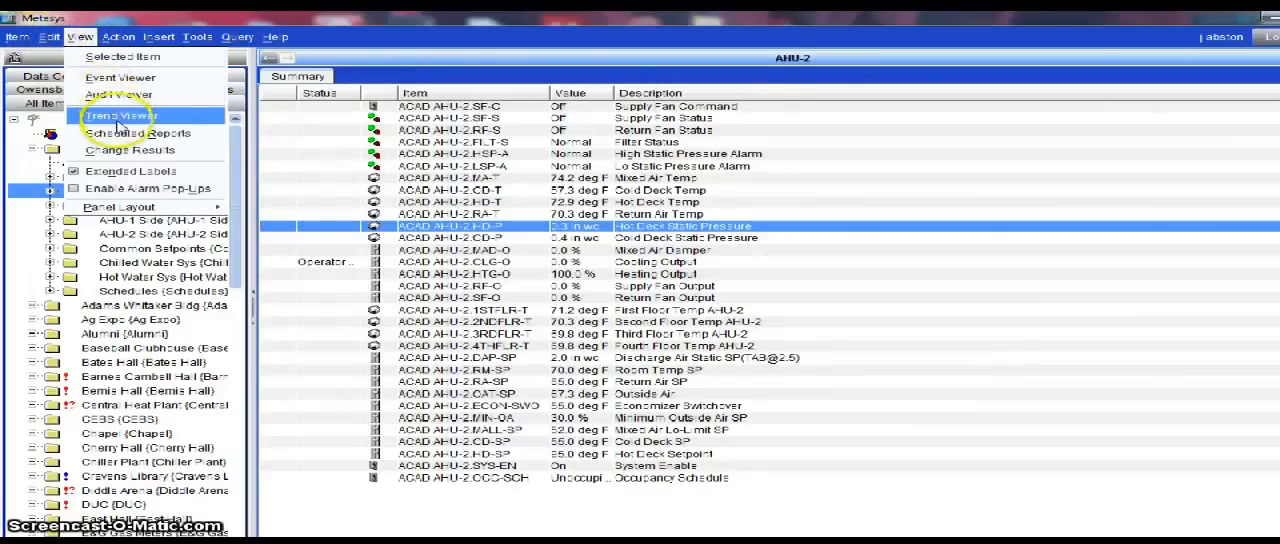
mouse_move(150, 188)
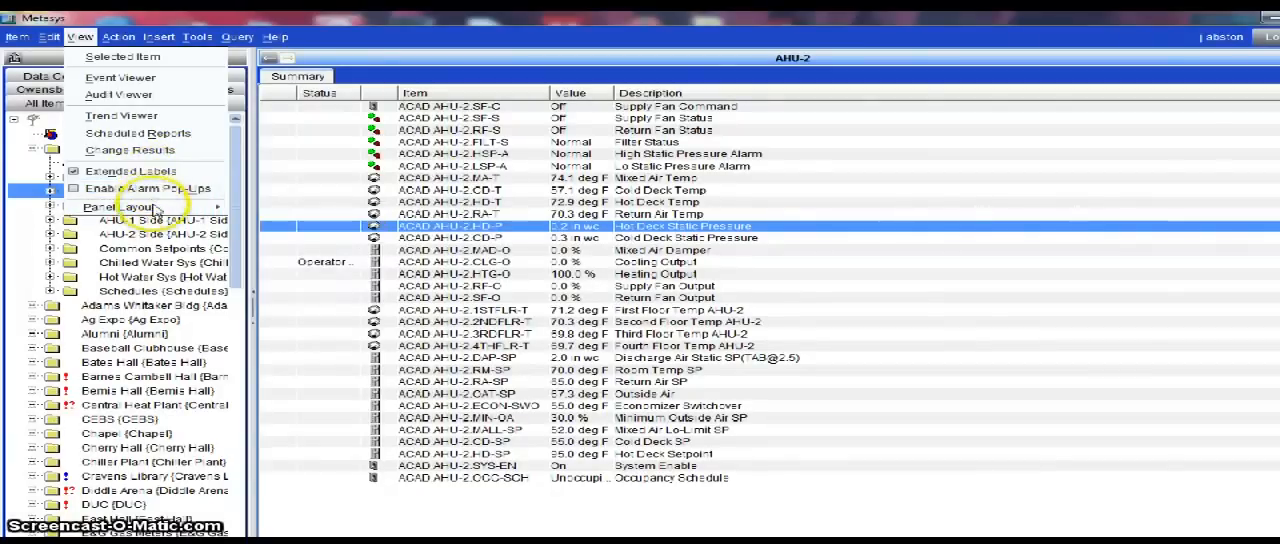
Step: Choose the Two Panel Horizontal layout so AHU-2 sits above AHU-1
left_click(120, 208)
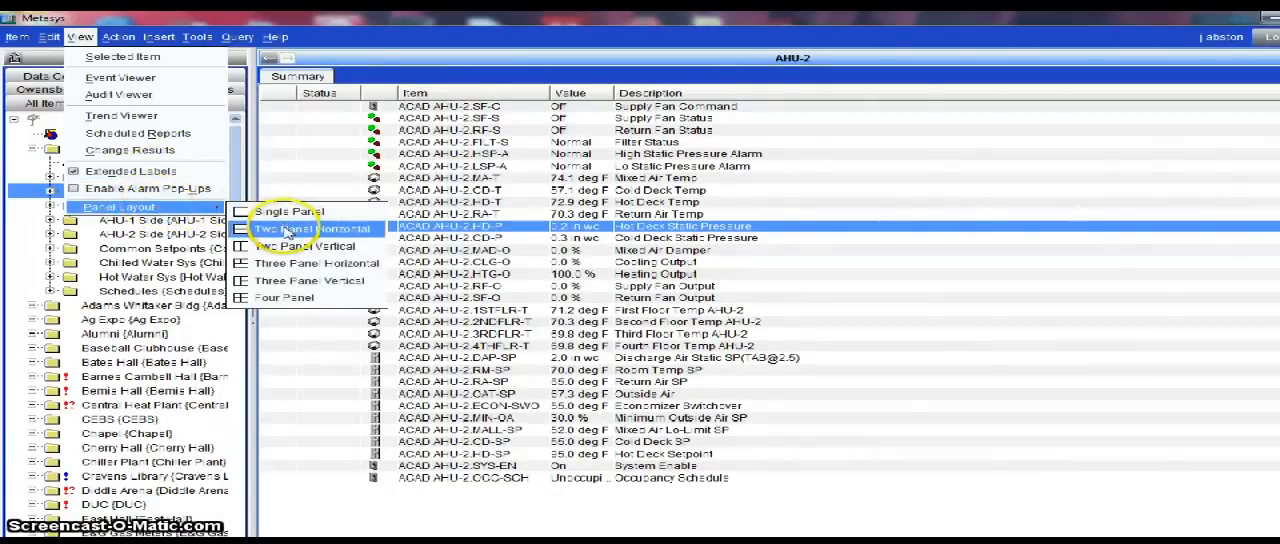
left_click(312, 228)
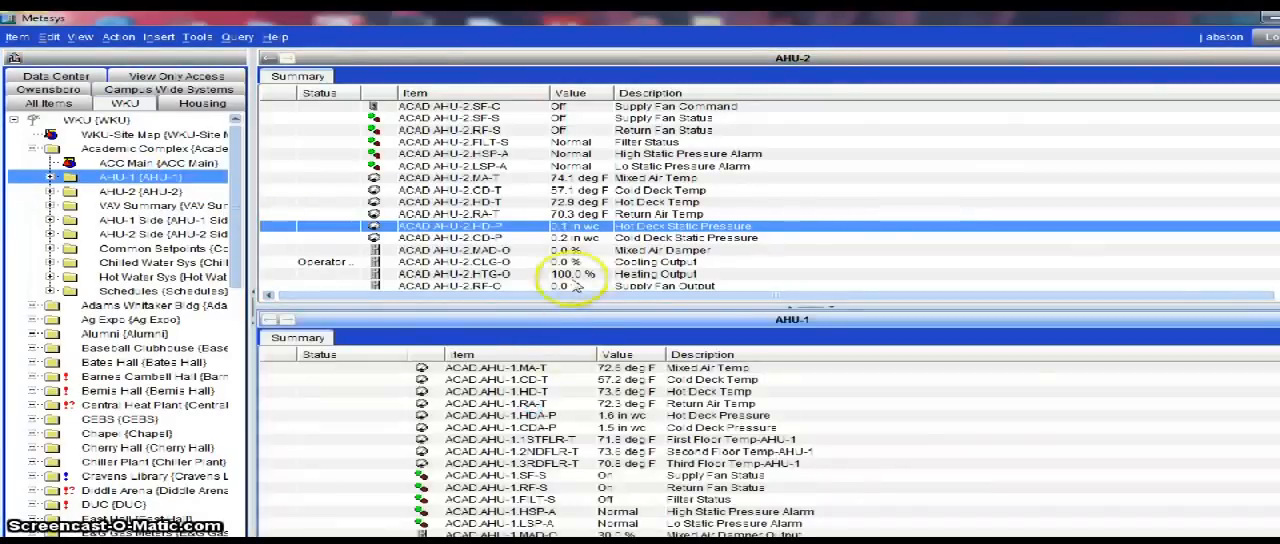
mouse_move(590, 308)
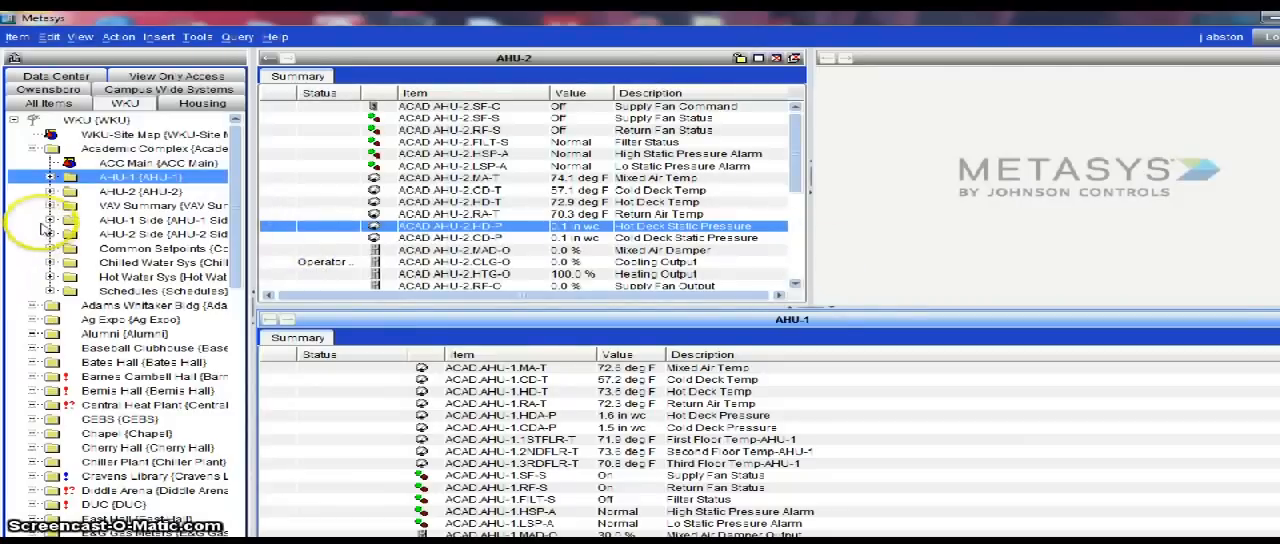
Step: Expand AHU-1's VAV Summary and First Floor to list its rooms, including RM 127A Office
left_click(52, 220)
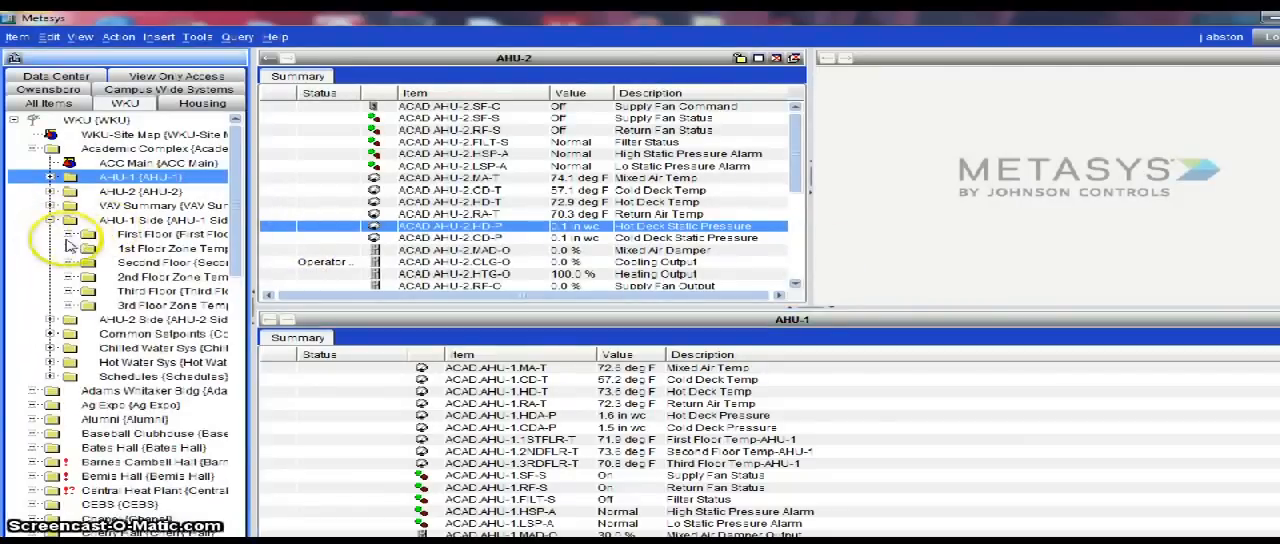
left_click(56, 236)
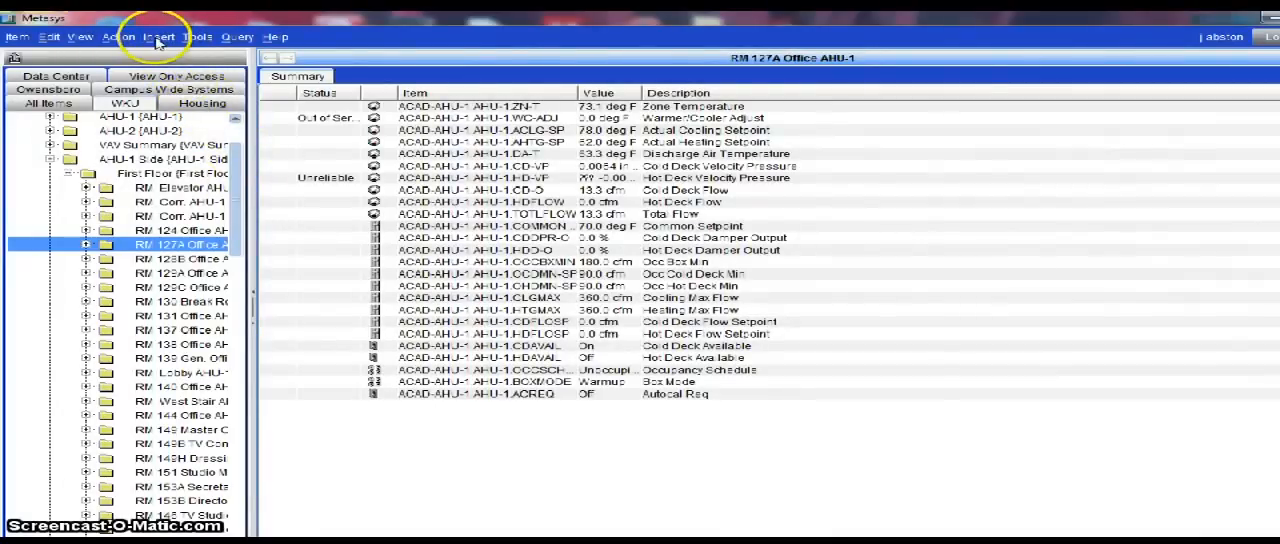
mouse_move(824, 360)
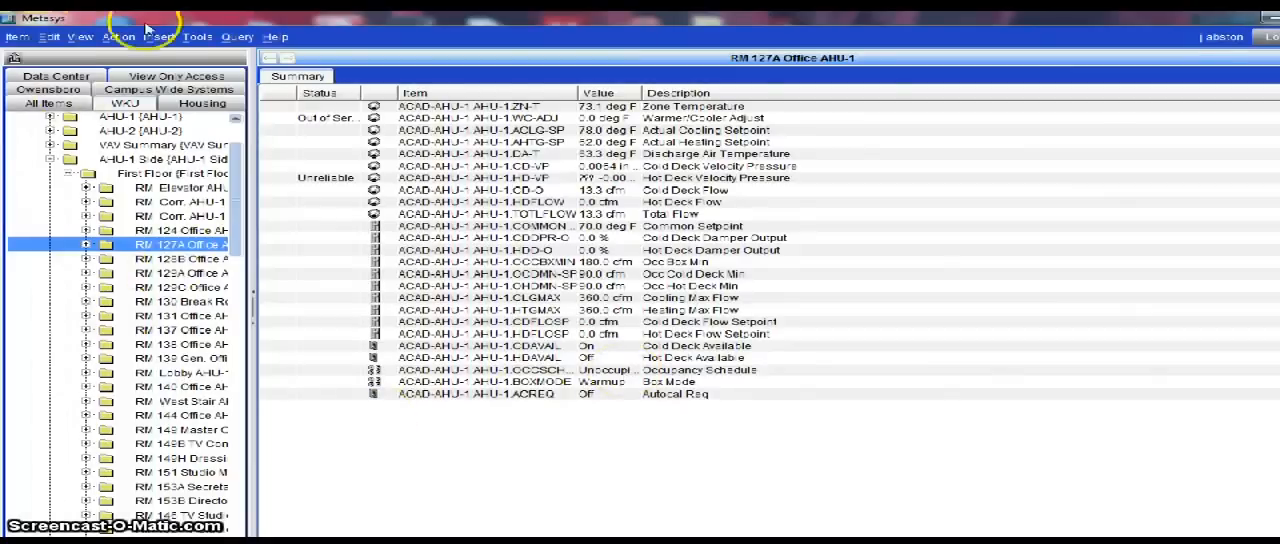
Step: Browse the Insert, Tools with Field Device Tools, and Query menus over RM 127A Office's summary
left_click(158, 36)
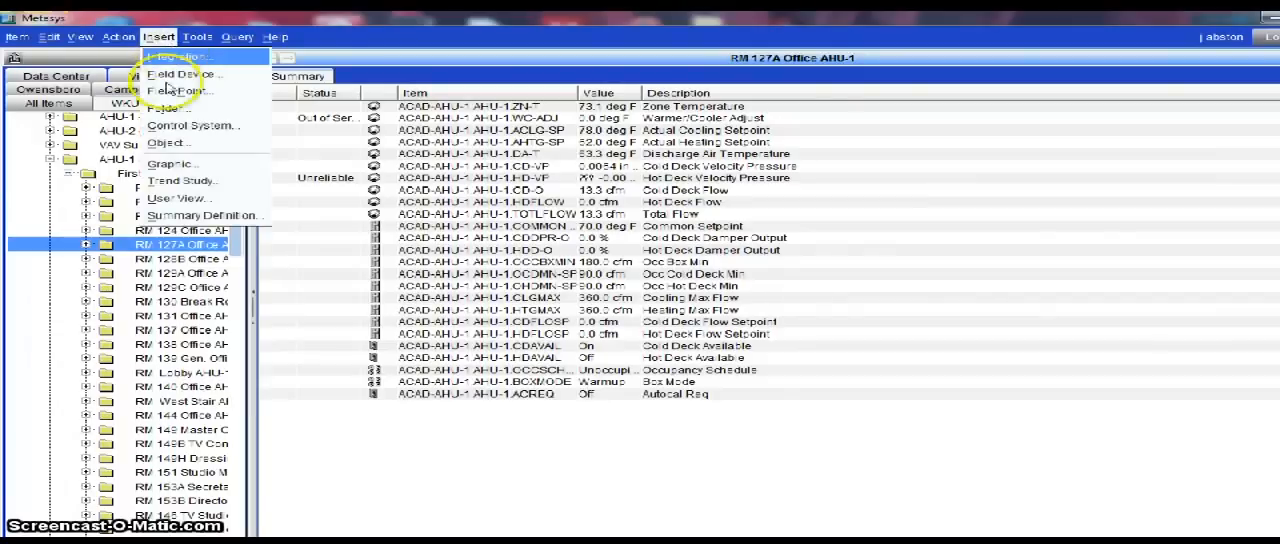
left_click(196, 36)
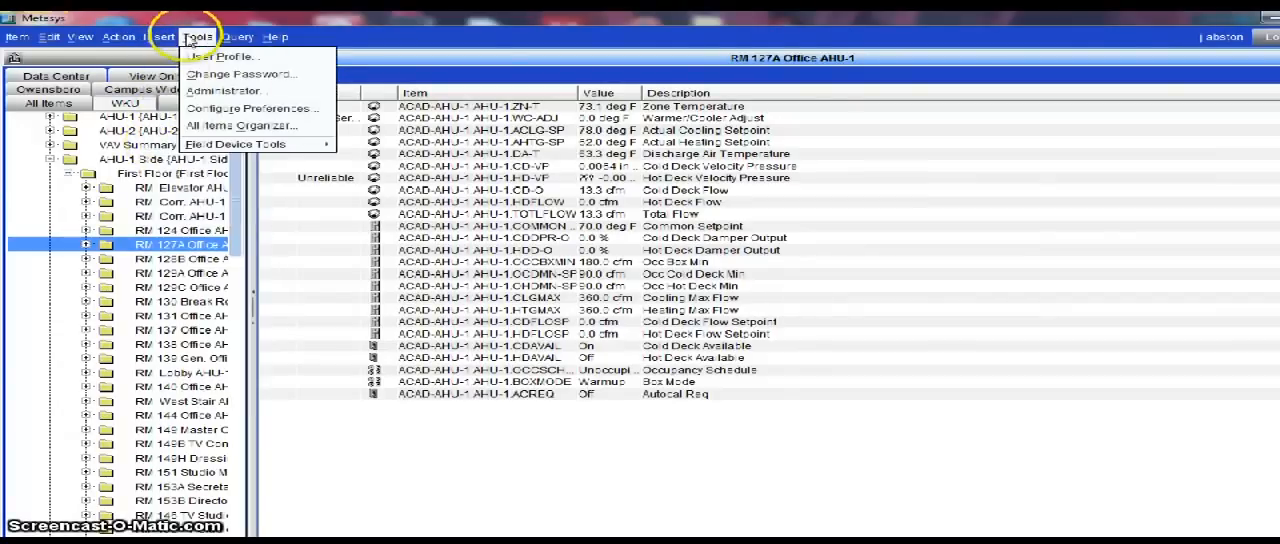
left_click(158, 36)
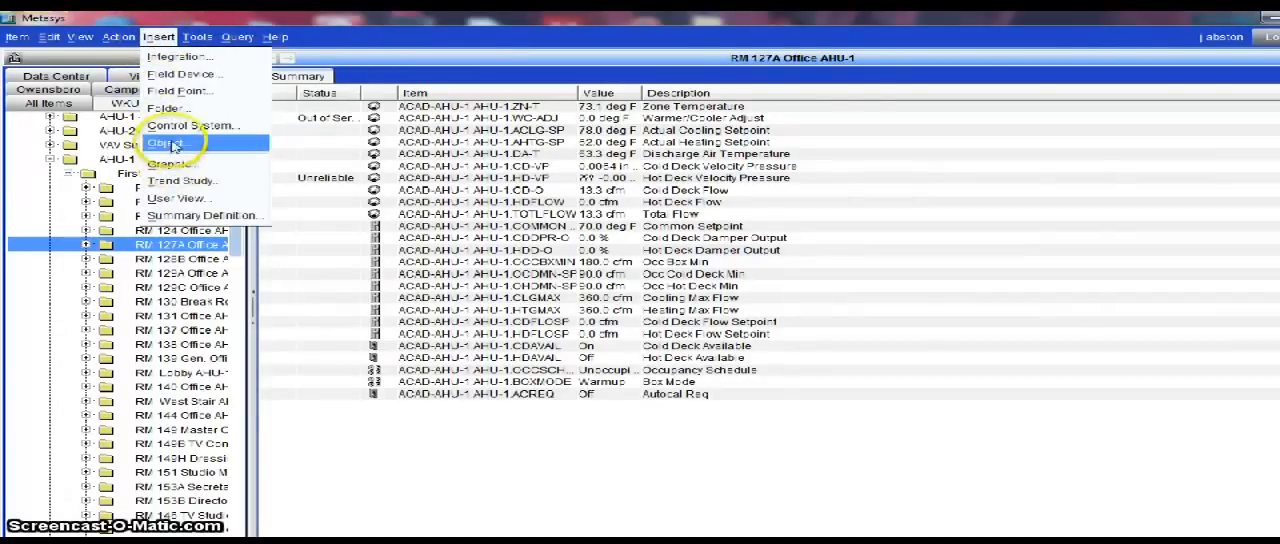
mouse_move(190, 124)
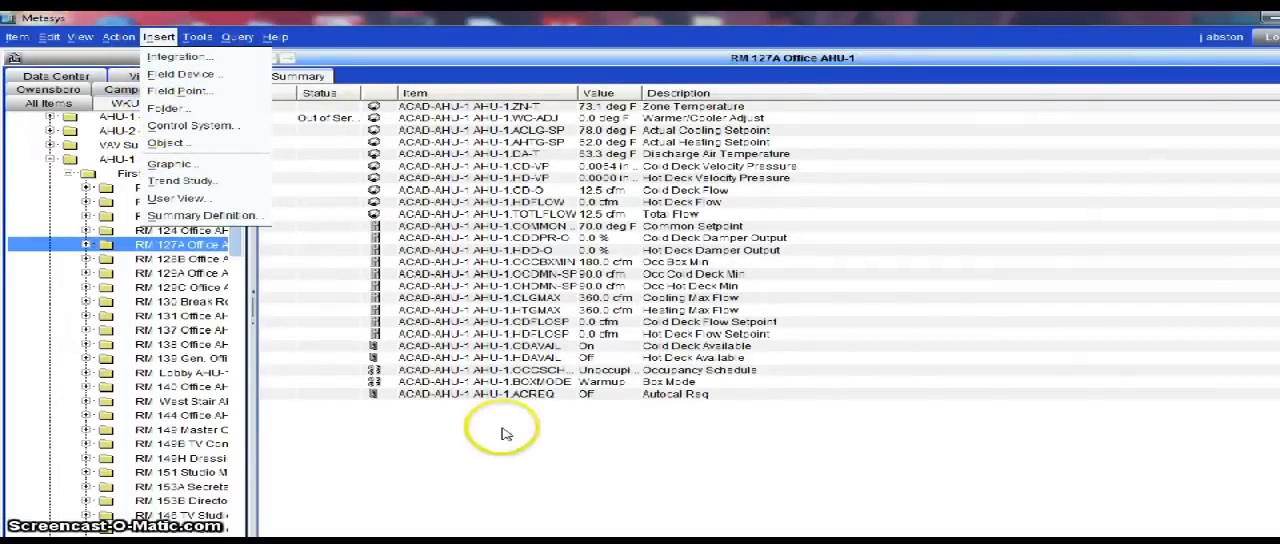
mouse_move(190, 74)
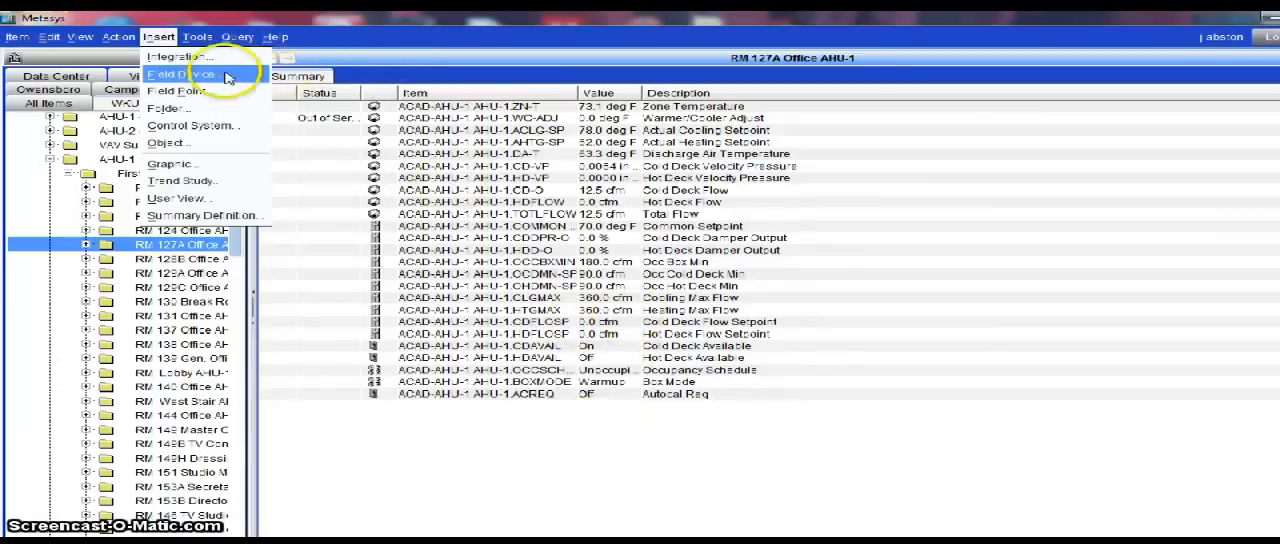
left_click(198, 36)
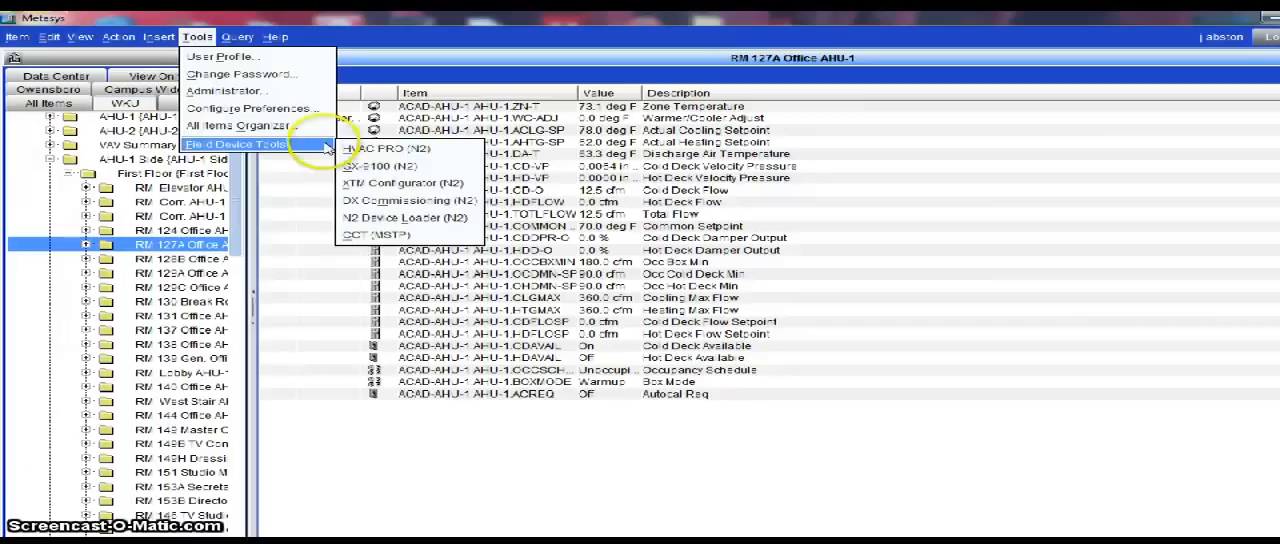
mouse_move(378, 234)
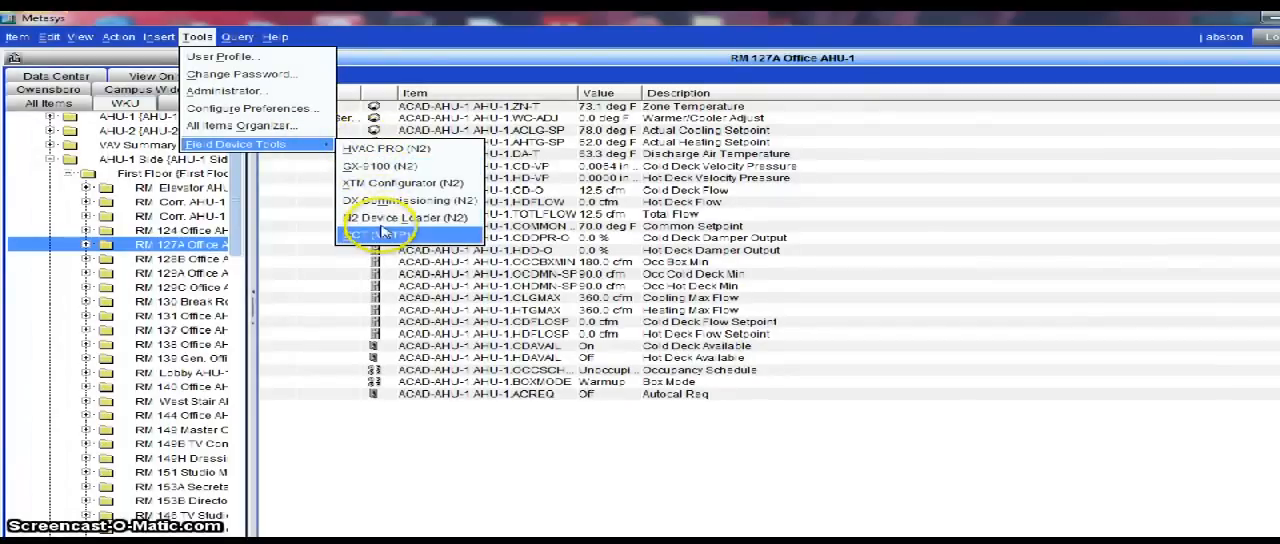
mouse_move(384, 148)
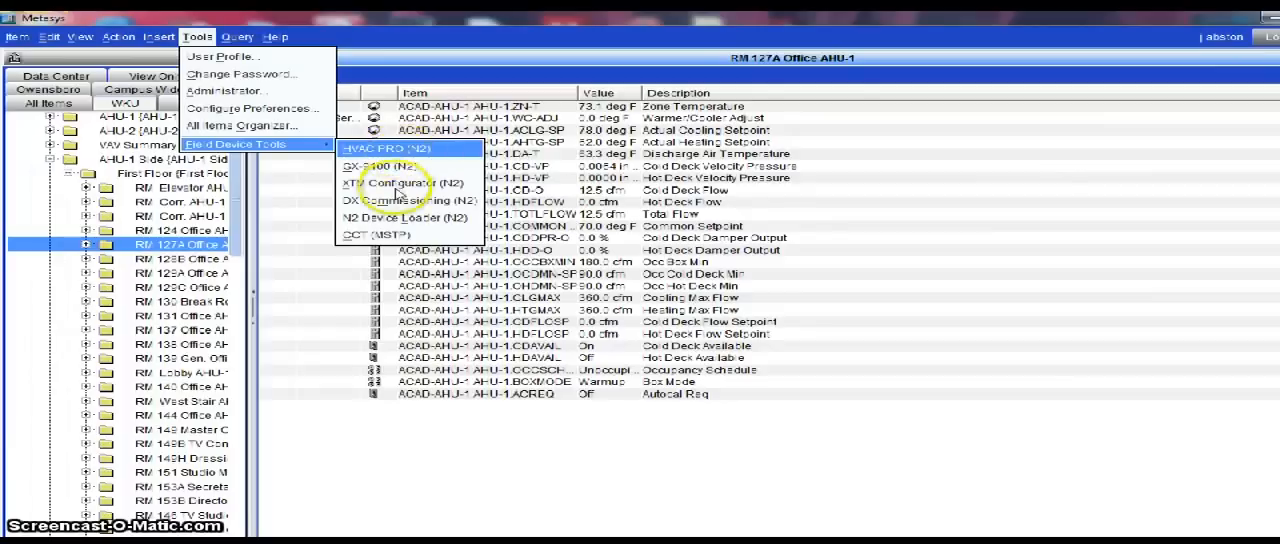
mouse_move(400, 166)
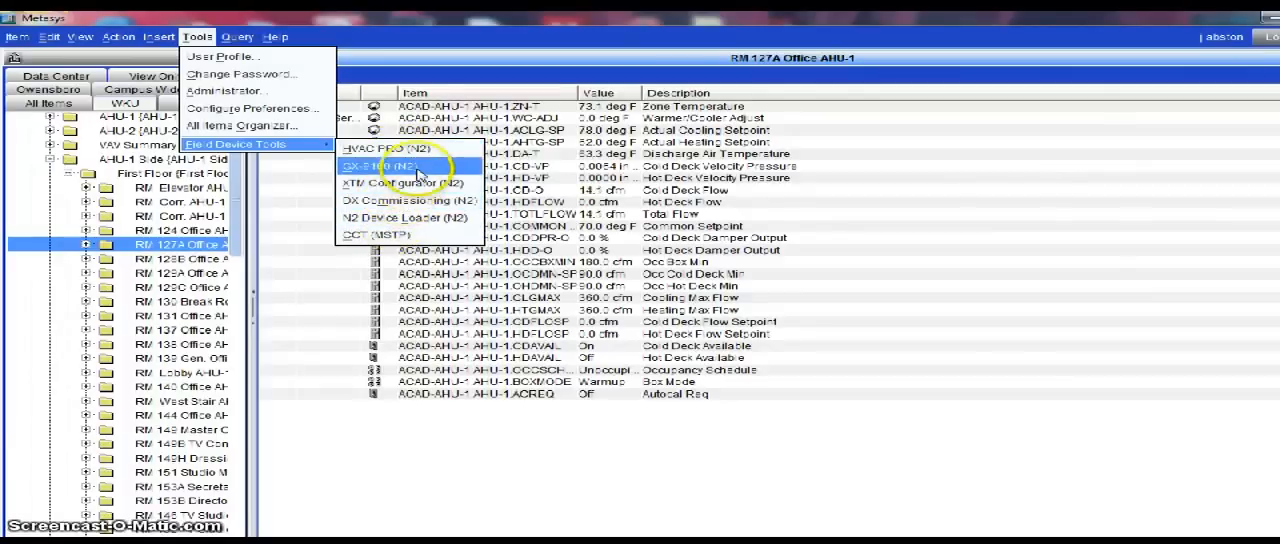
mouse_move(380, 234)
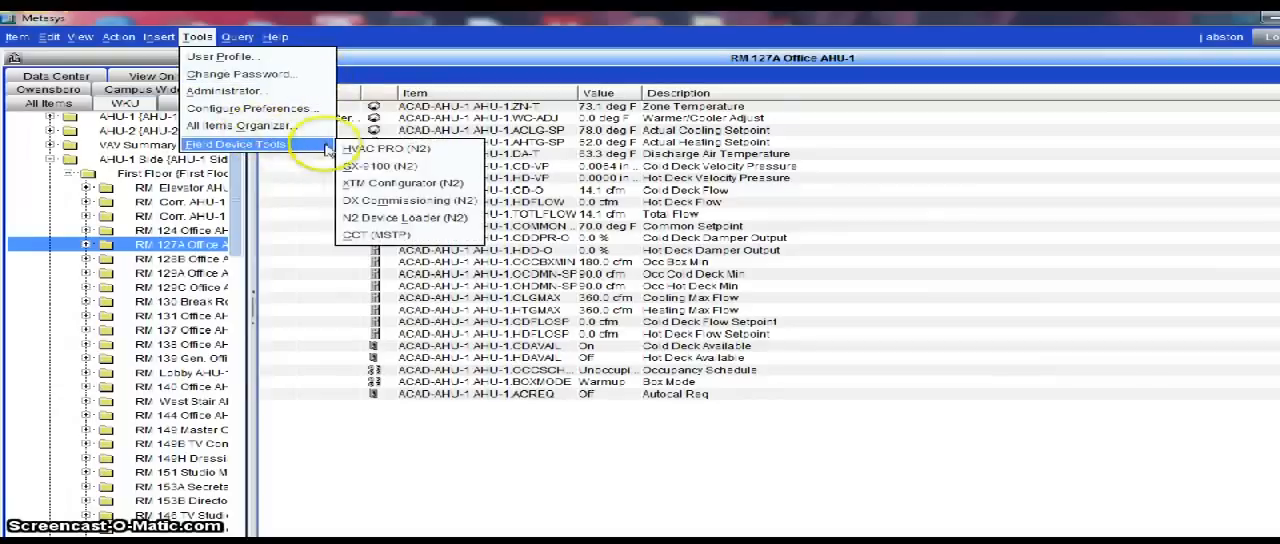
mouse_move(378, 234)
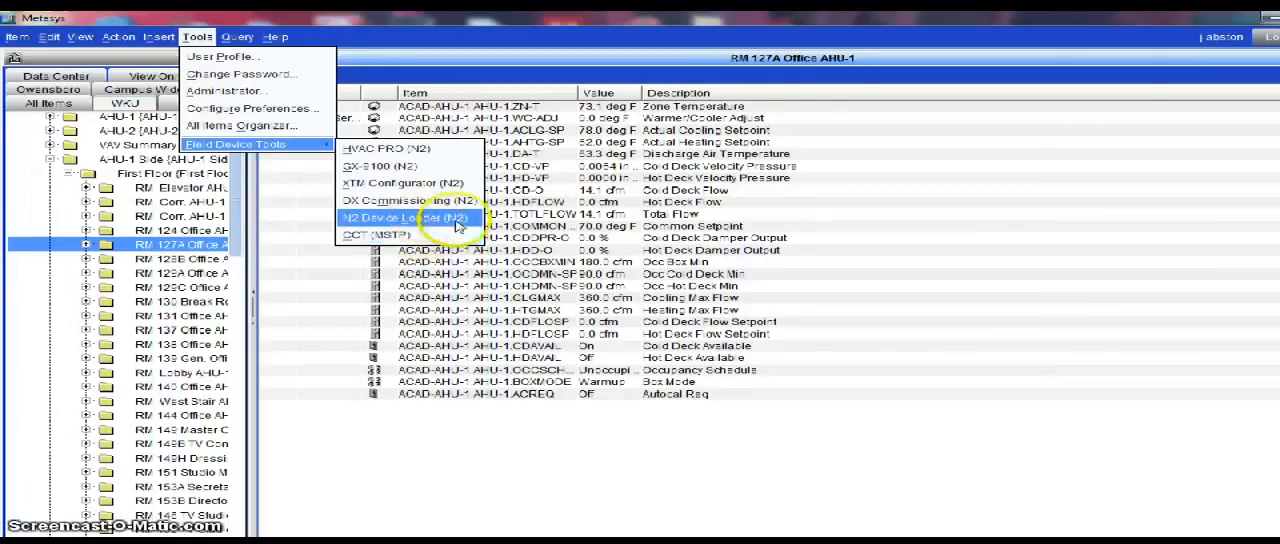
left_click(238, 36)
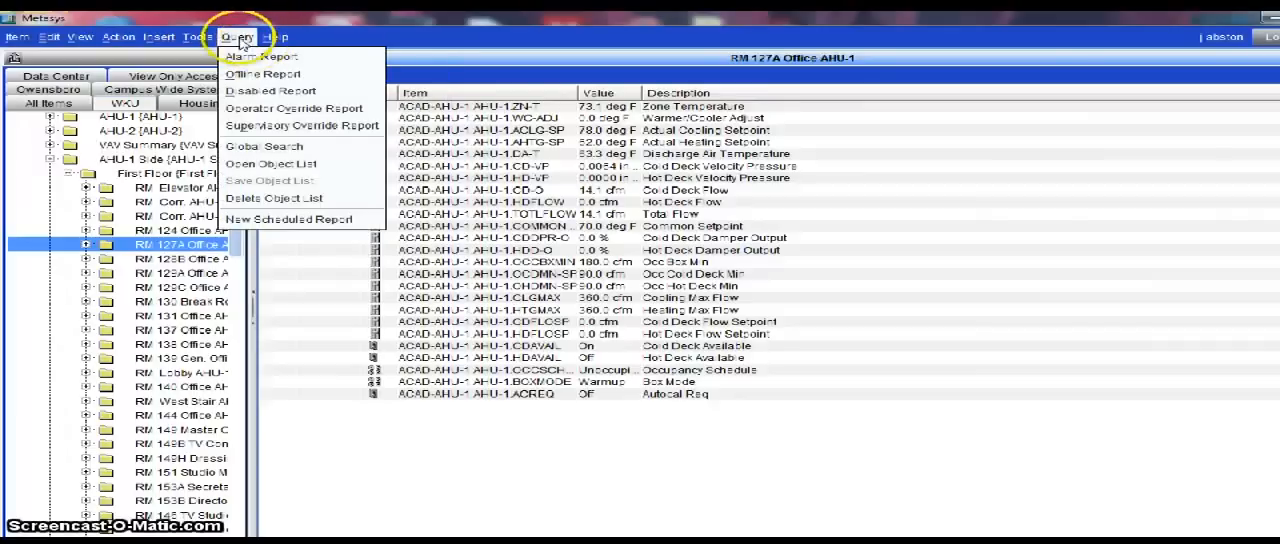
mouse_move(262, 72)
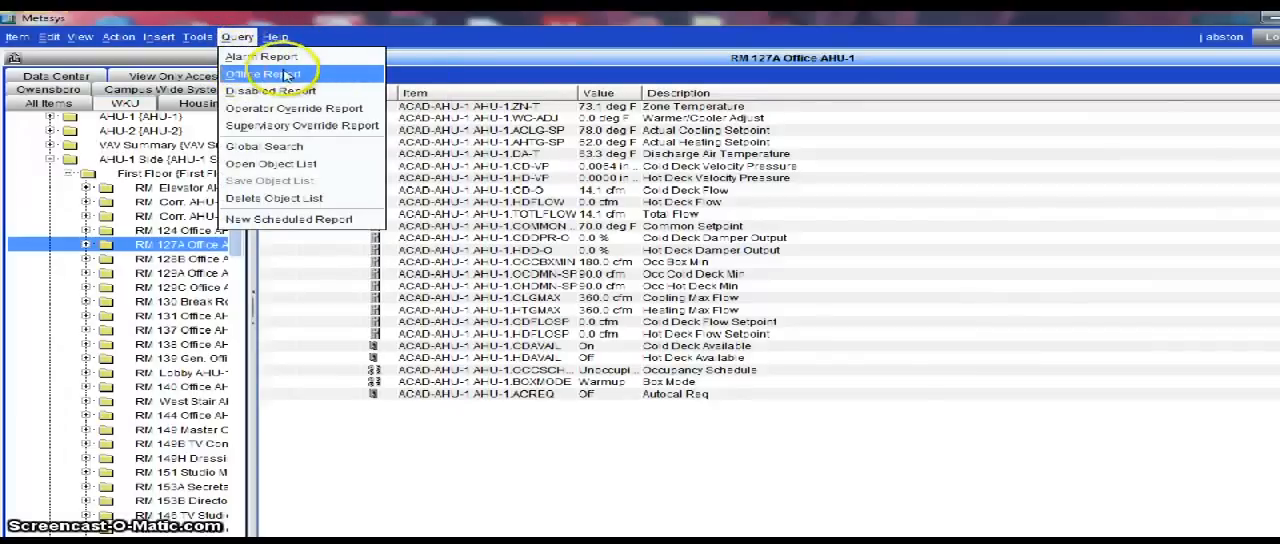
mouse_move(284, 148)
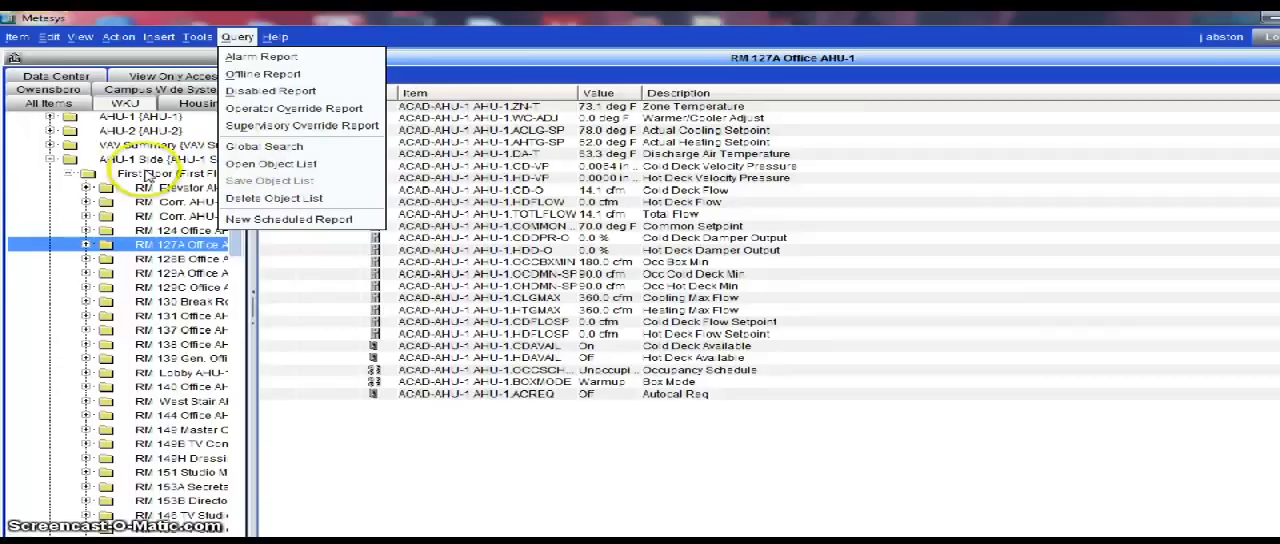
mouse_move(282, 146)
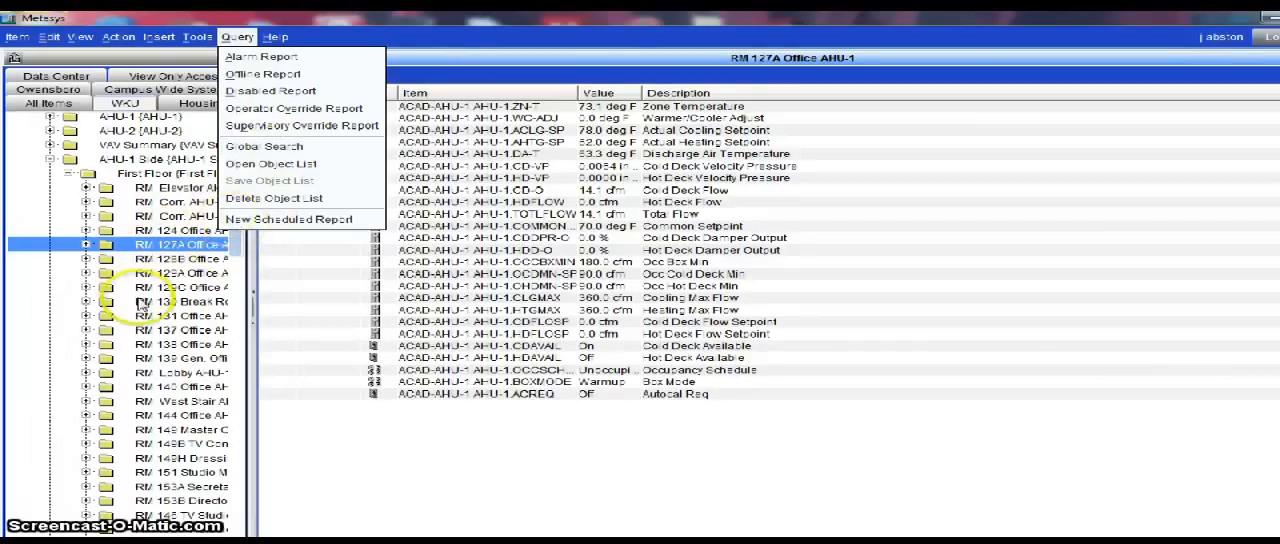
mouse_move(296, 198)
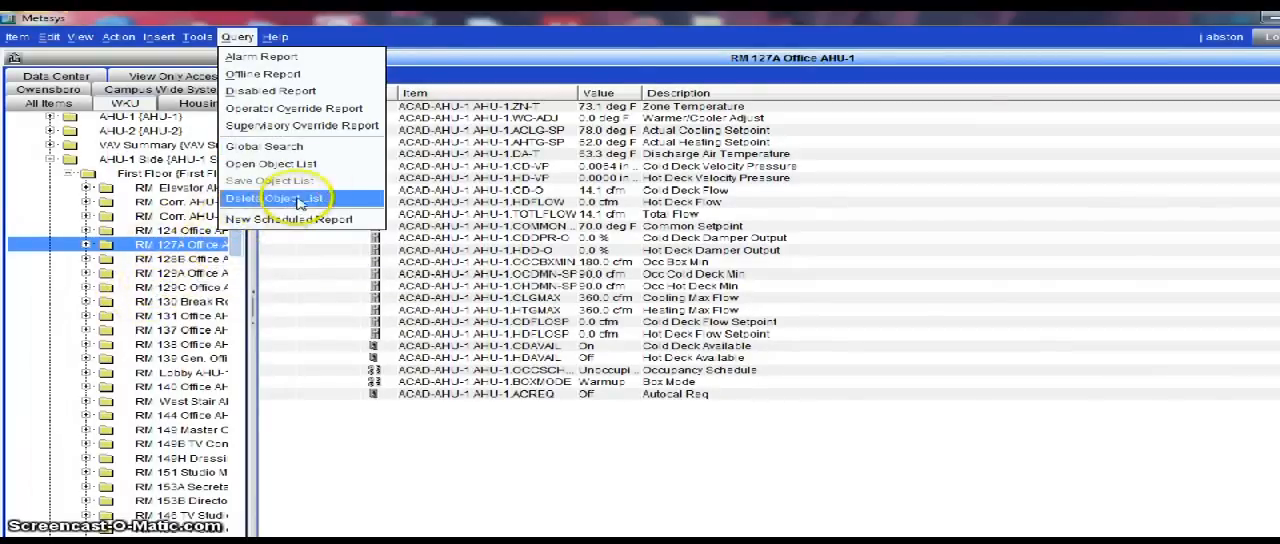
mouse_move(304, 220)
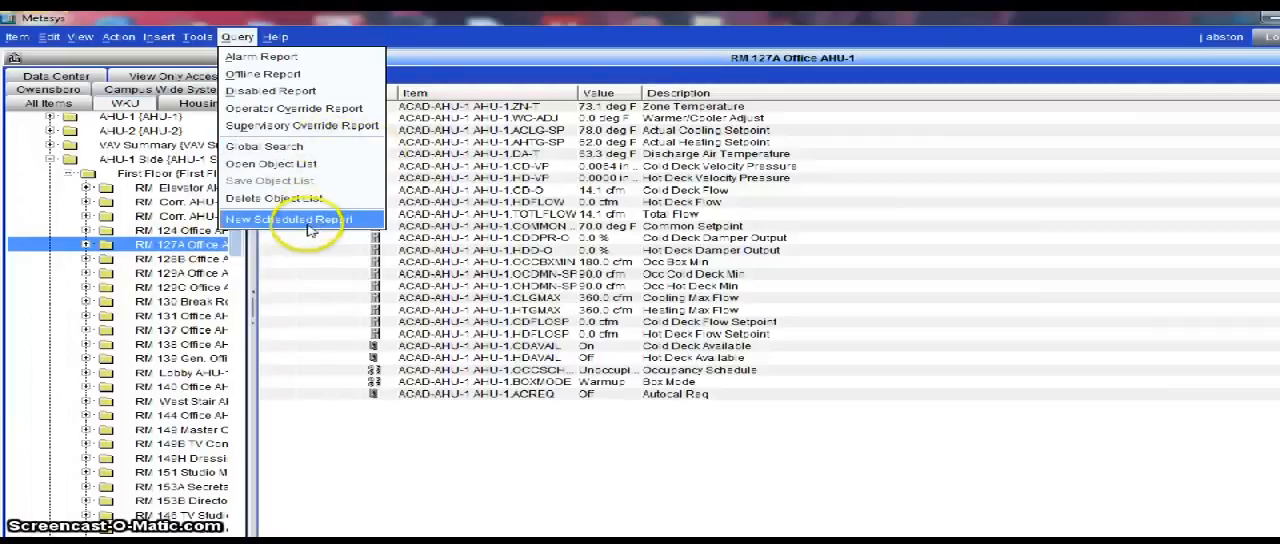
mouse_move(420, 110)
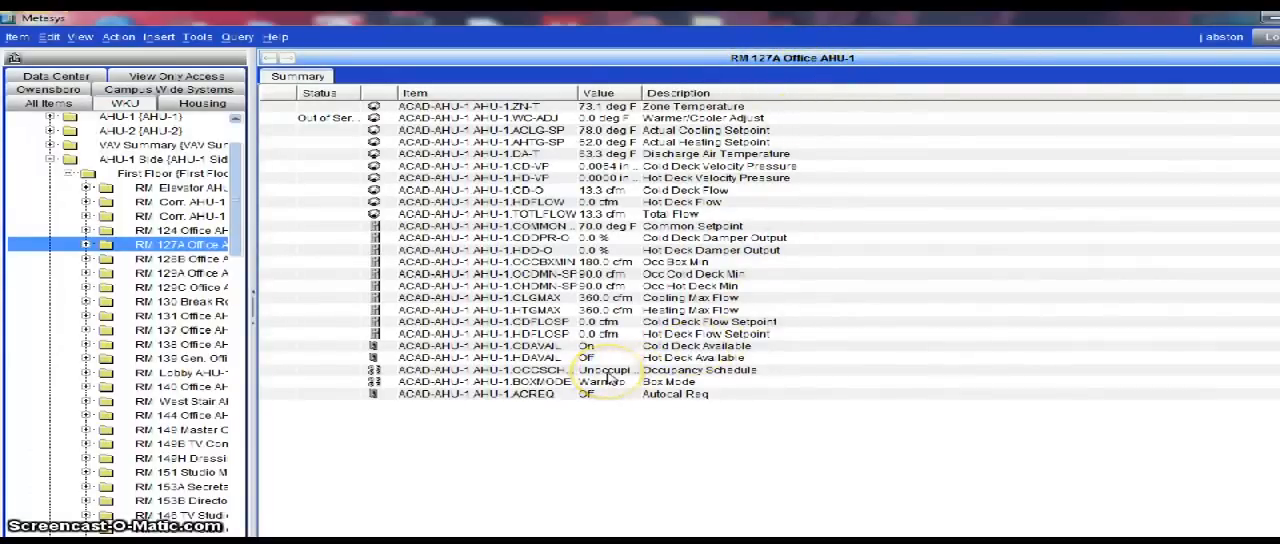
right_click(604, 370)
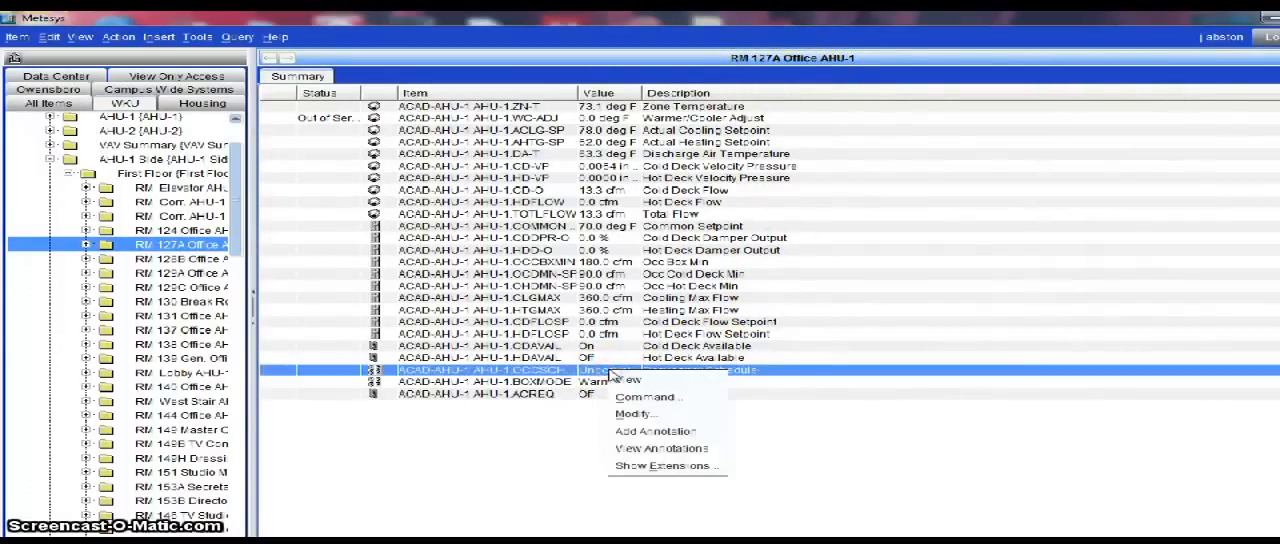
left_click(648, 396)
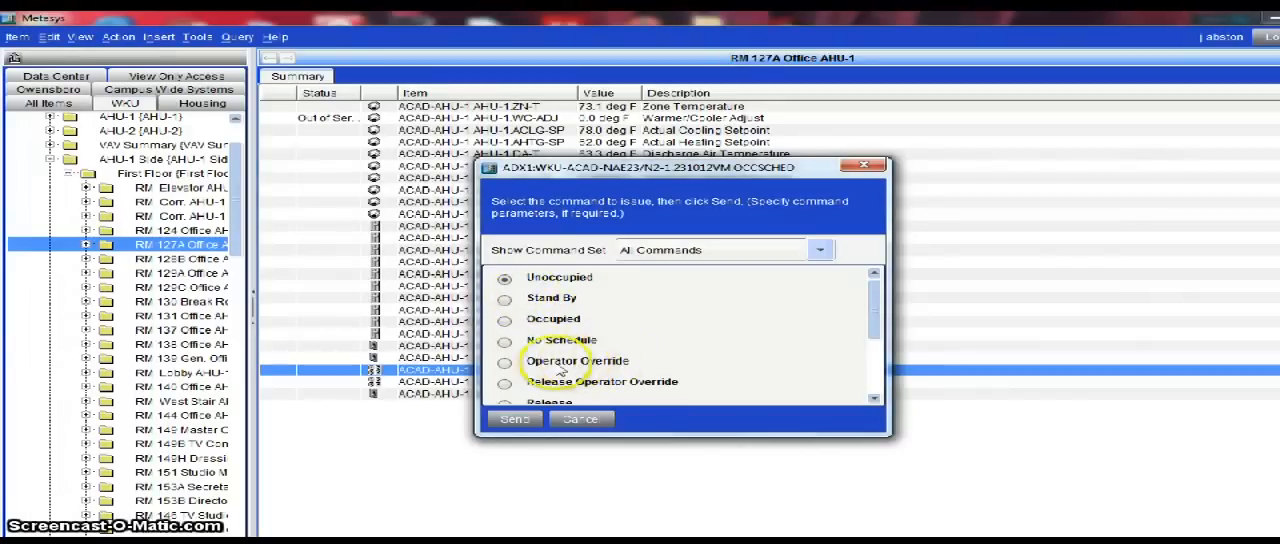
left_click(504, 360)
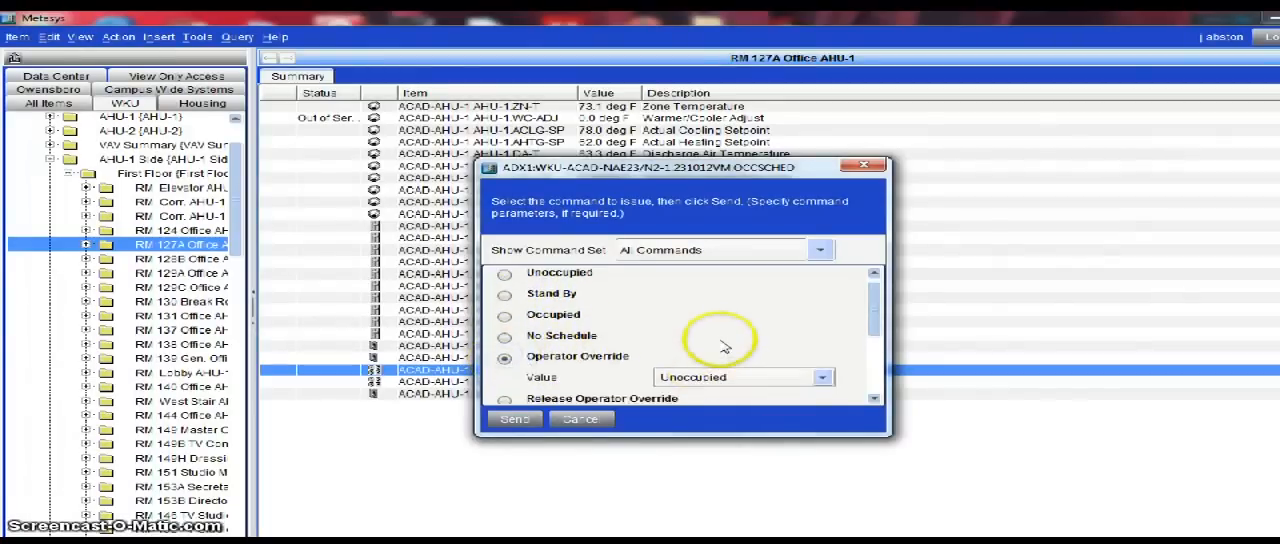
scroll("down", 3)
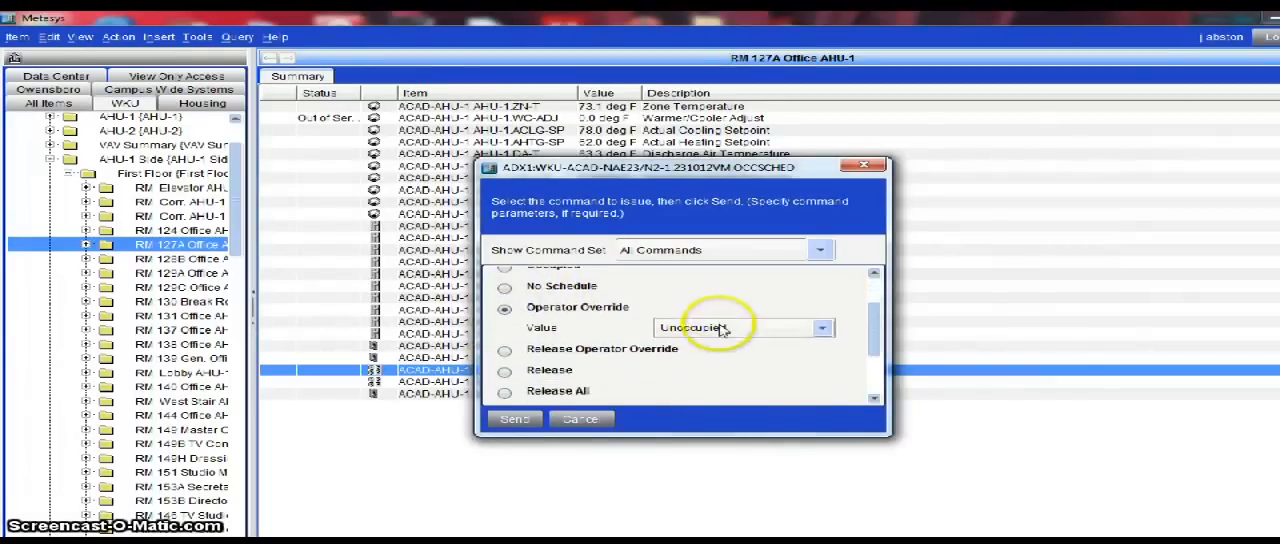
scroll("down", 3)
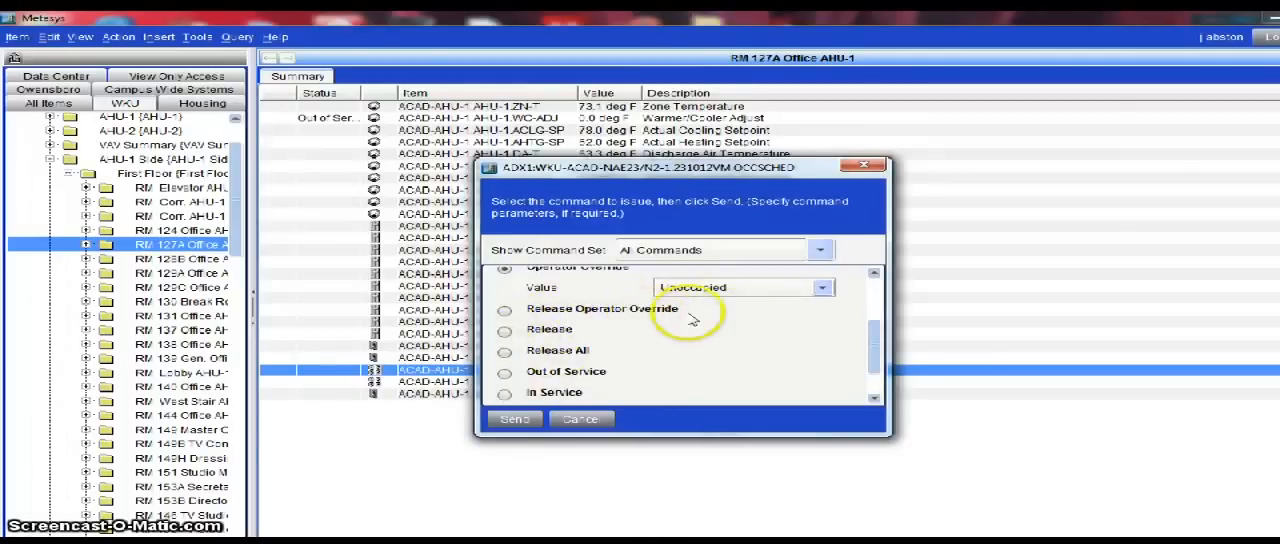
mouse_move(550, 336)
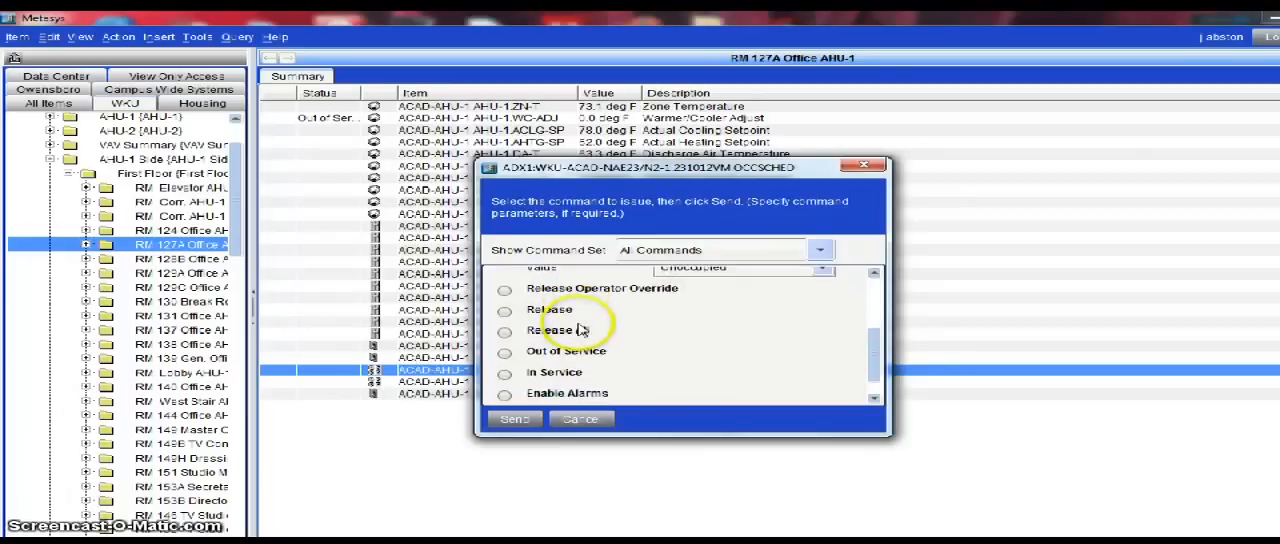
scroll("up", 3)
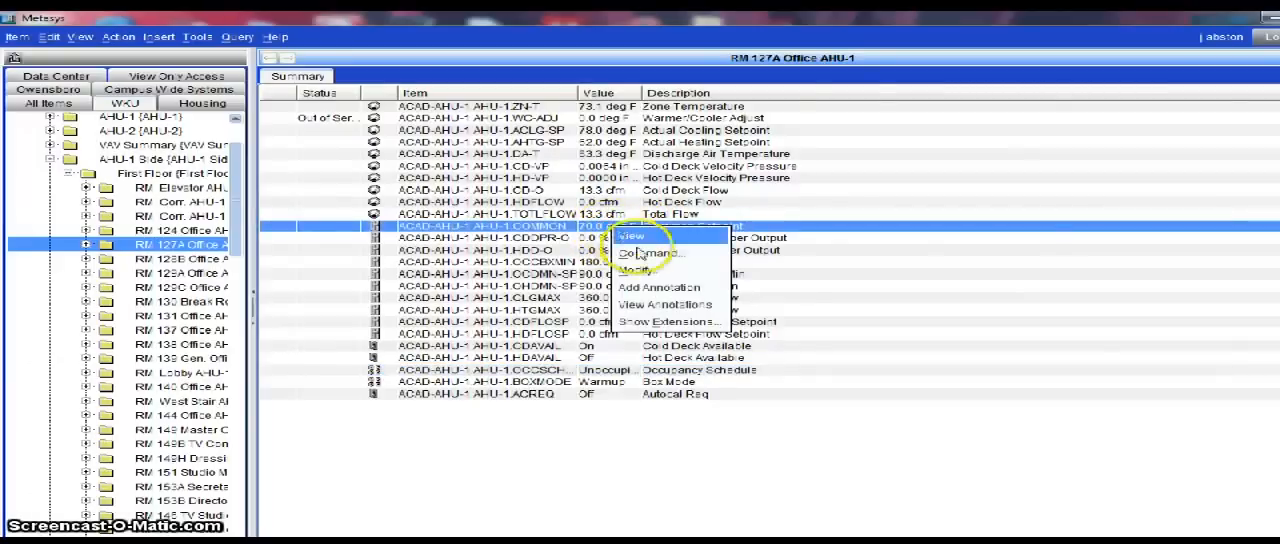
Step: Send an Operator Override of 72 deg F to RM 127A Office's Common Setpoint
left_click(652, 252)
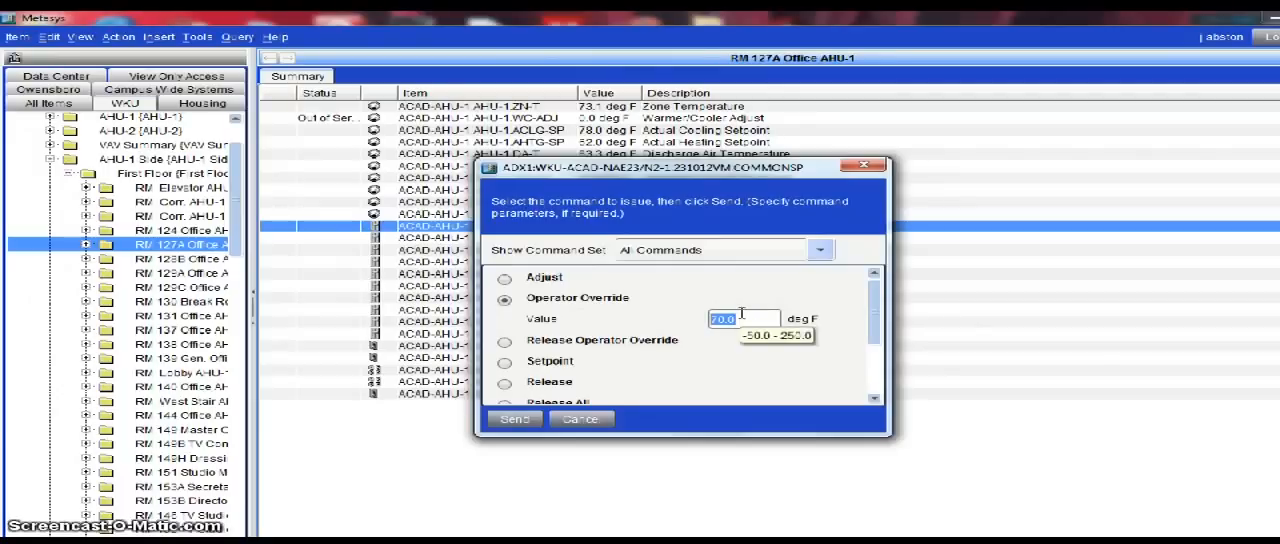
type("72")
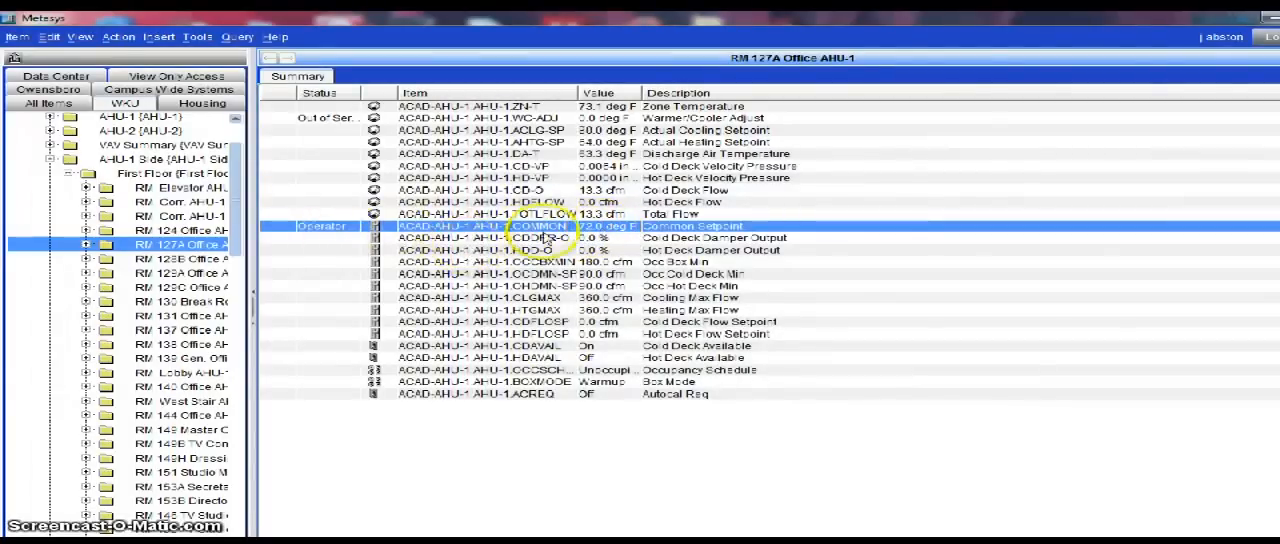
Step: Send a Release Operator Override command to RM 127A Office's Common Setpoint
double_click(540, 224)
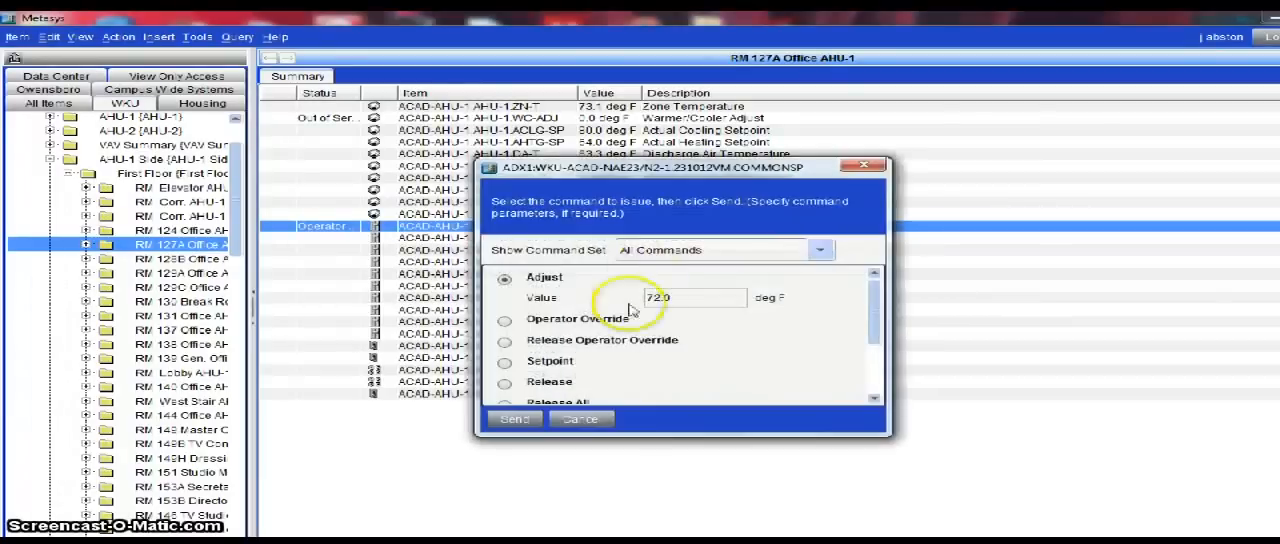
left_click(504, 320)
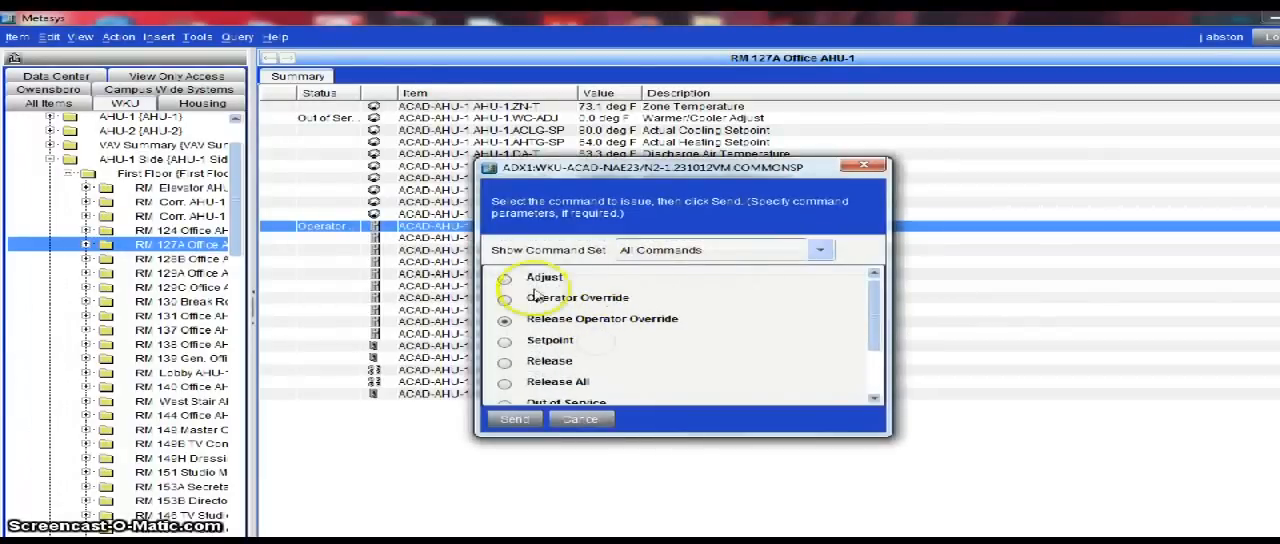
left_click(580, 418)
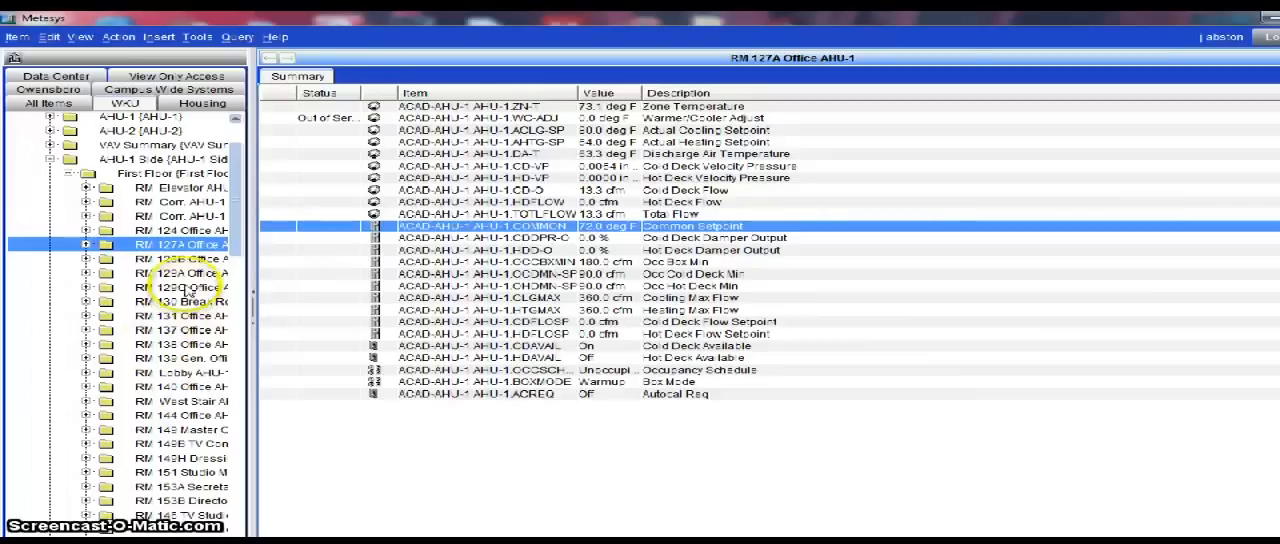
mouse_move(184, 292)
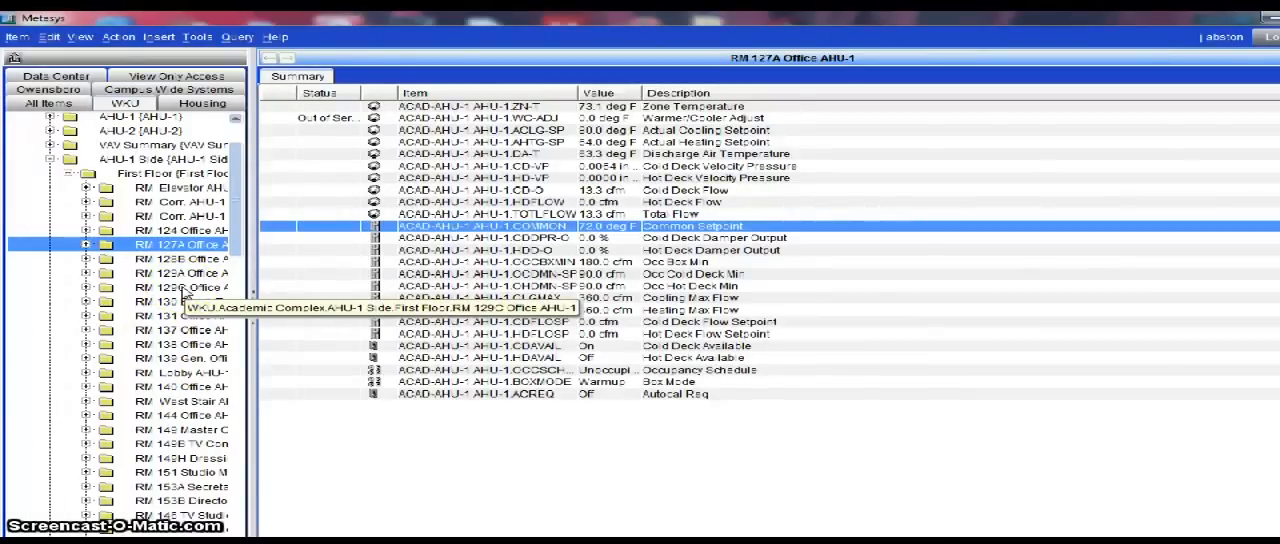
mouse_move(184, 304)
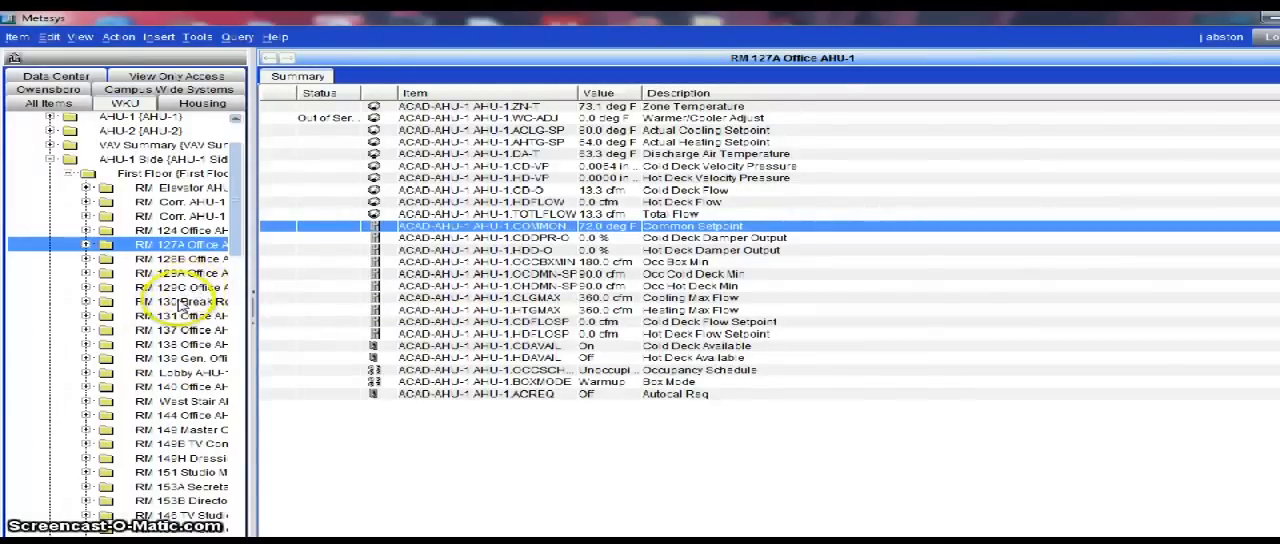
mouse_move(184, 288)
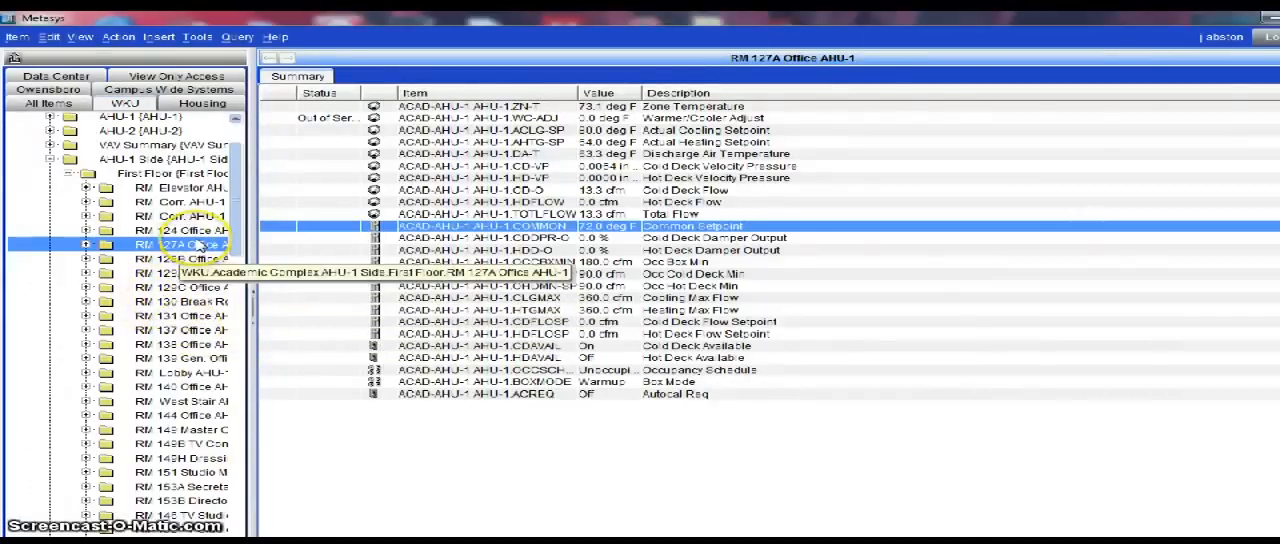
mouse_move(180, 320)
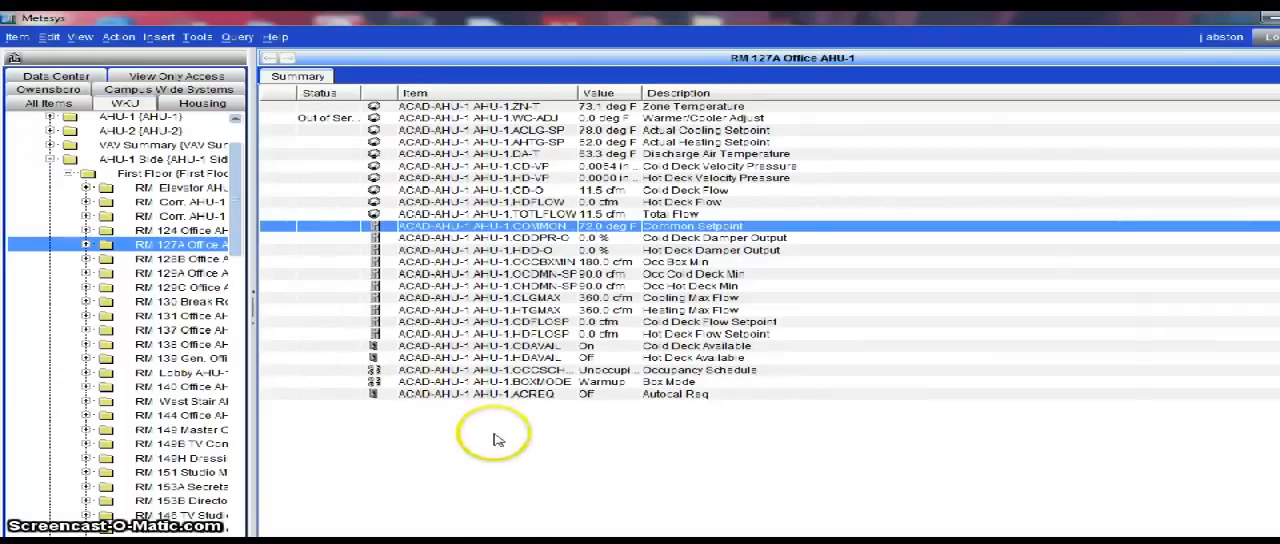
mouse_move(536, 318)
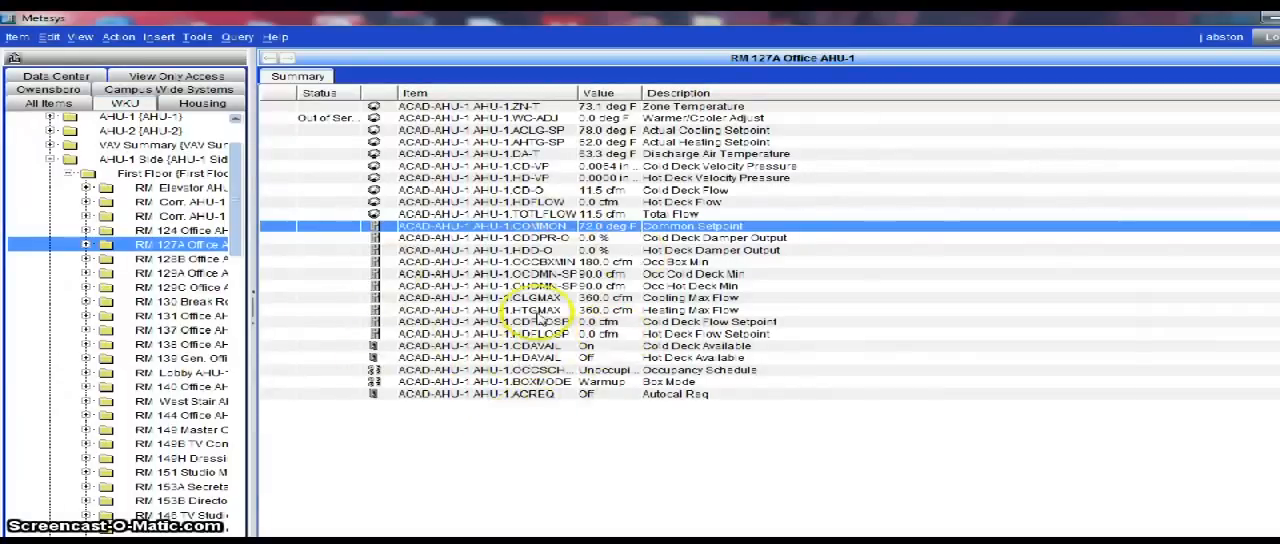